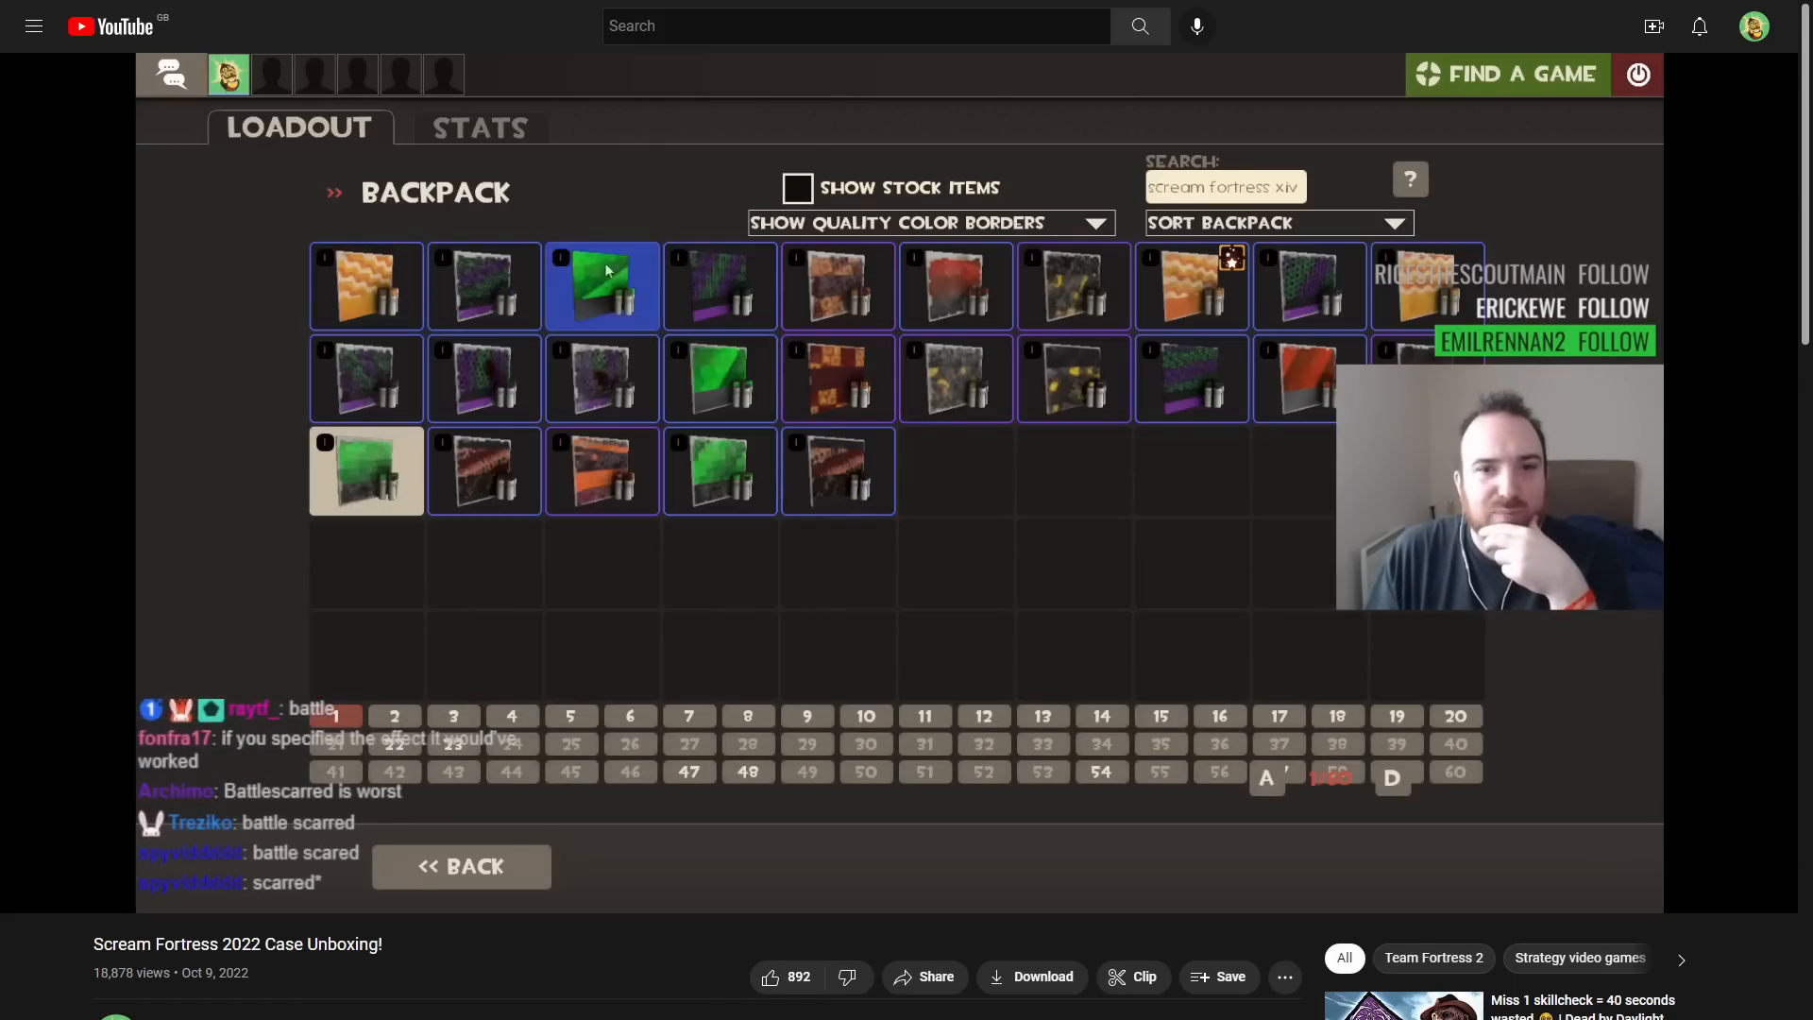
mouse_move(601, 285)
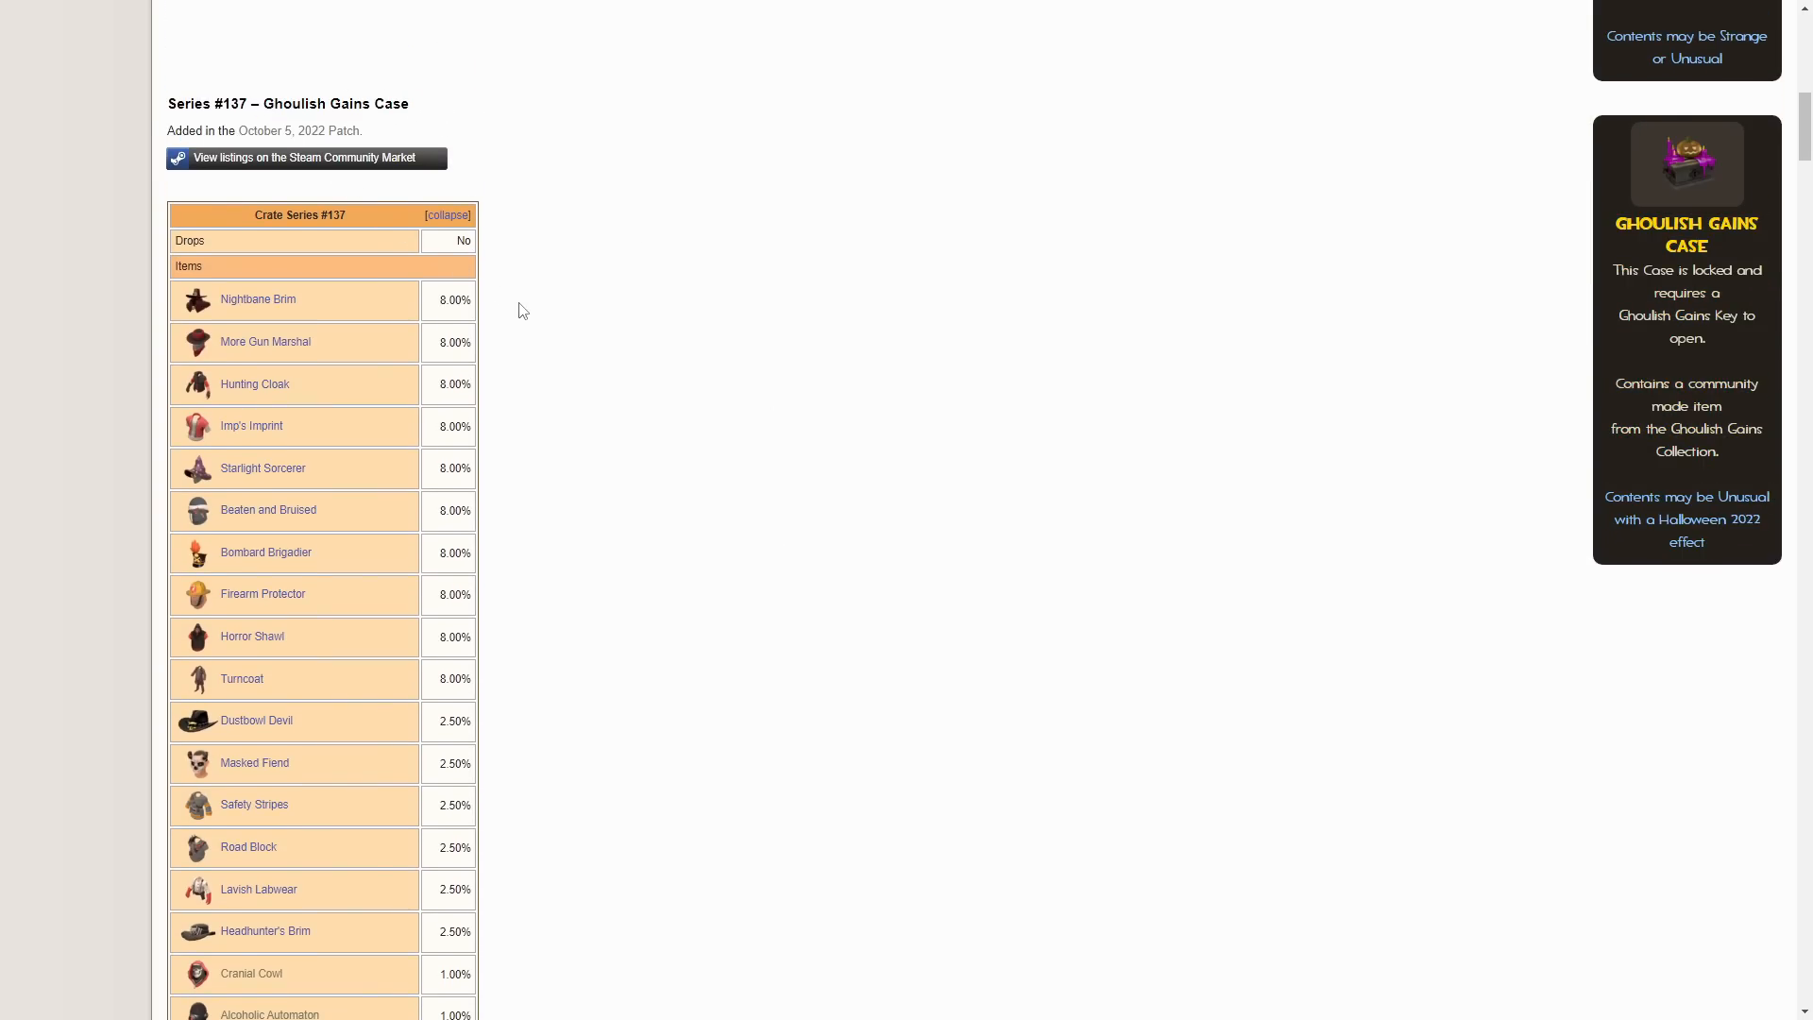
Scroll the Crate Series #137 table down to the Onimann row and Exceedingly Rare Special Item line.
scroll("down", 3)
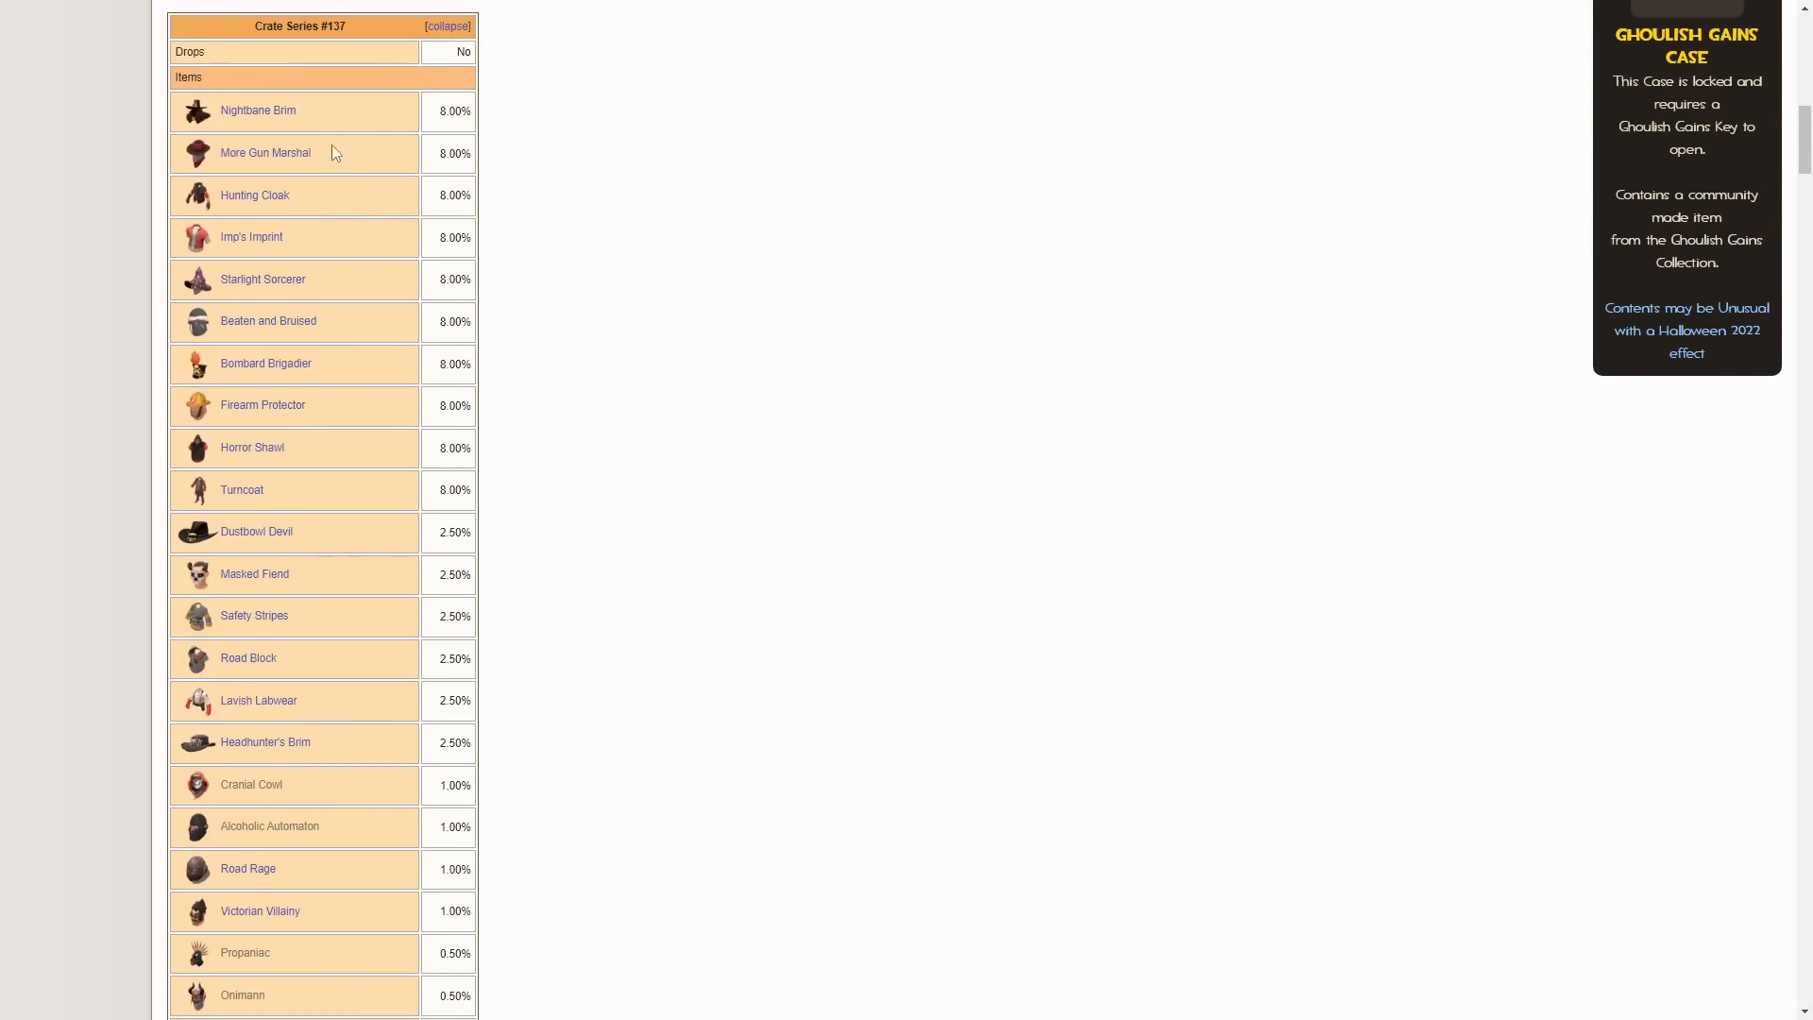
mouse_move(457, 491)
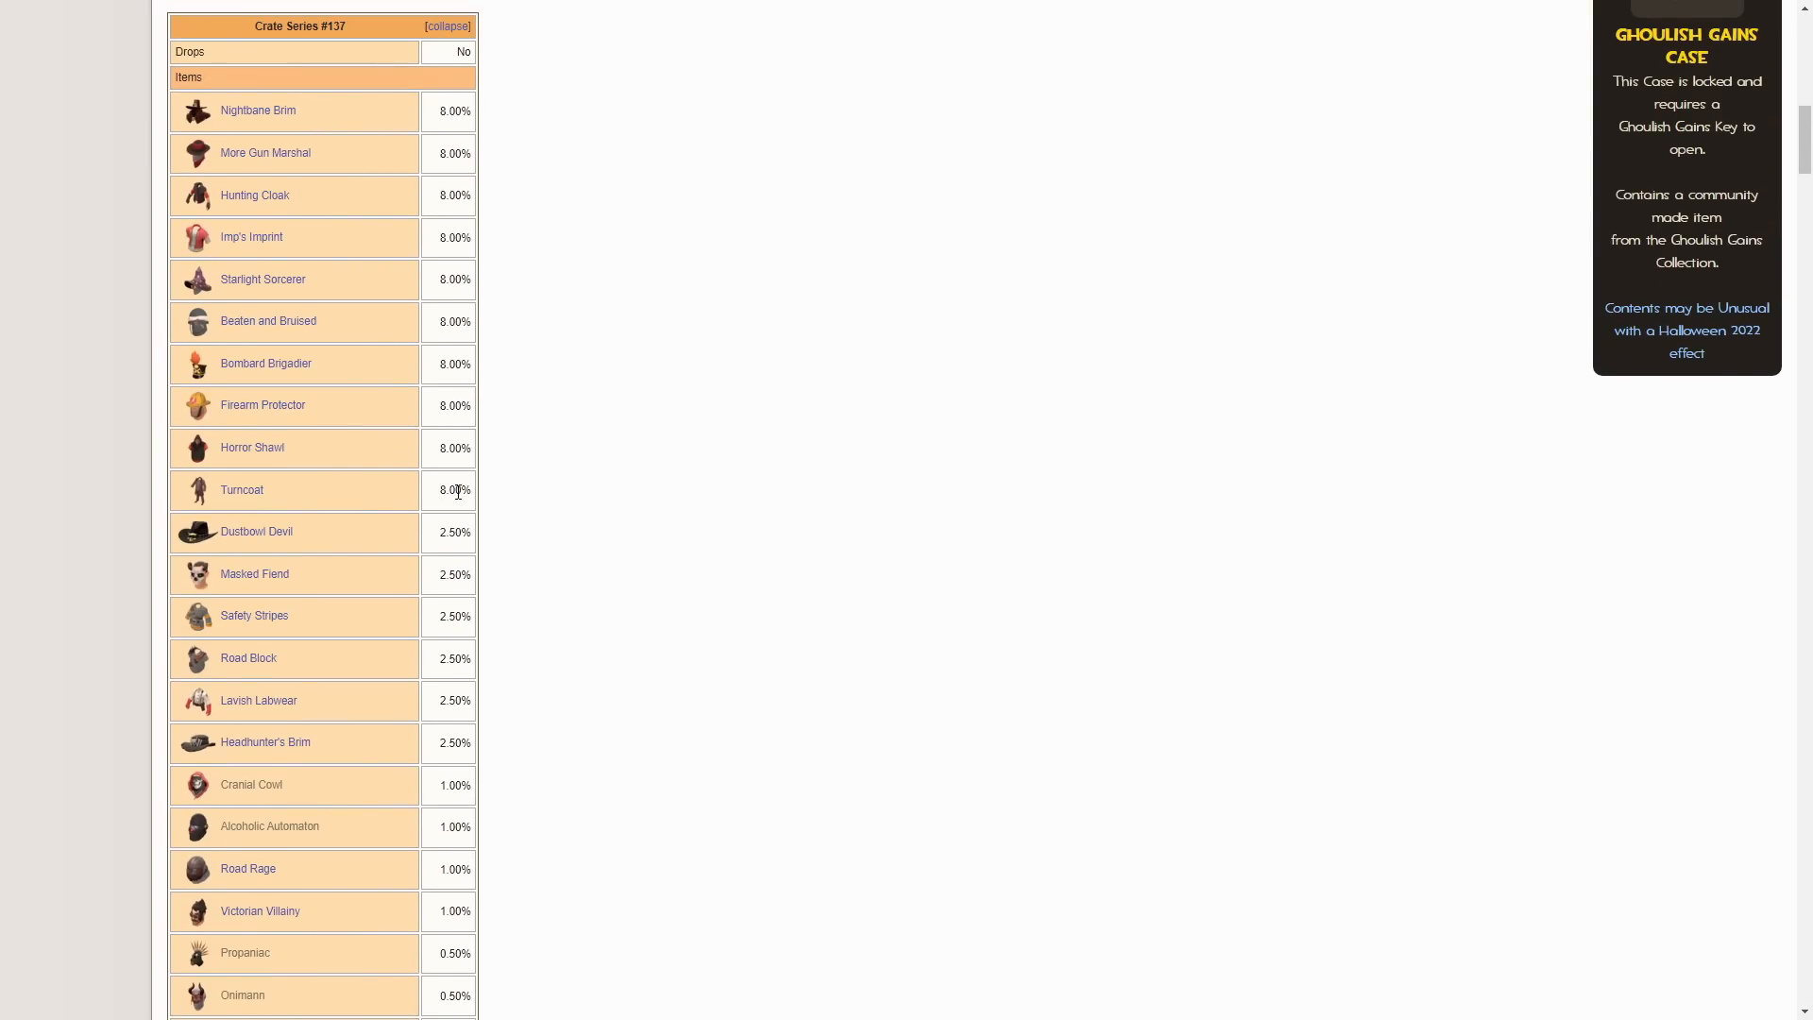
scroll("down", 3)
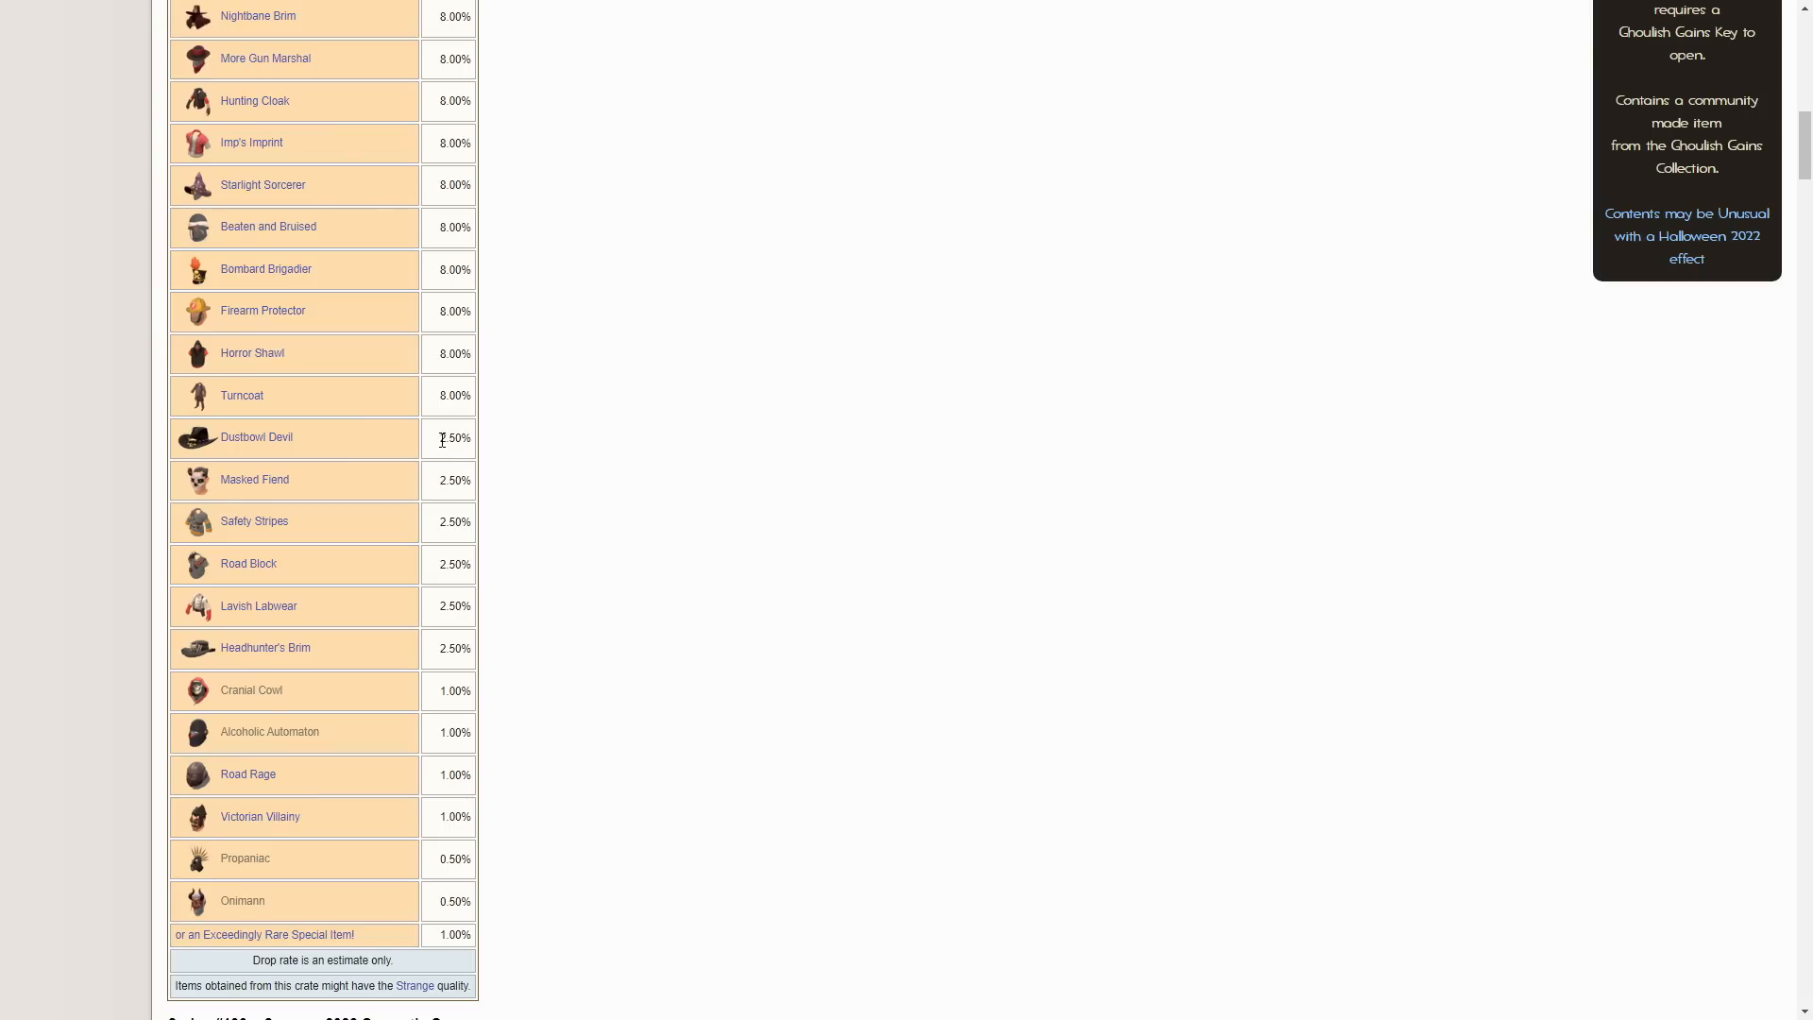
scroll("down", 3)
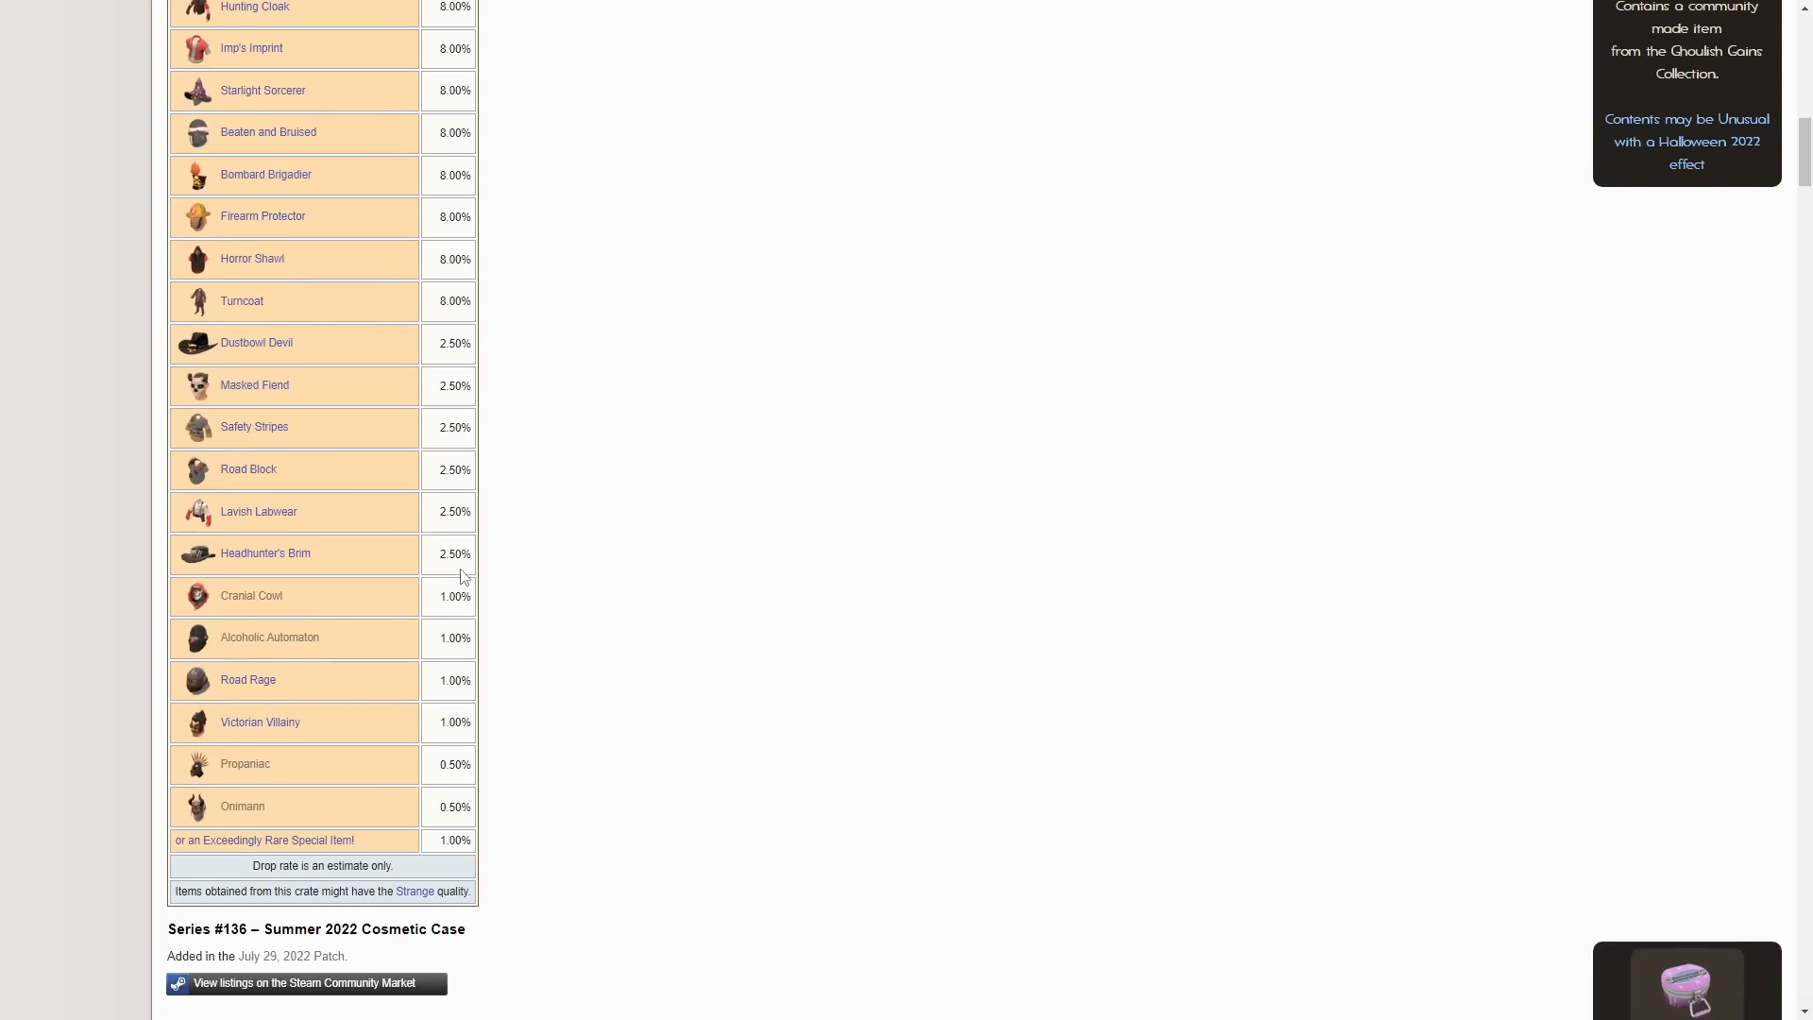
mouse_move(399, 776)
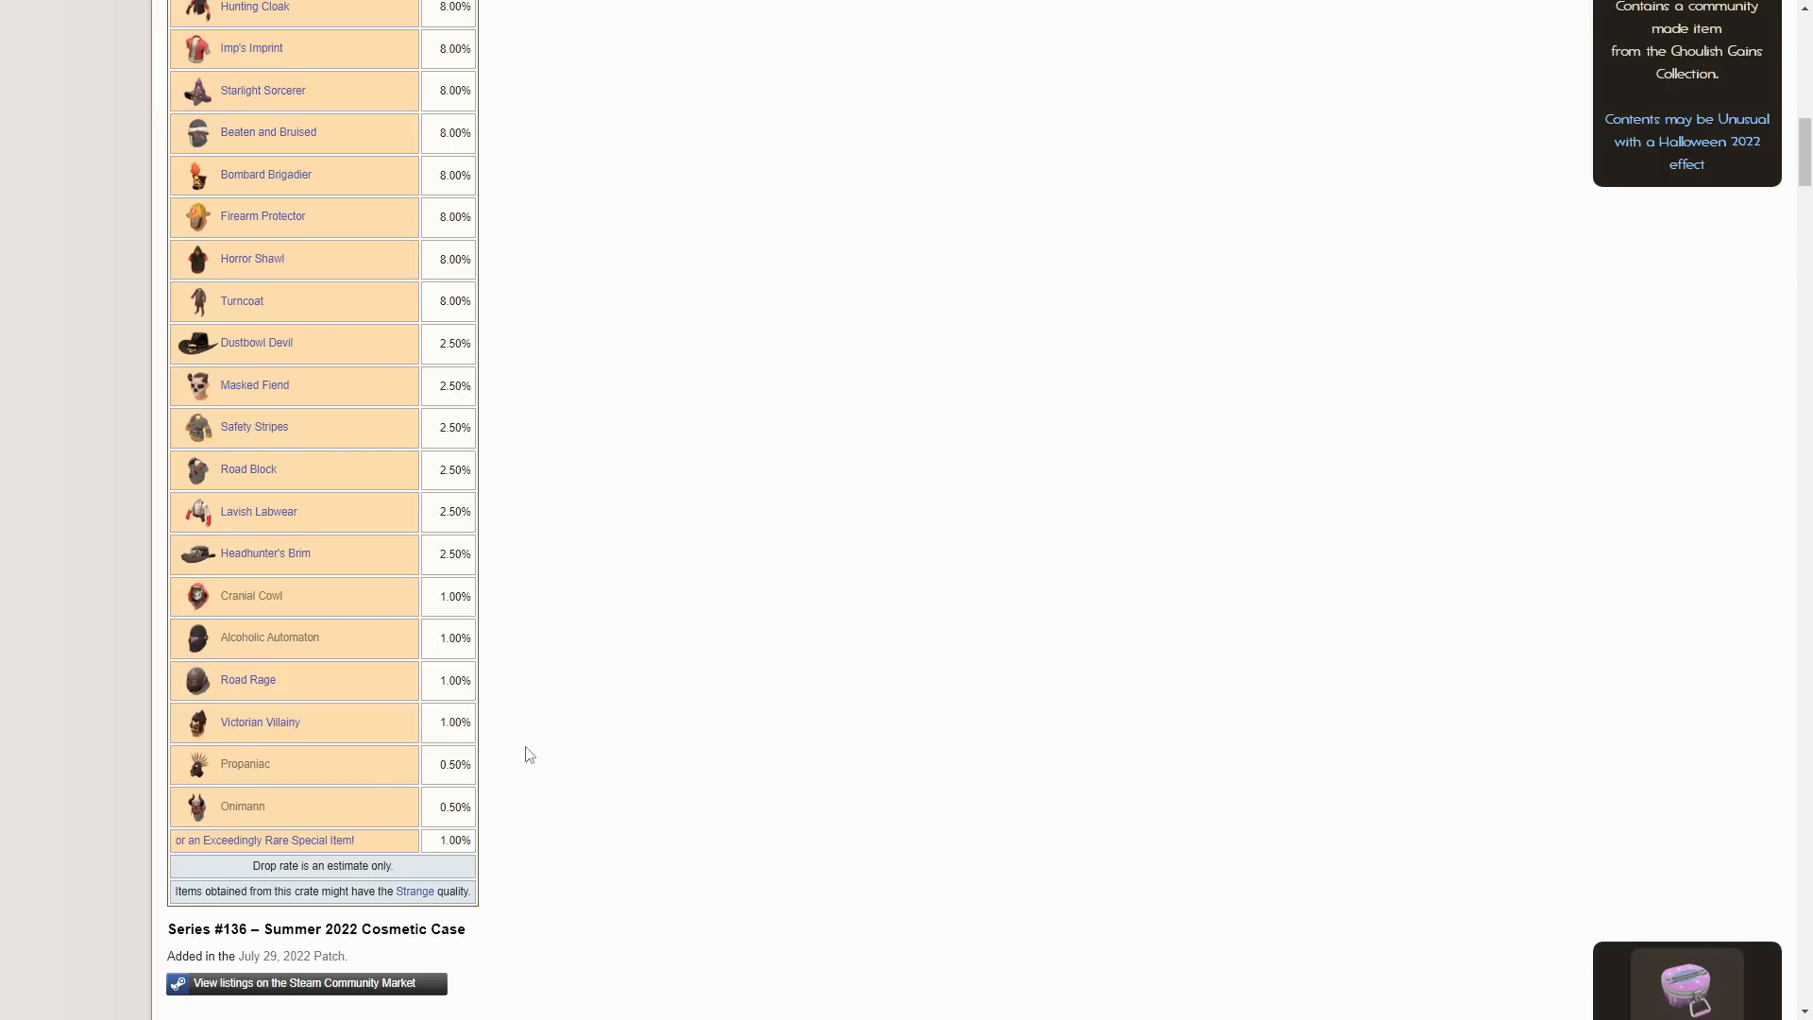
mouse_move(601, 754)
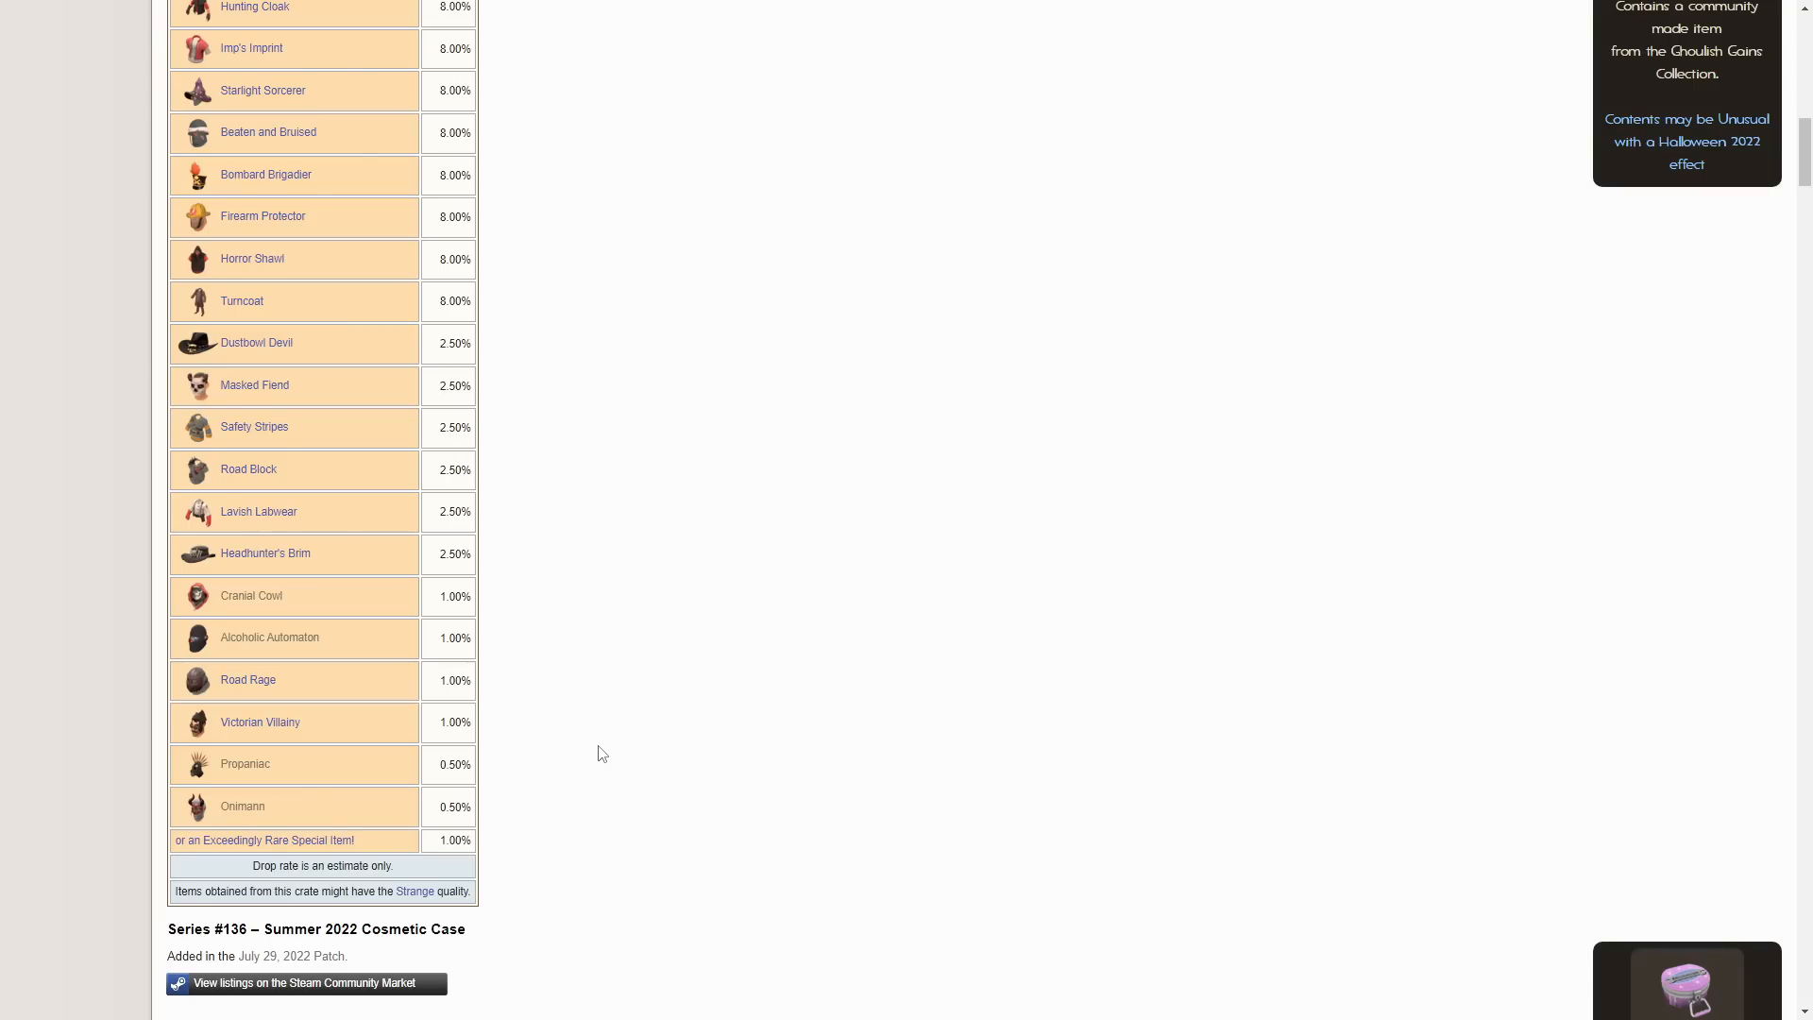
Follow the Onimann link and read its description, painted variants and basic information.
left_click(241, 806)
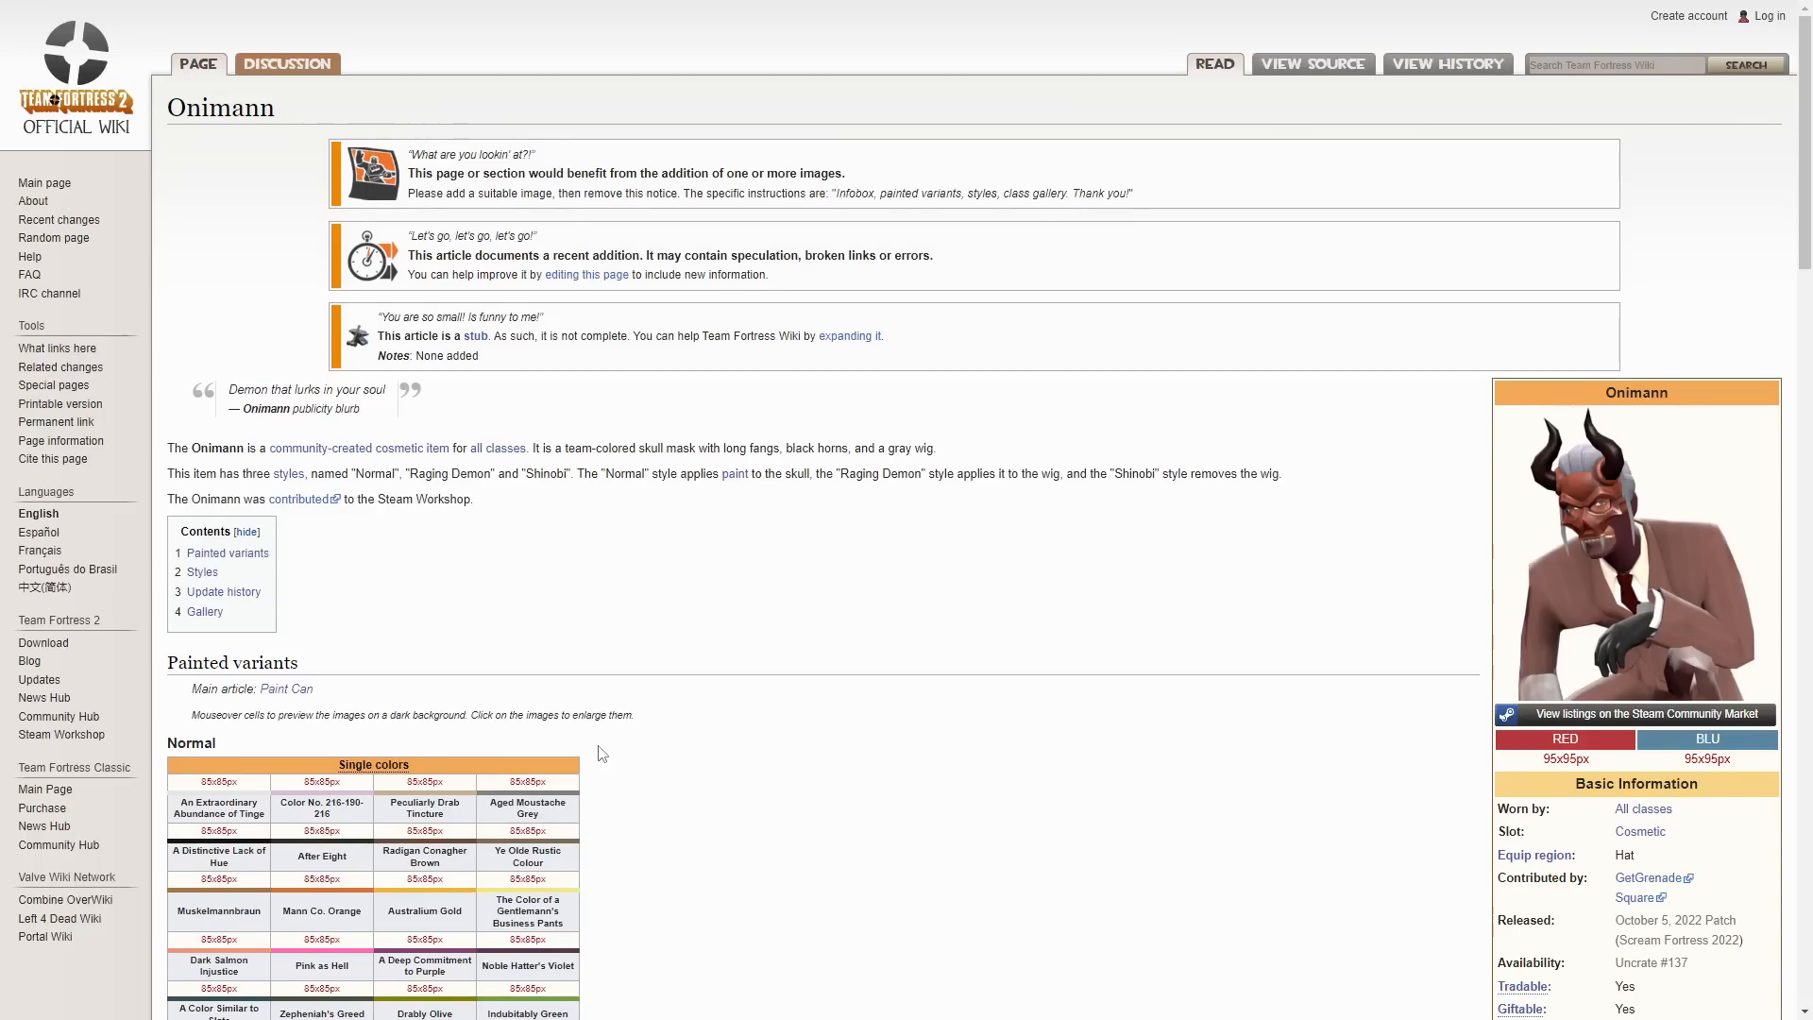
scroll("down", 3)
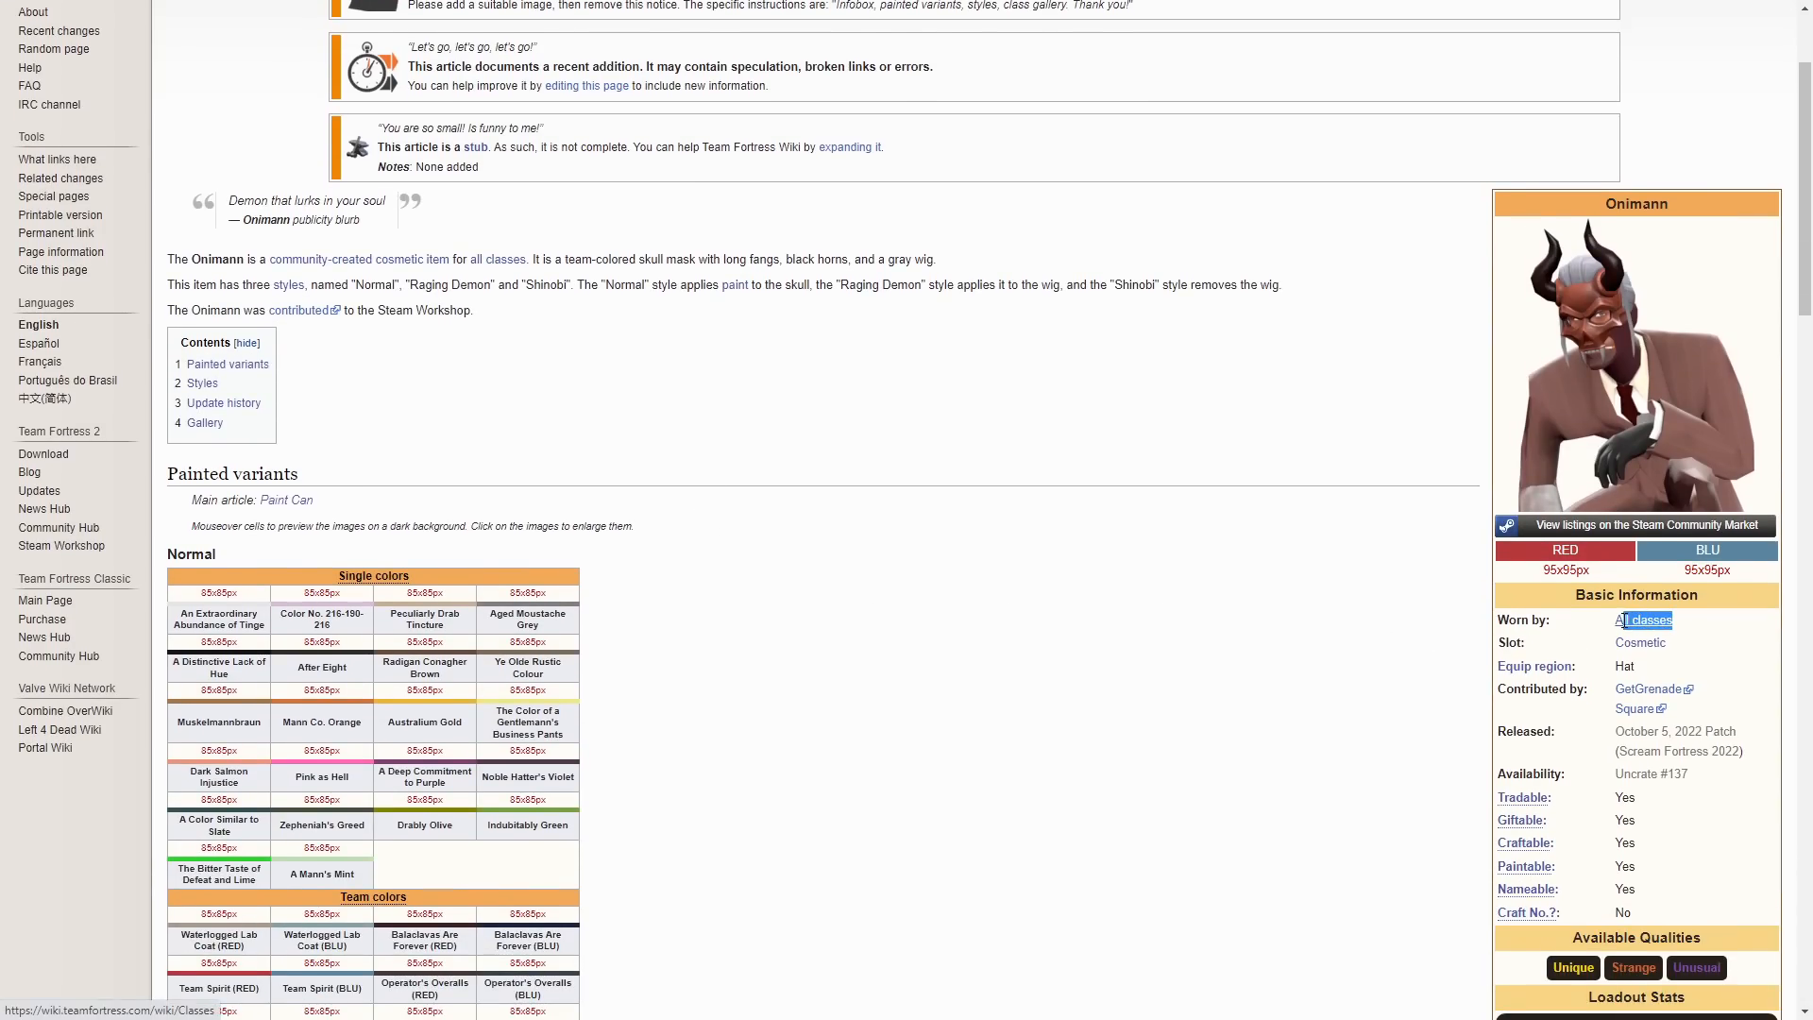
scroll("down", 3)
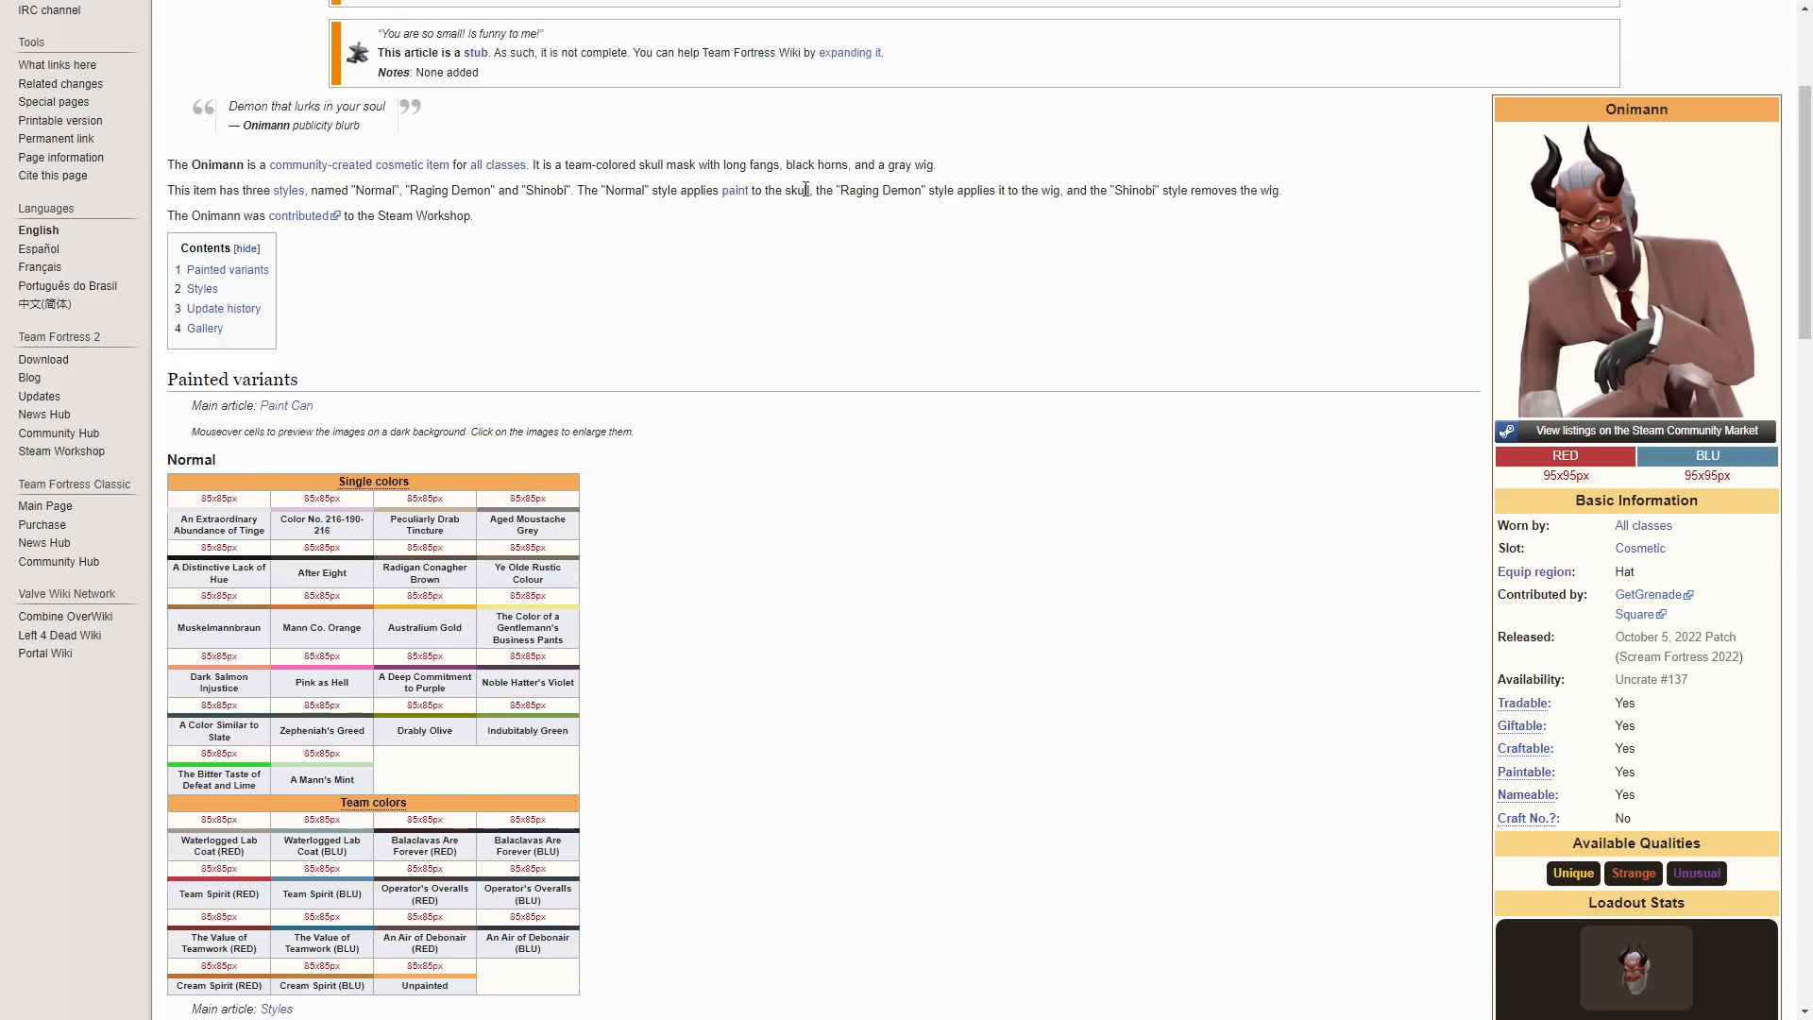
mouse_move(1128, 187)
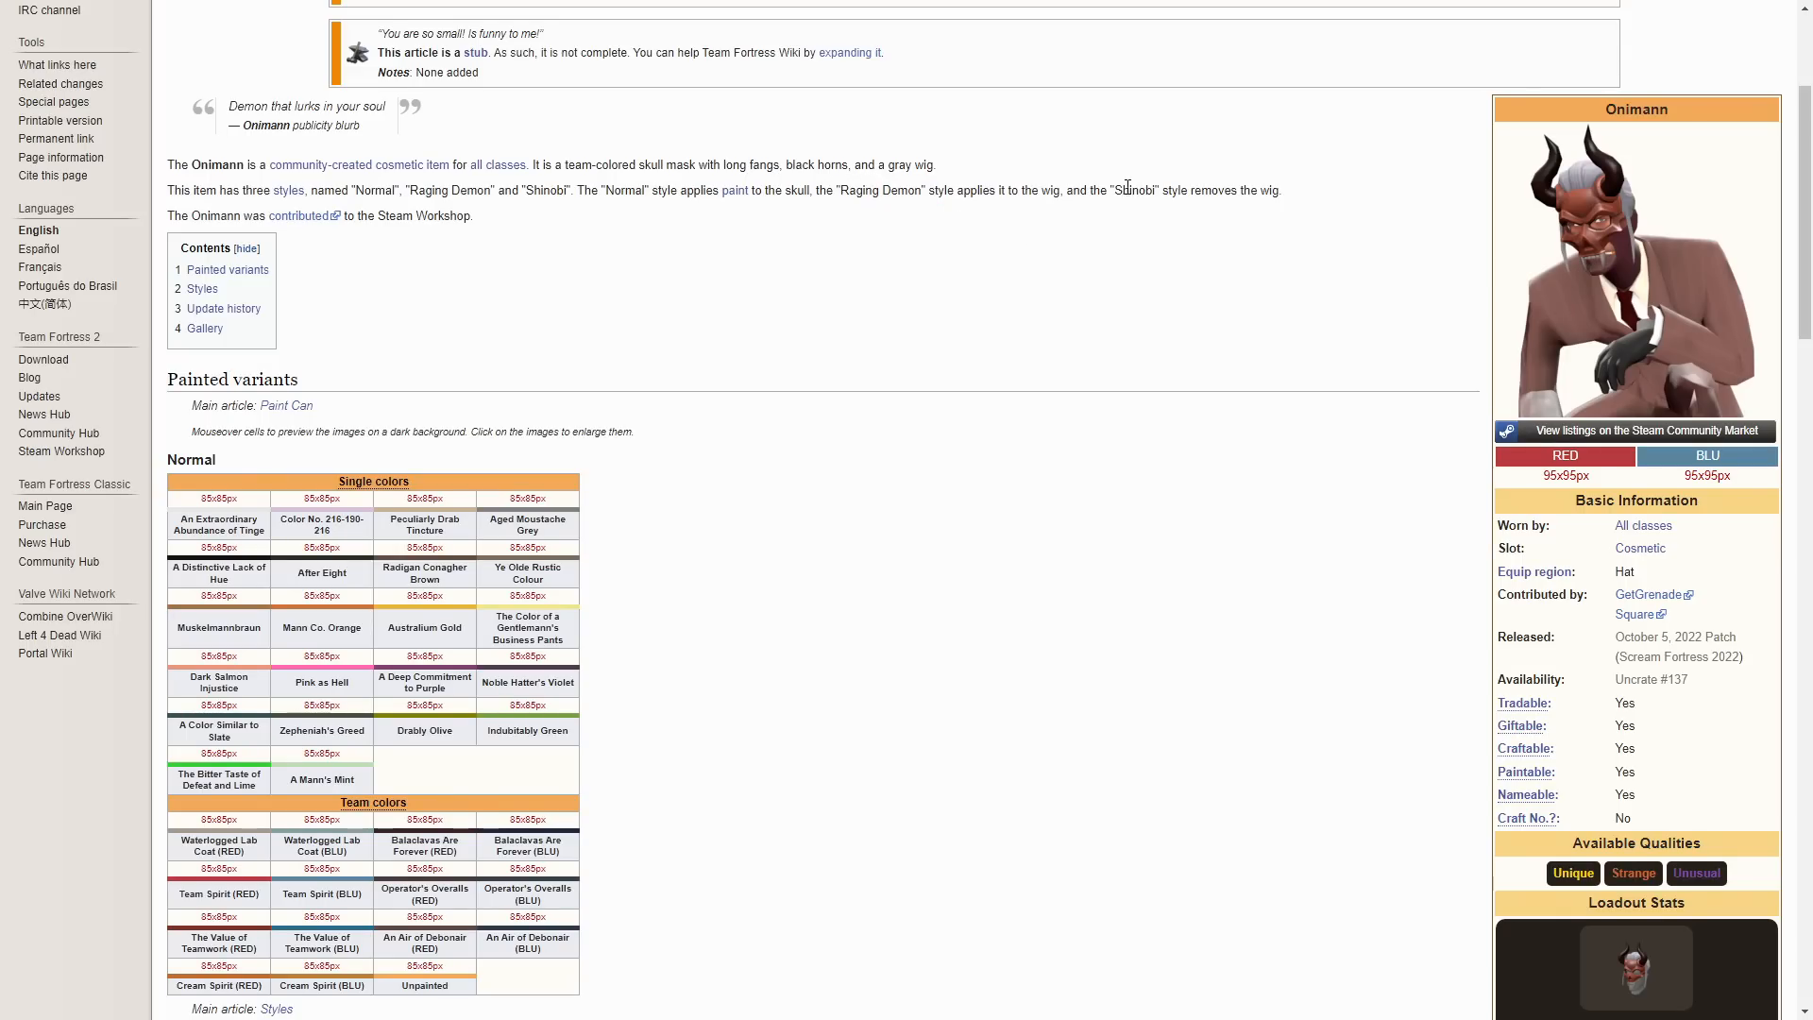
mouse_move(922, 440)
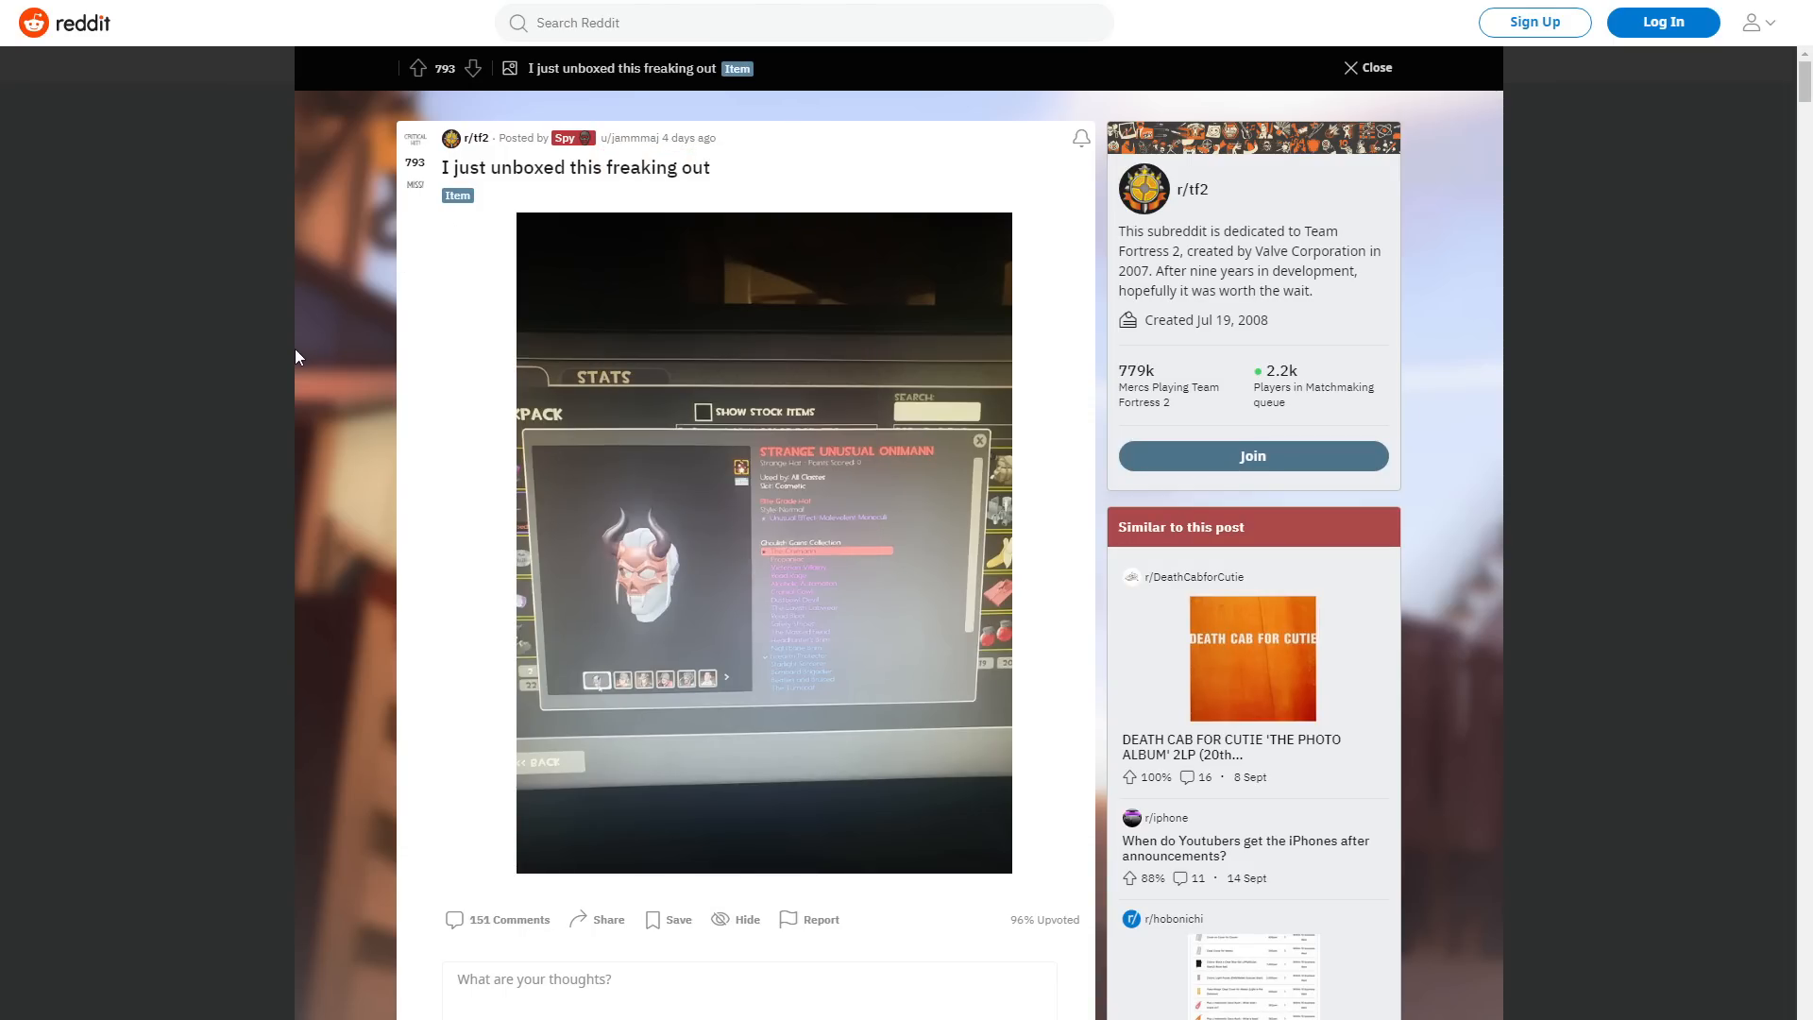
mouse_move(827, 476)
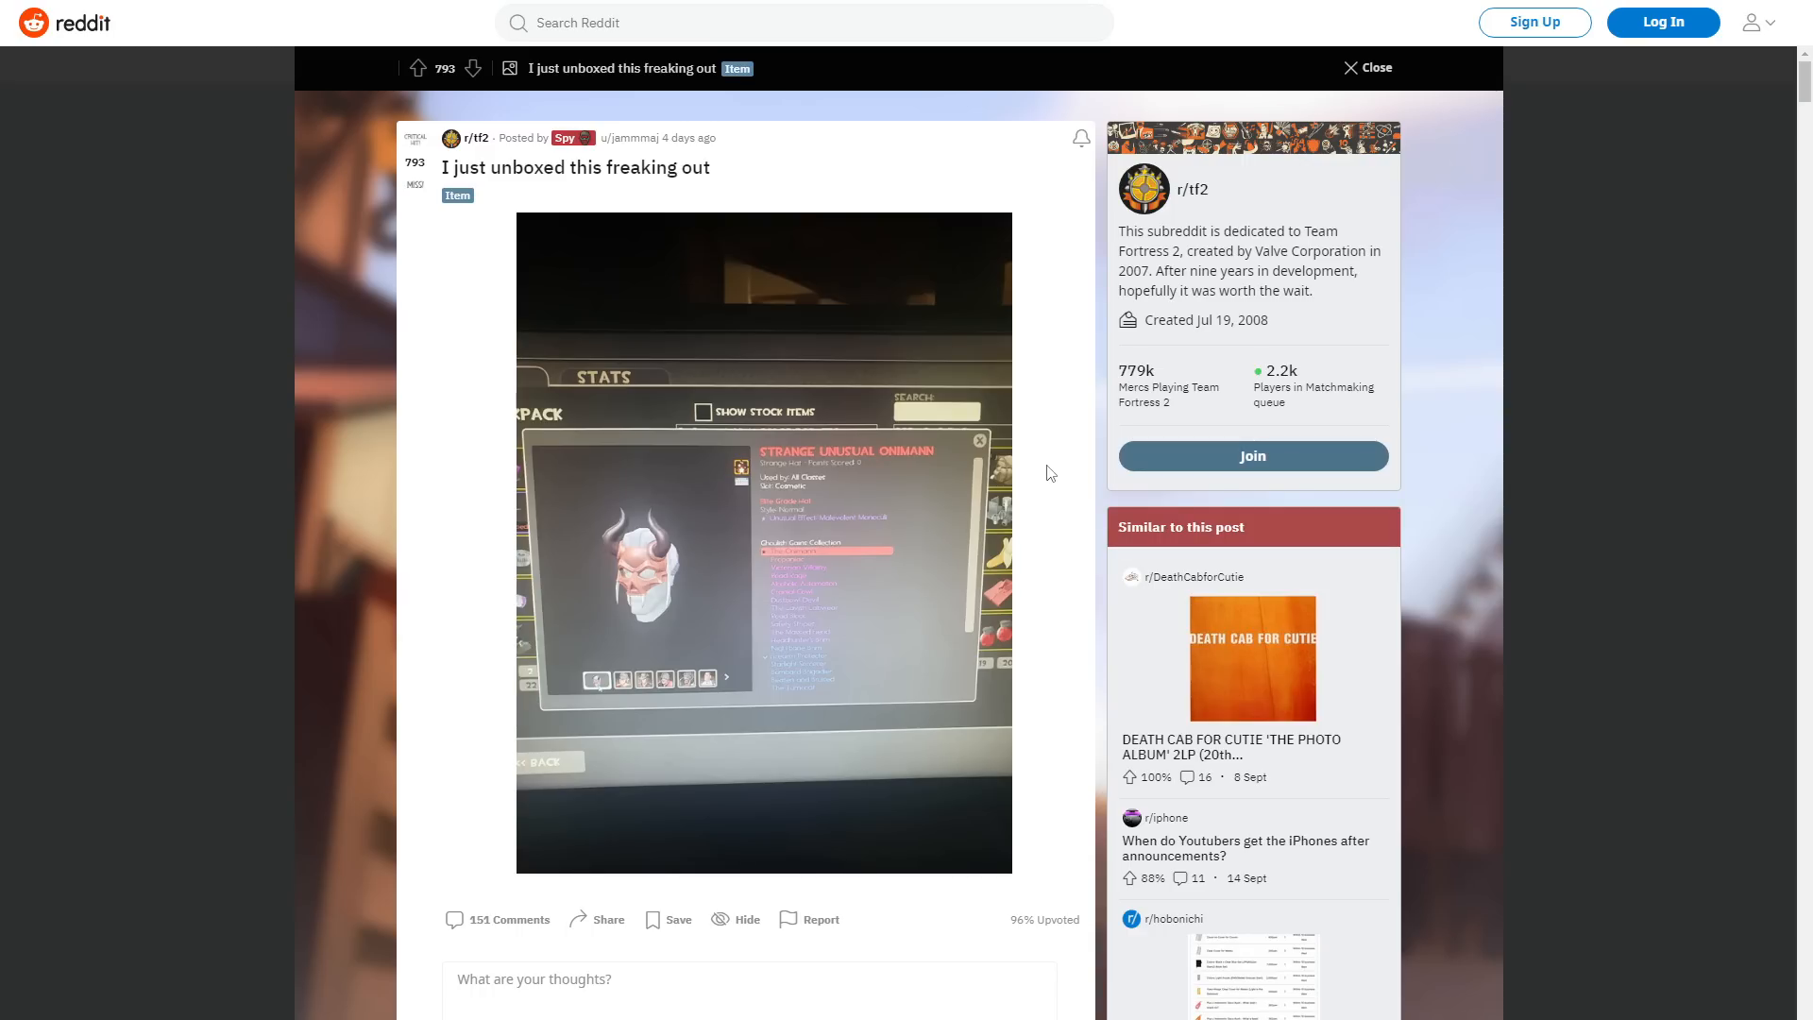
mouse_move(853, 532)
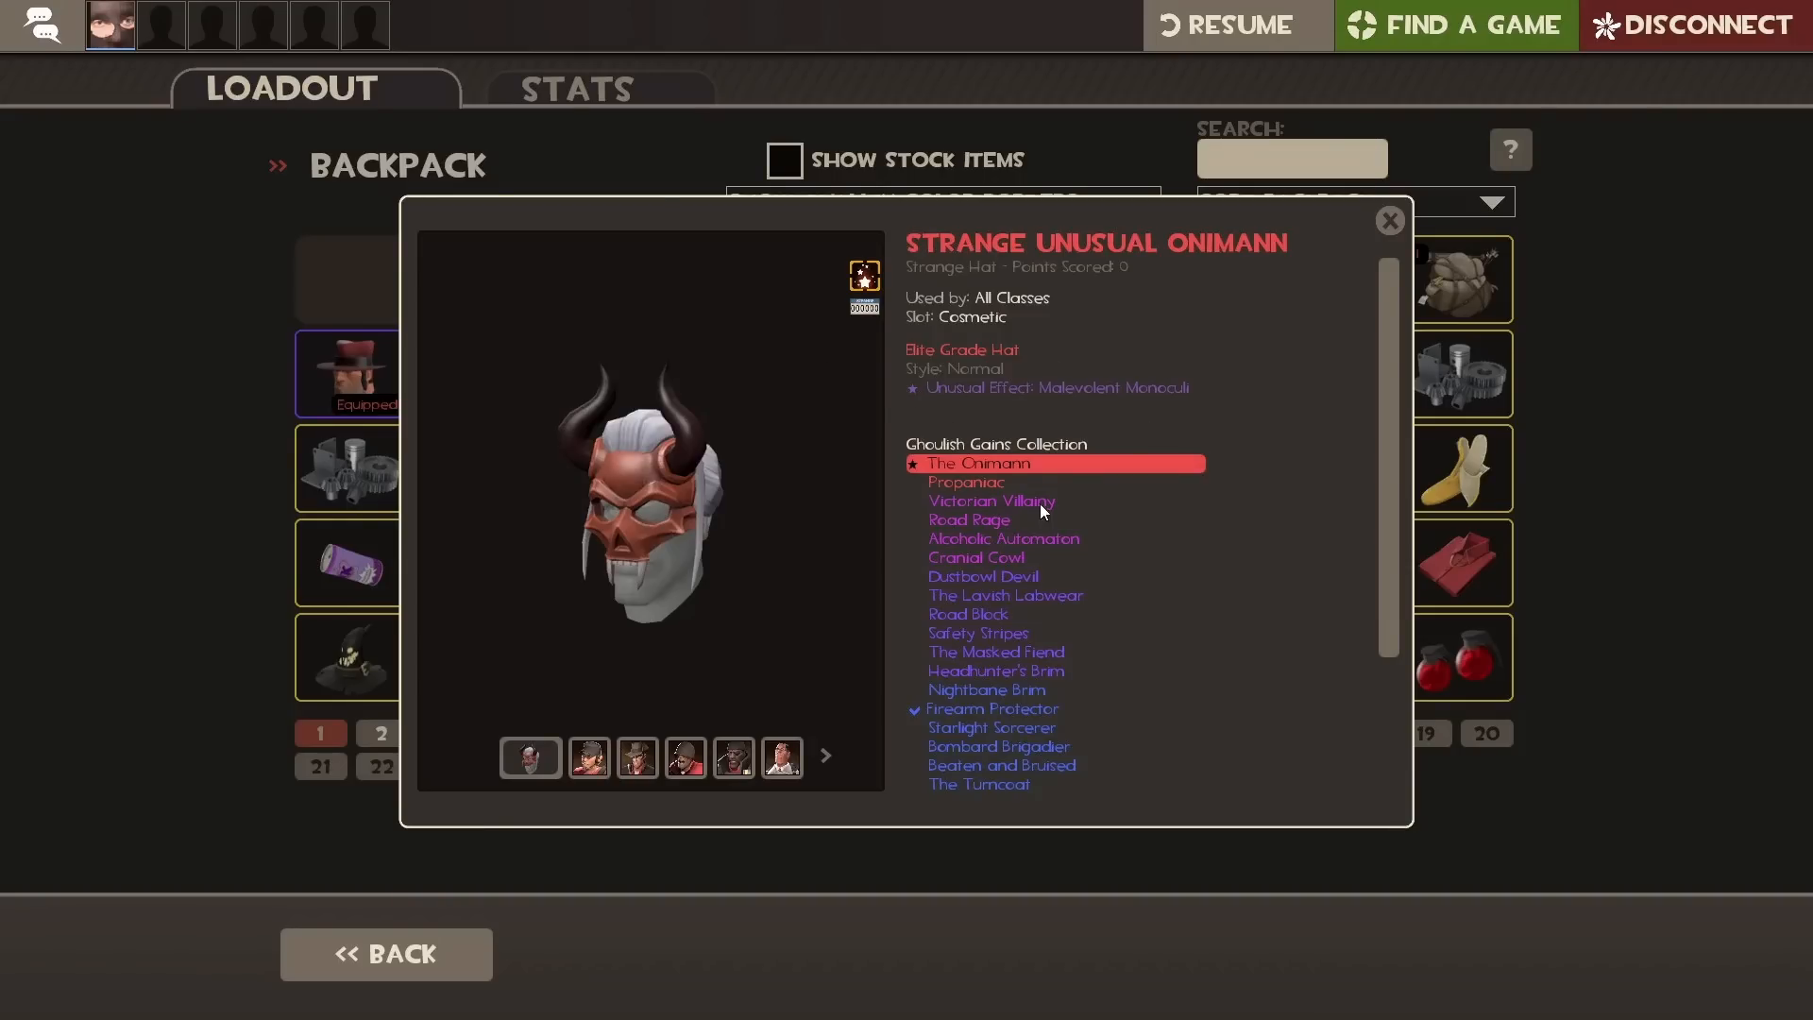
mouse_move(1069, 580)
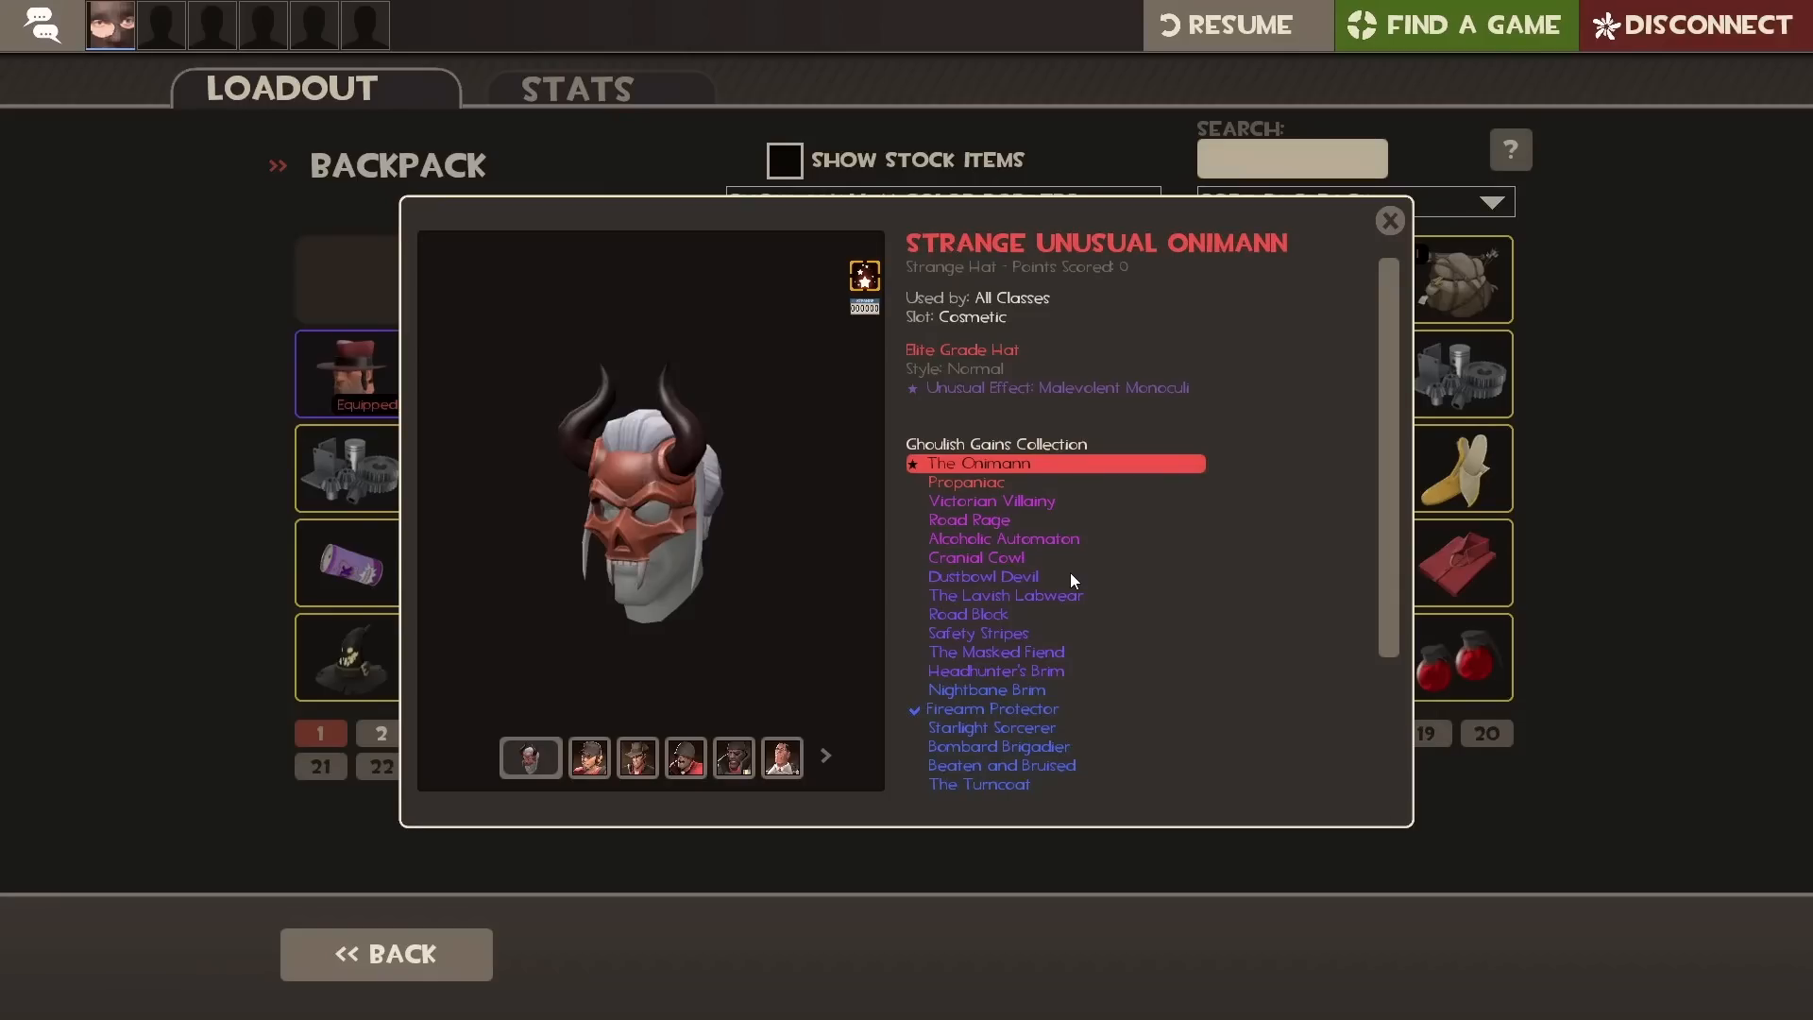
mouse_move(1076, 387)
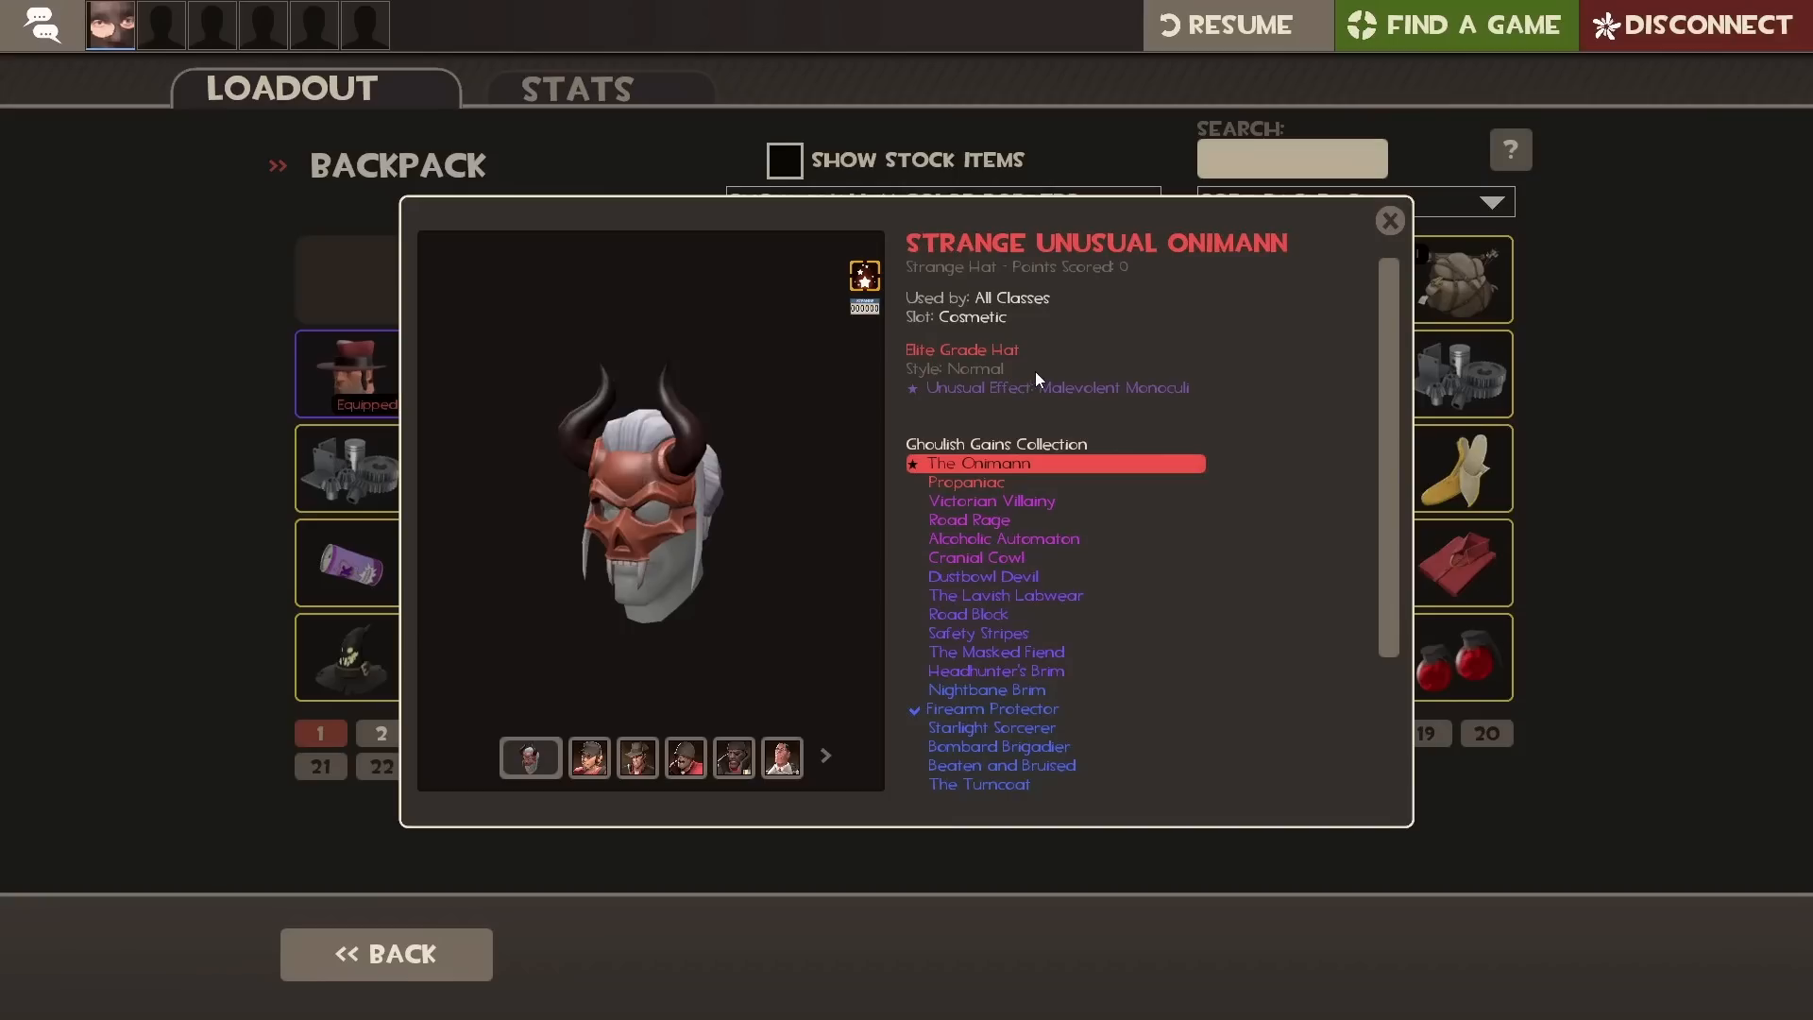
mouse_move(967, 491)
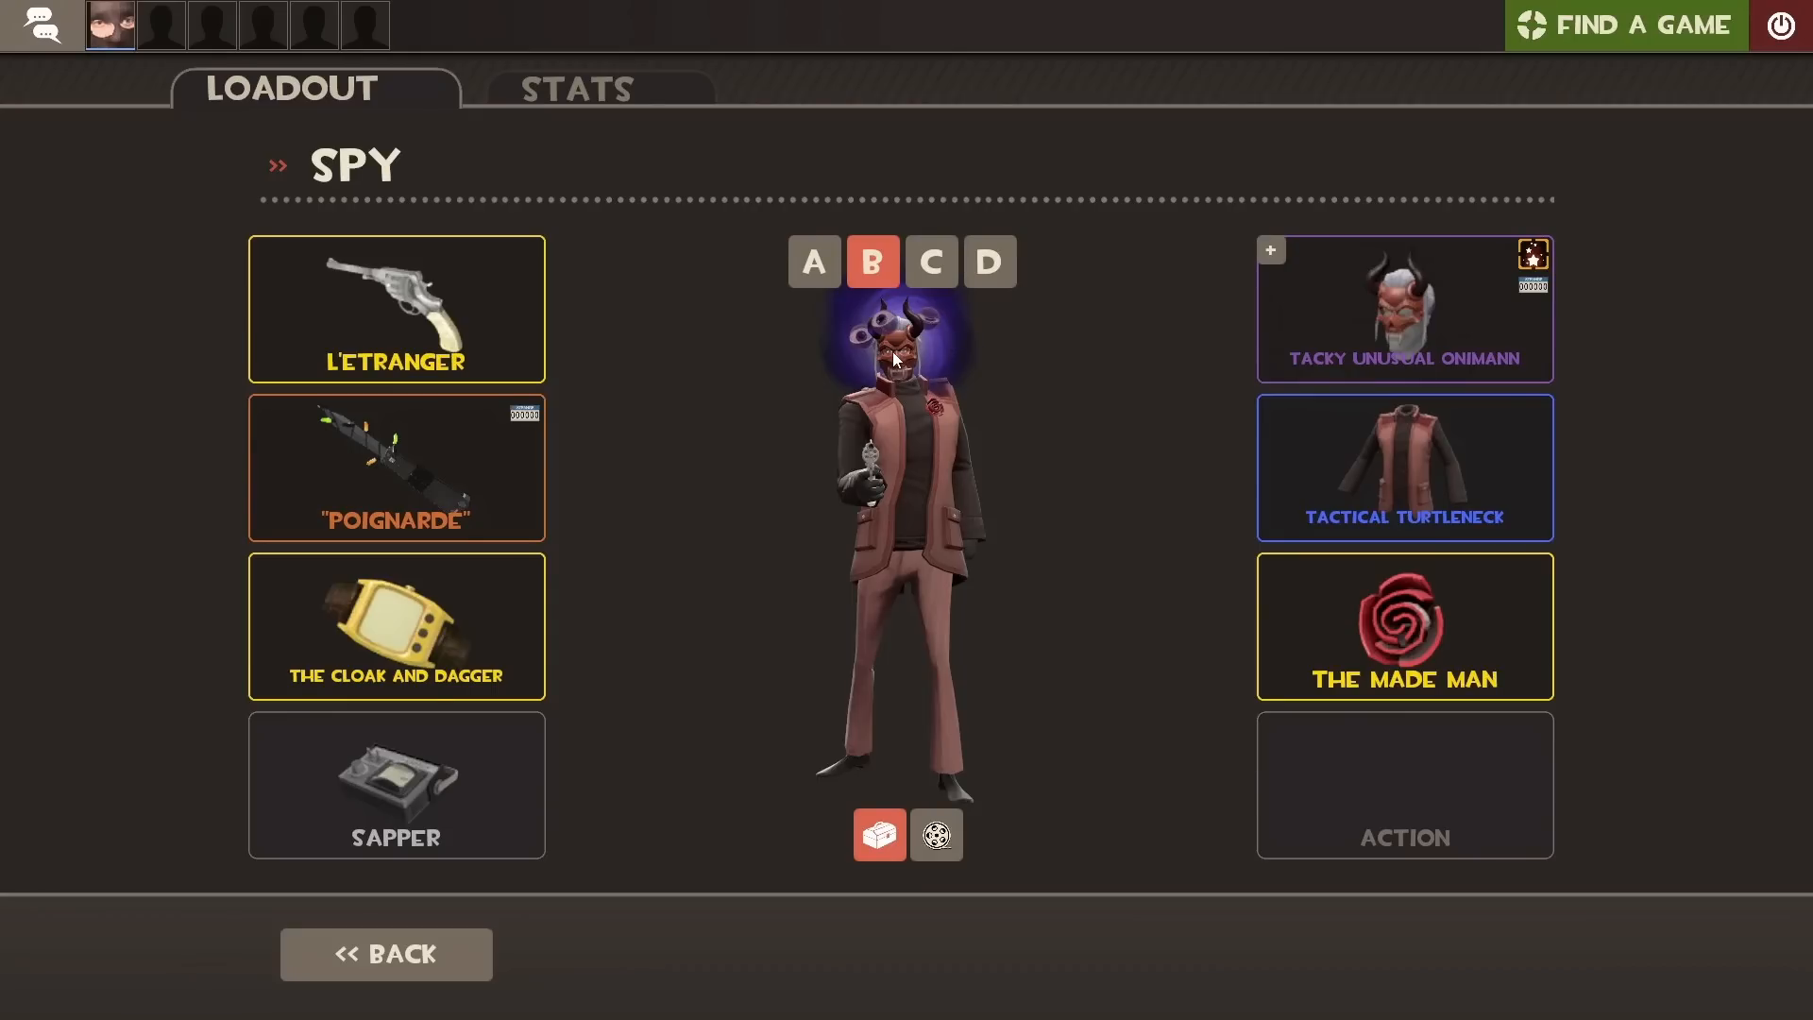
mouse_move(901, 326)
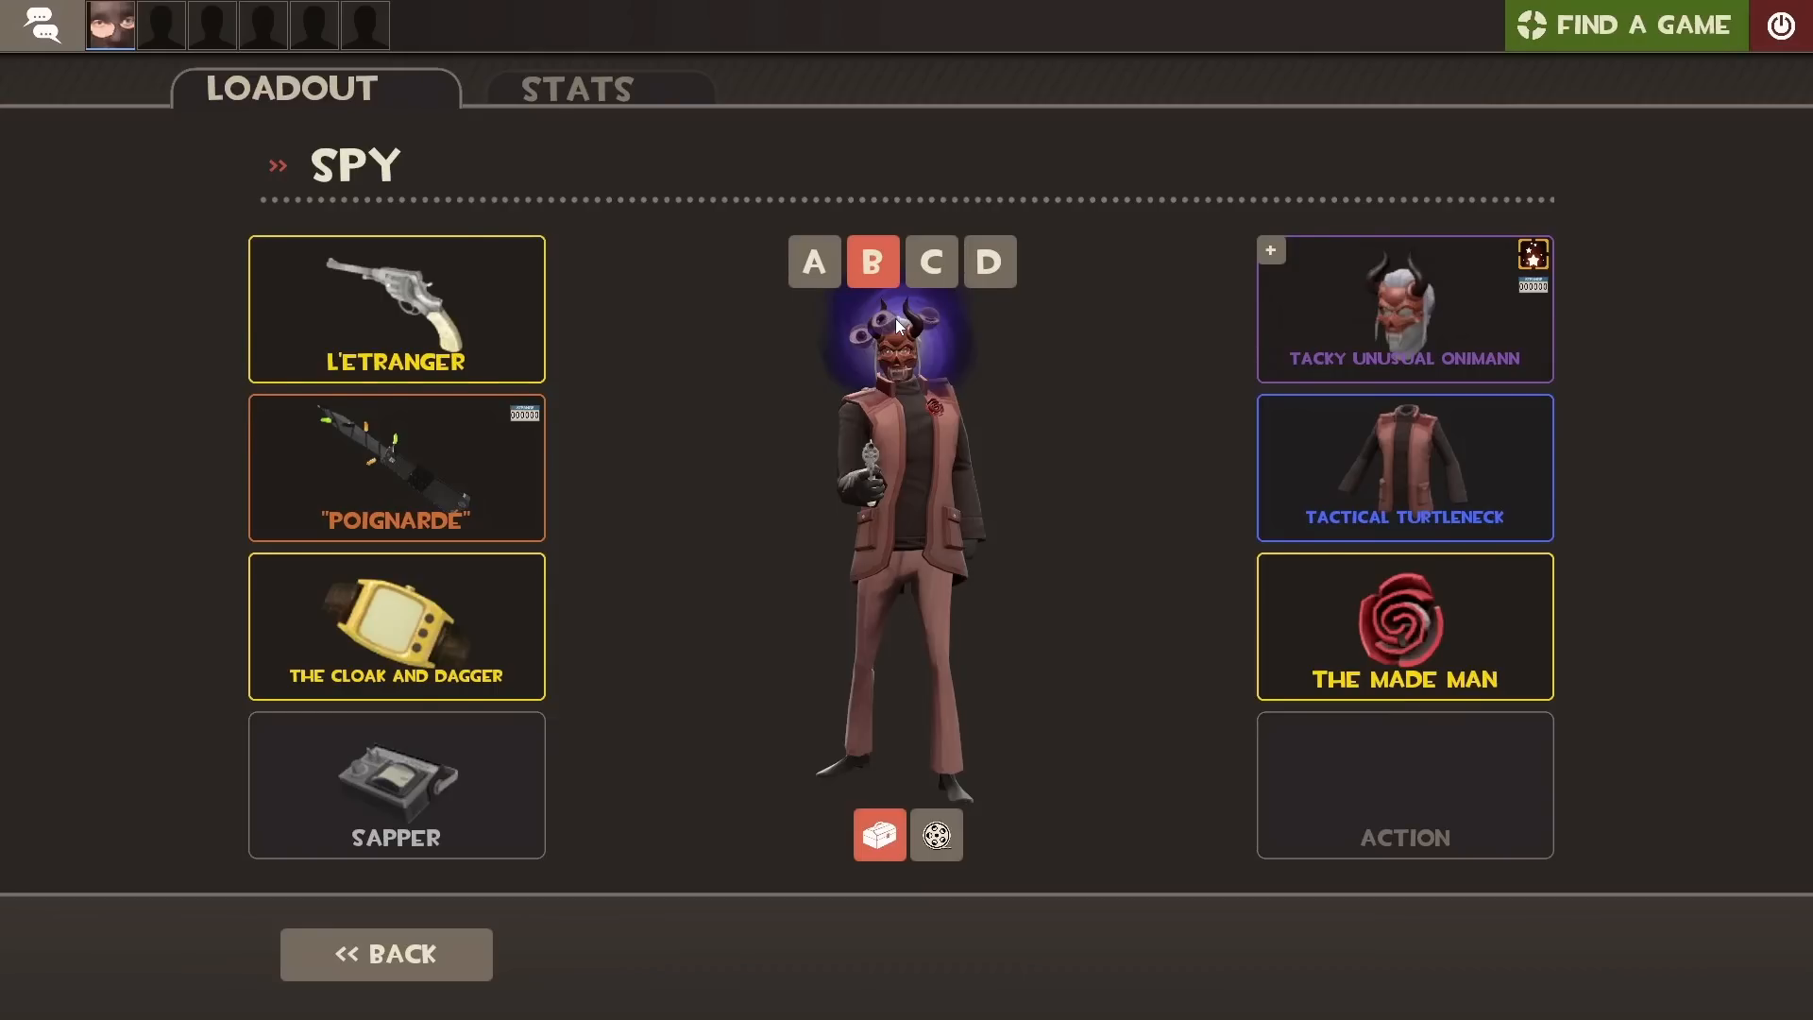
mouse_move(975, 338)
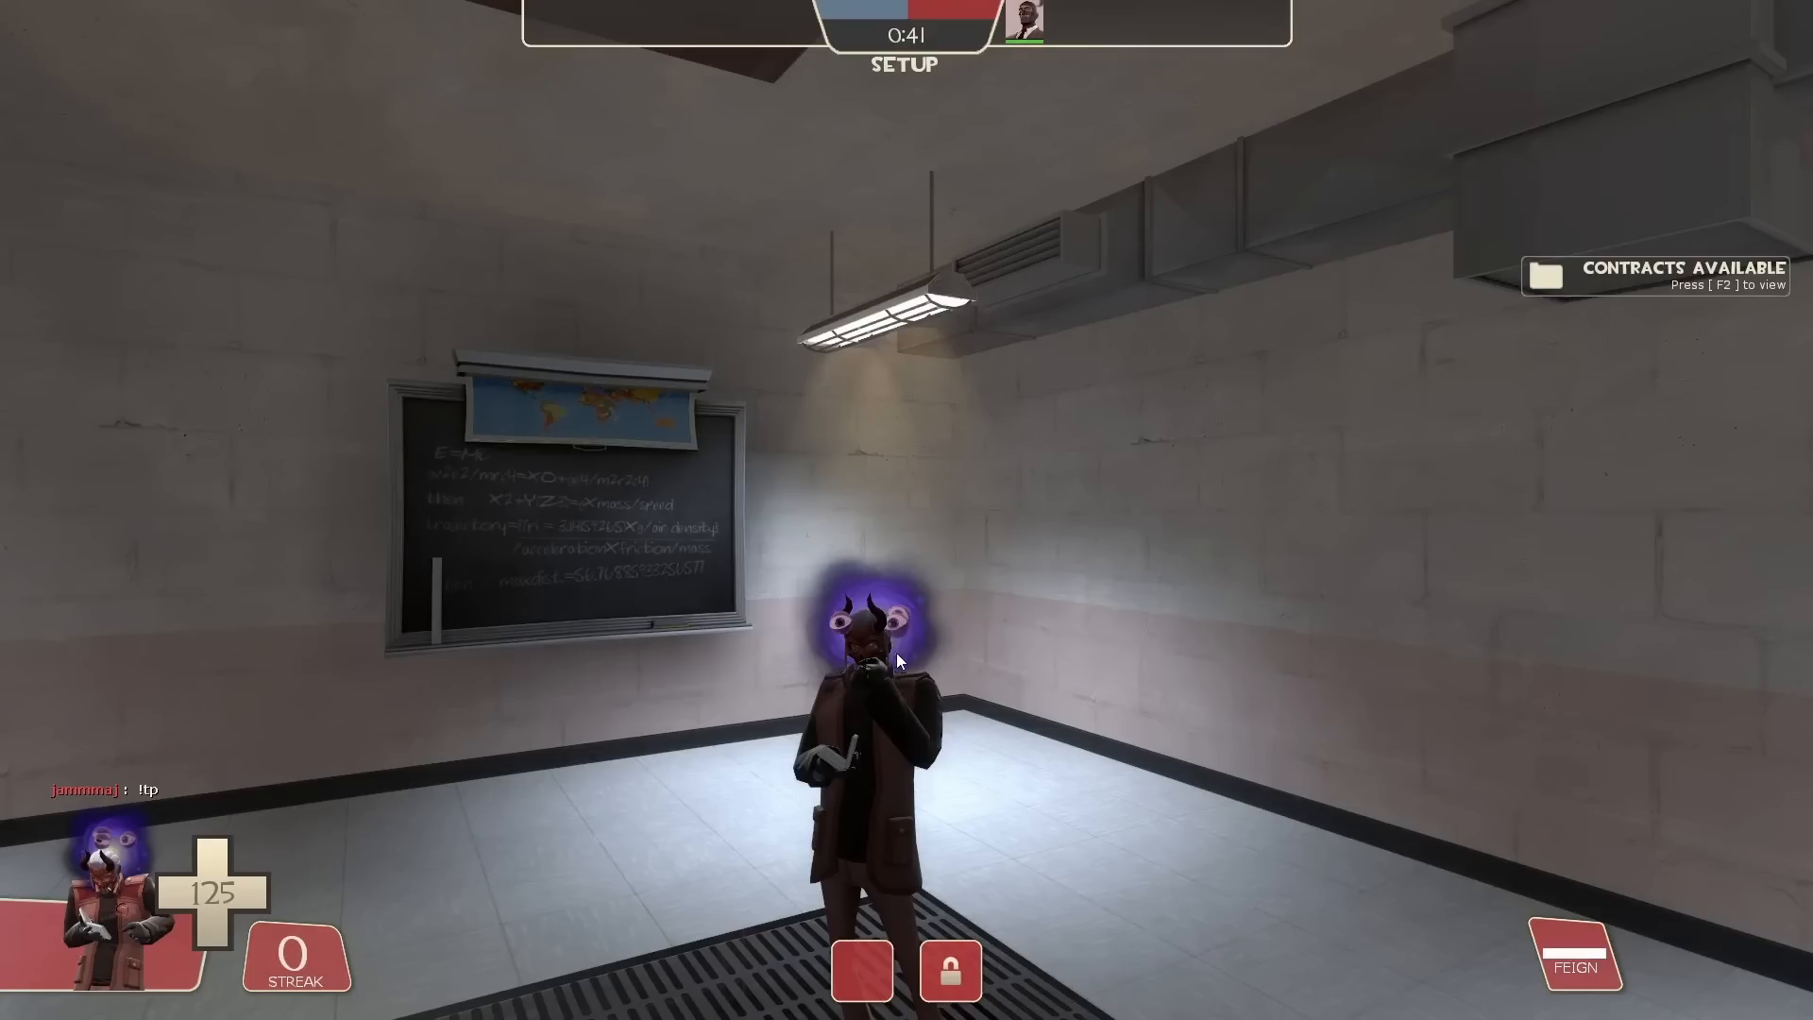
mouse_move(852, 638)
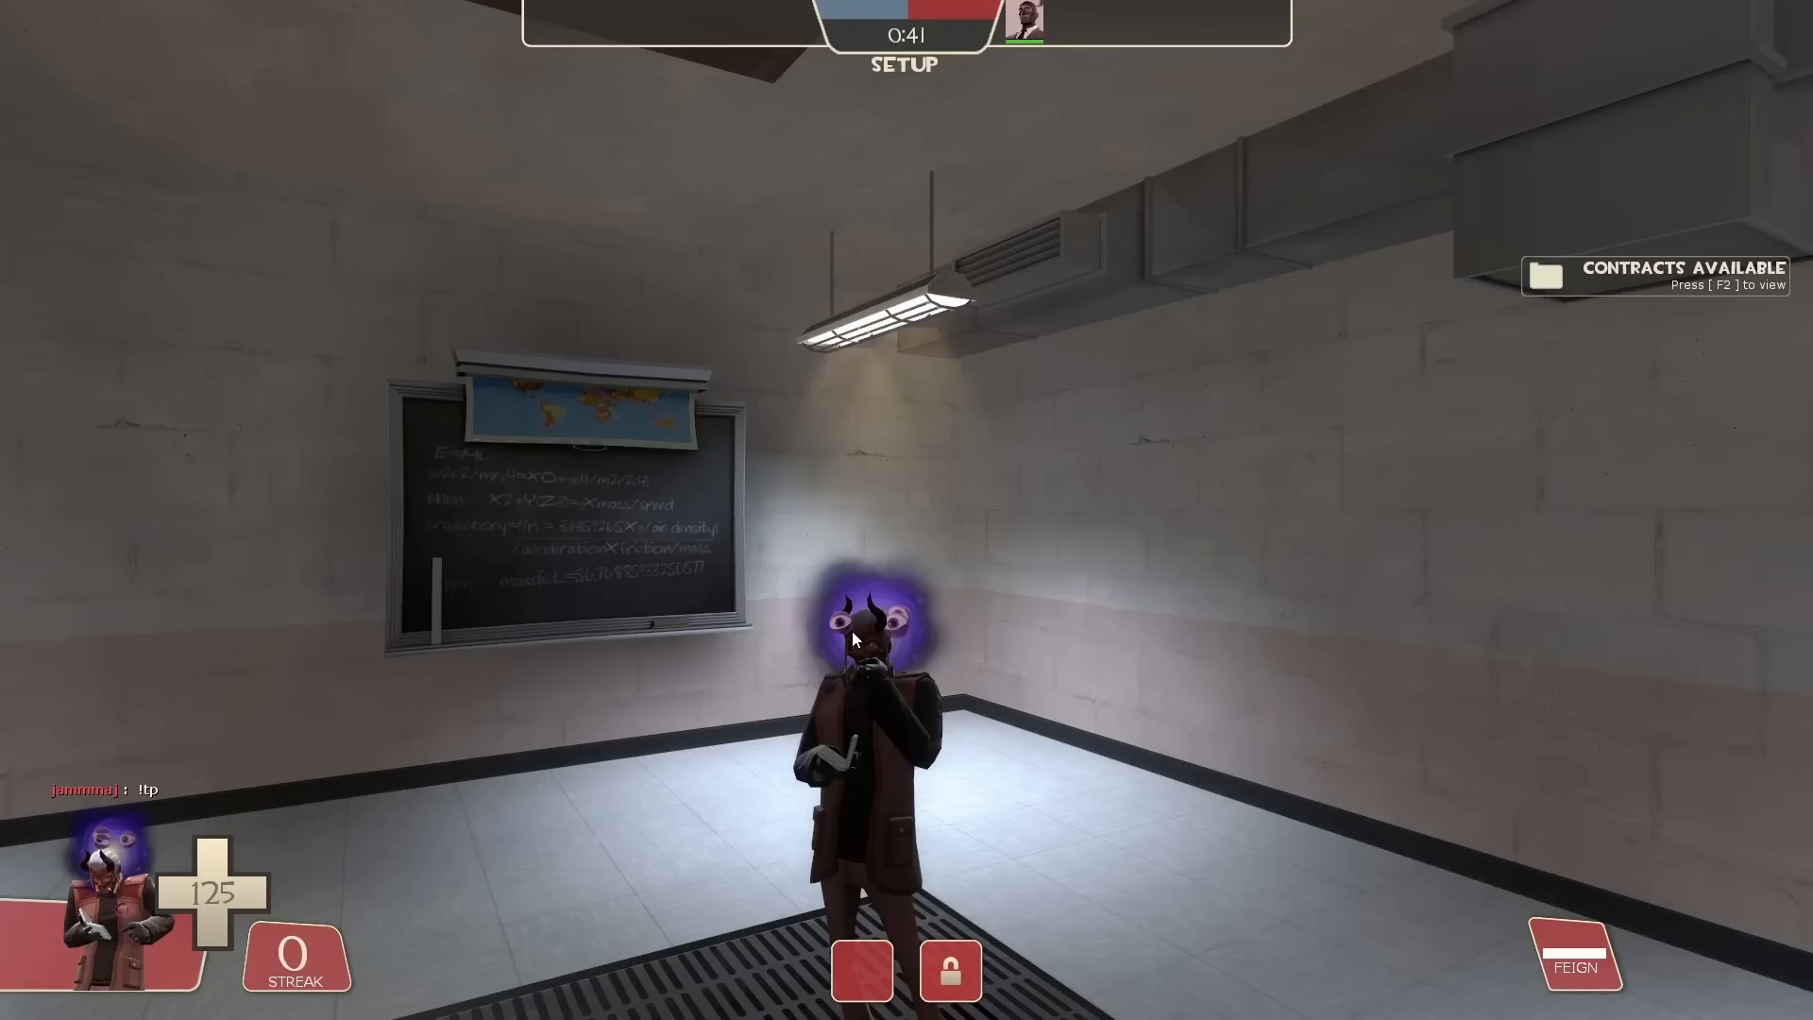
mouse_move(844, 627)
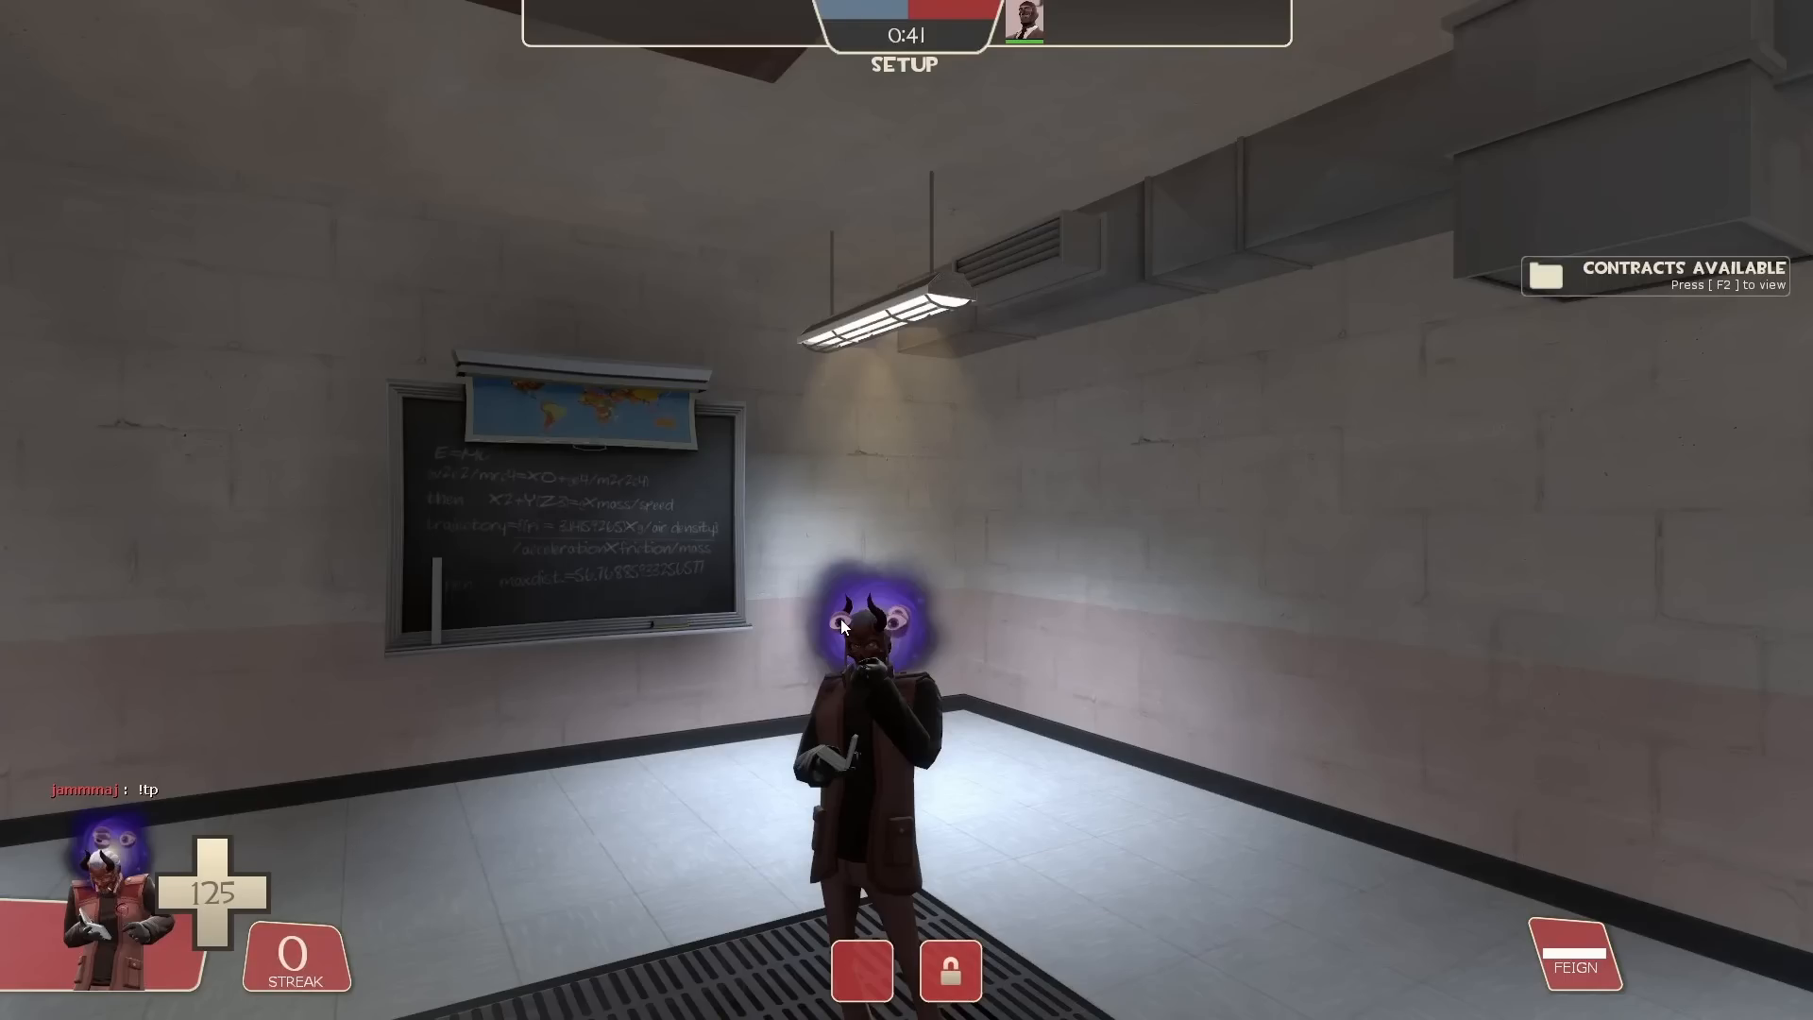
mouse_move(853, 610)
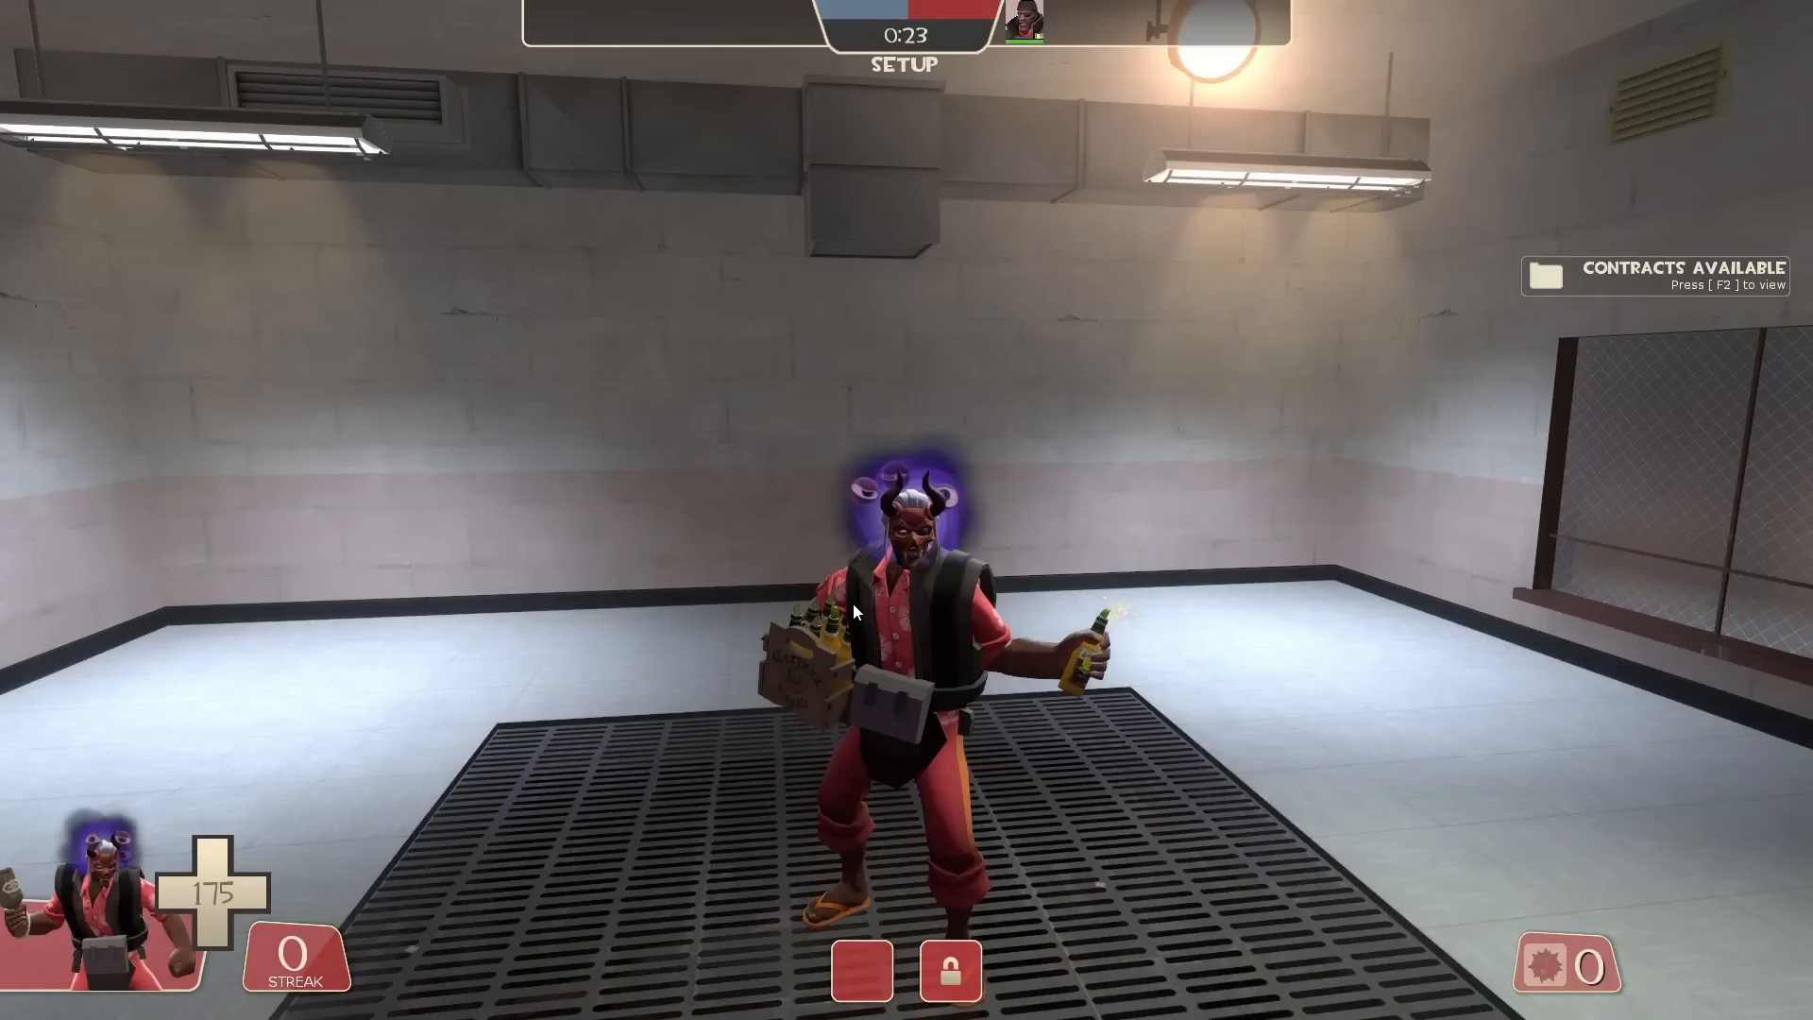
mouse_move(1068, 485)
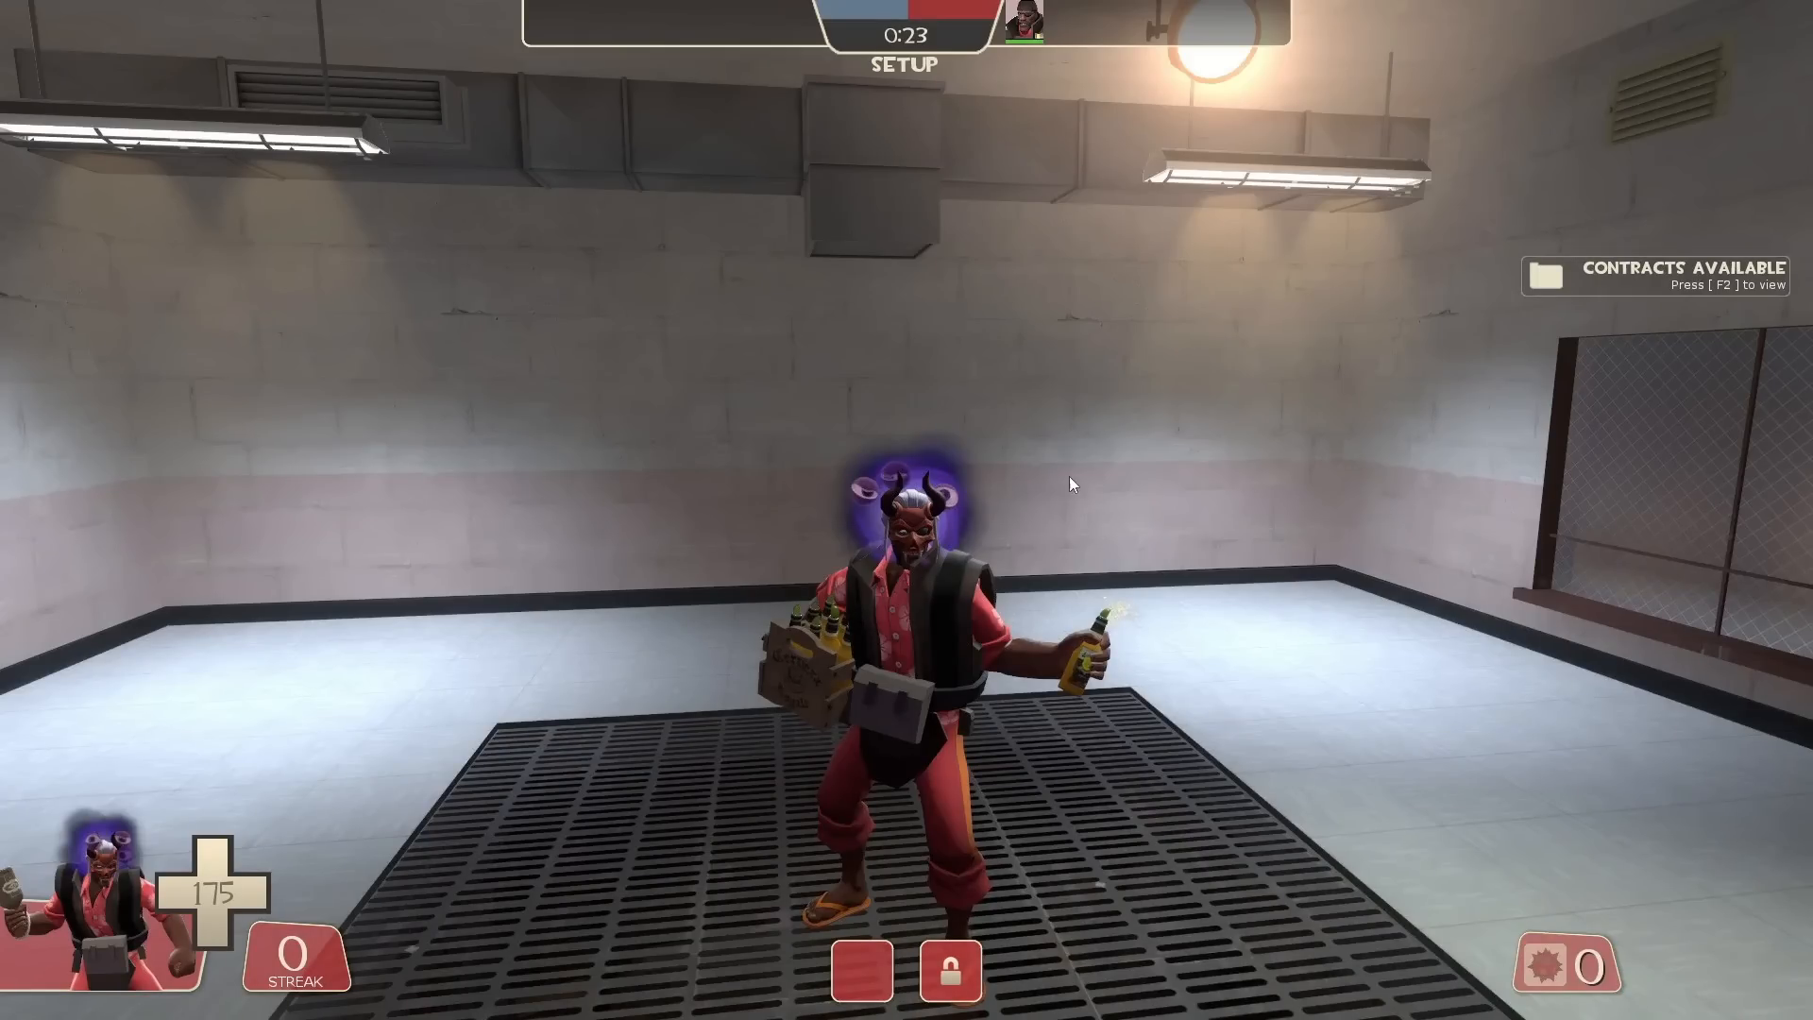
mouse_move(1129, 532)
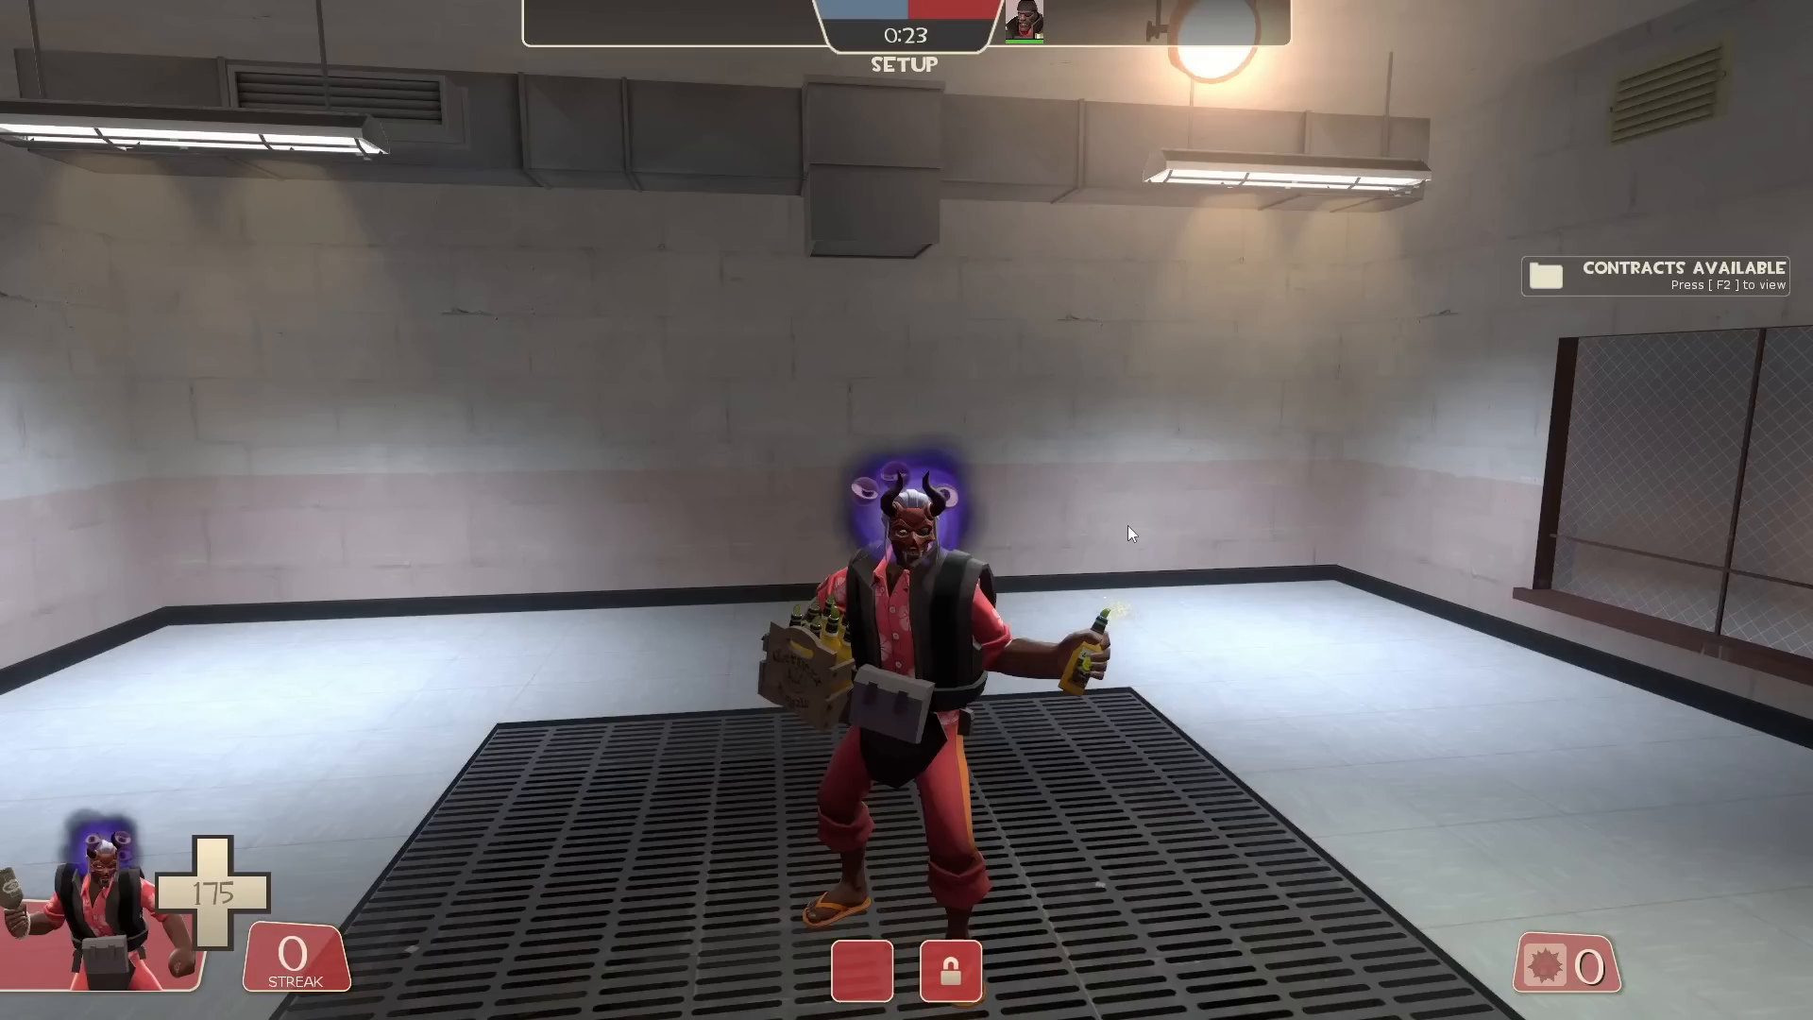
mouse_move(1171, 521)
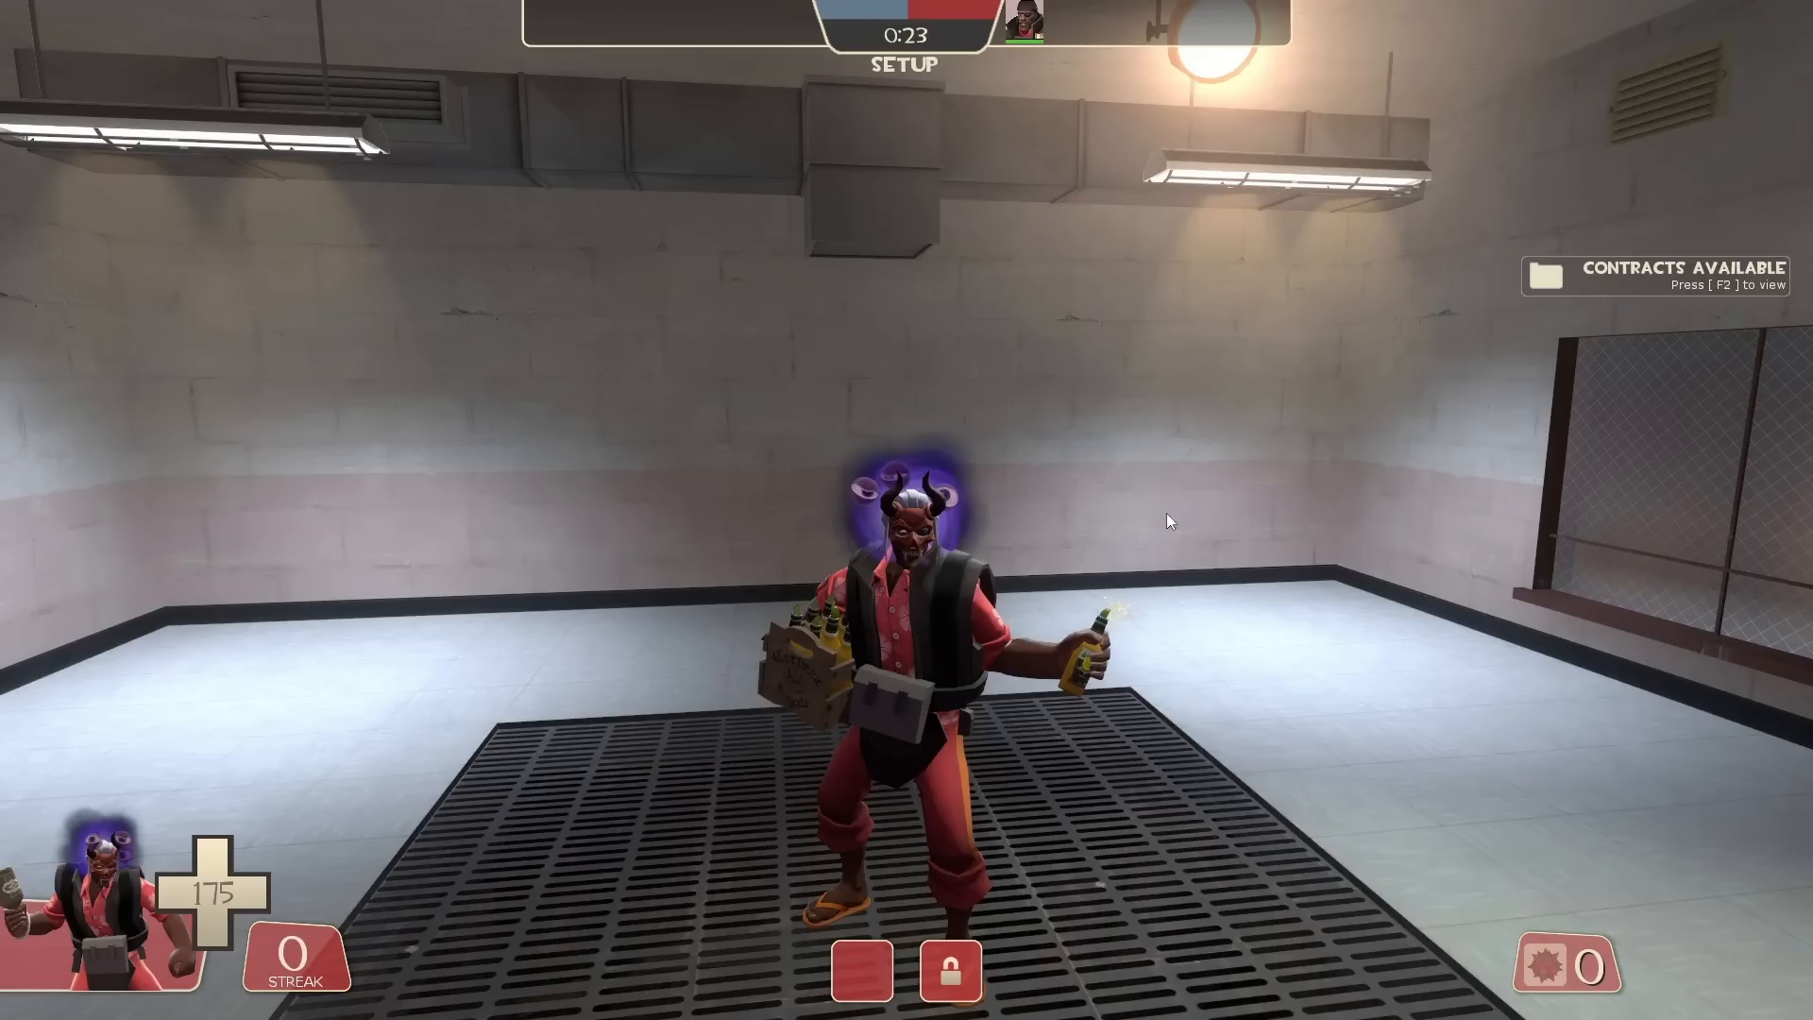
mouse_move(1199, 511)
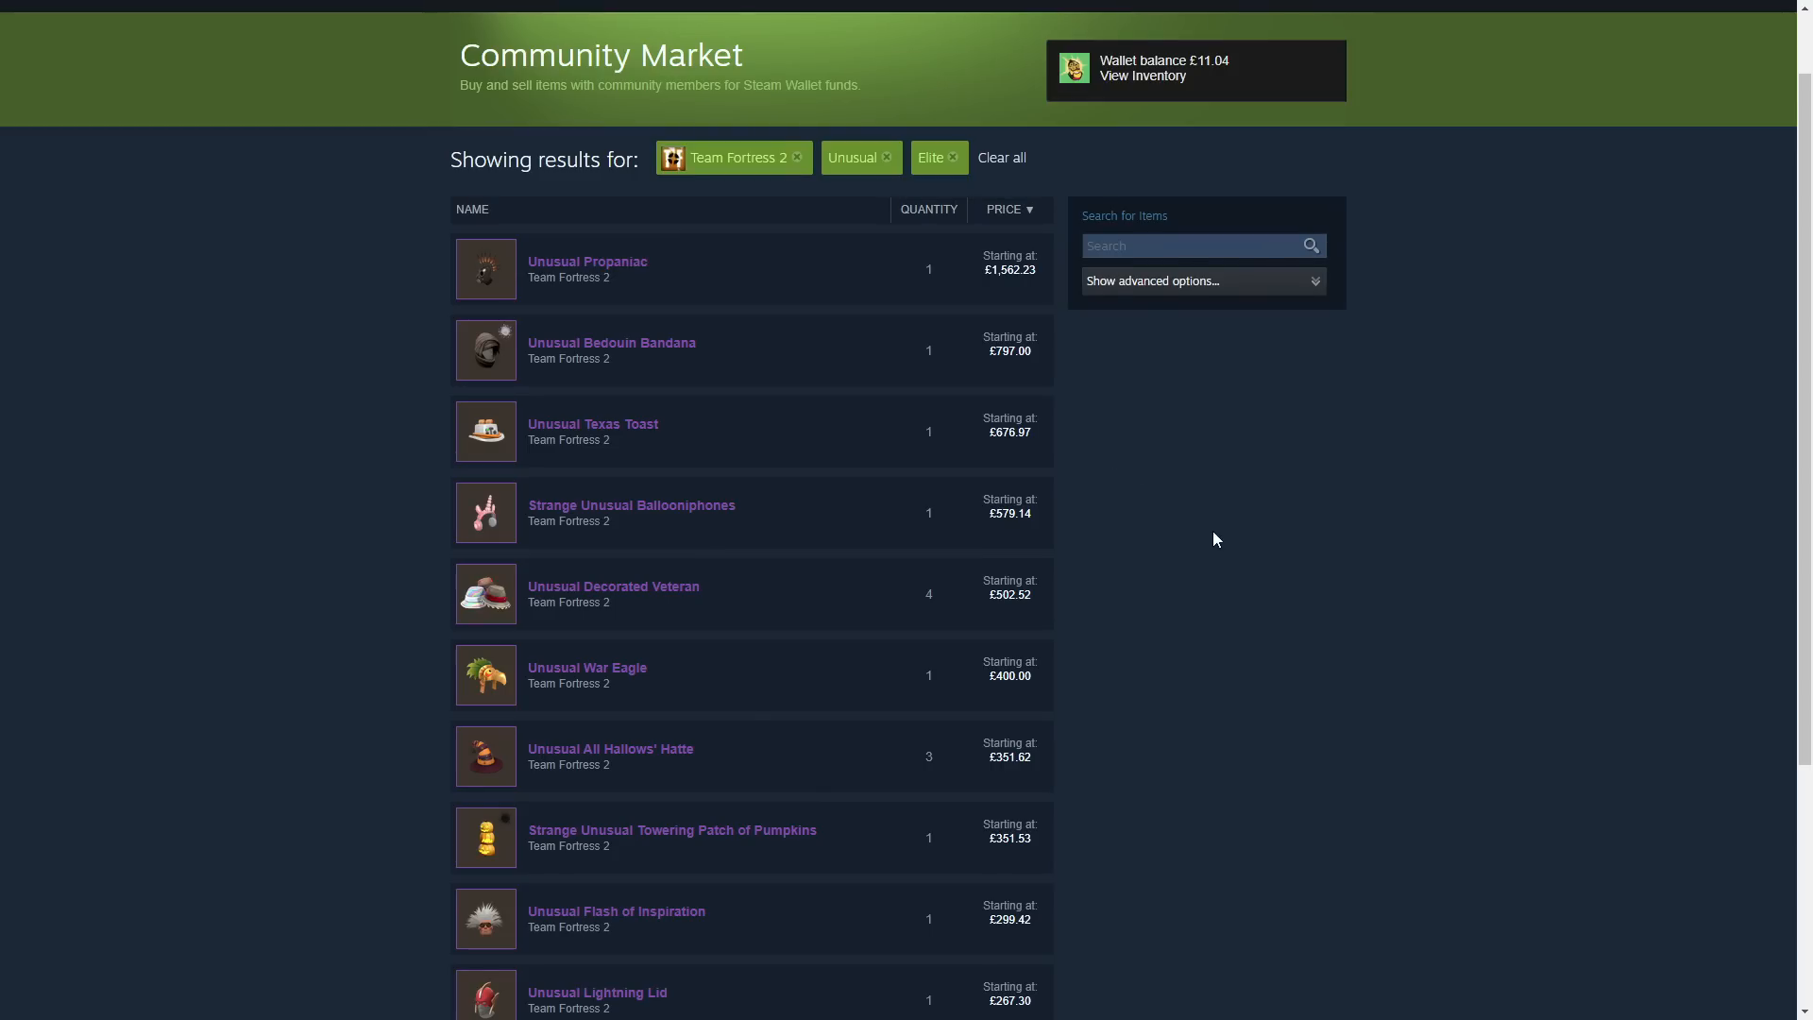
scroll("down", 3)
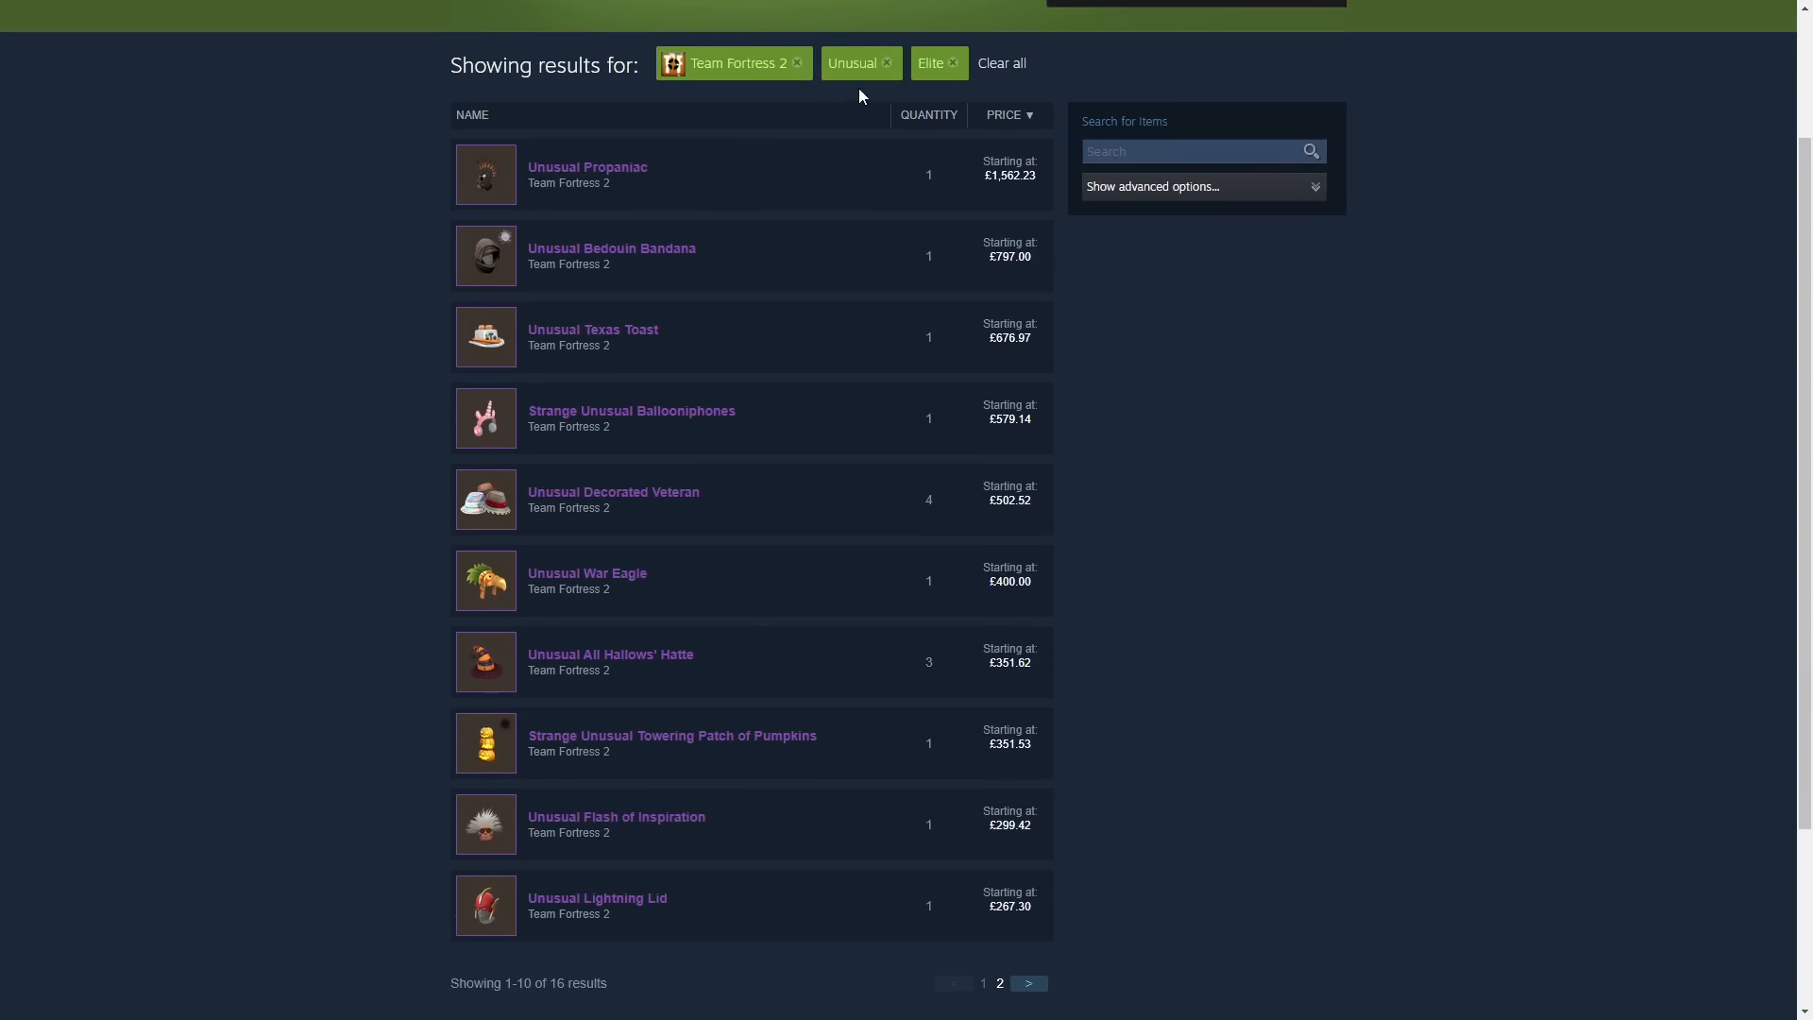
mouse_move(327, 287)
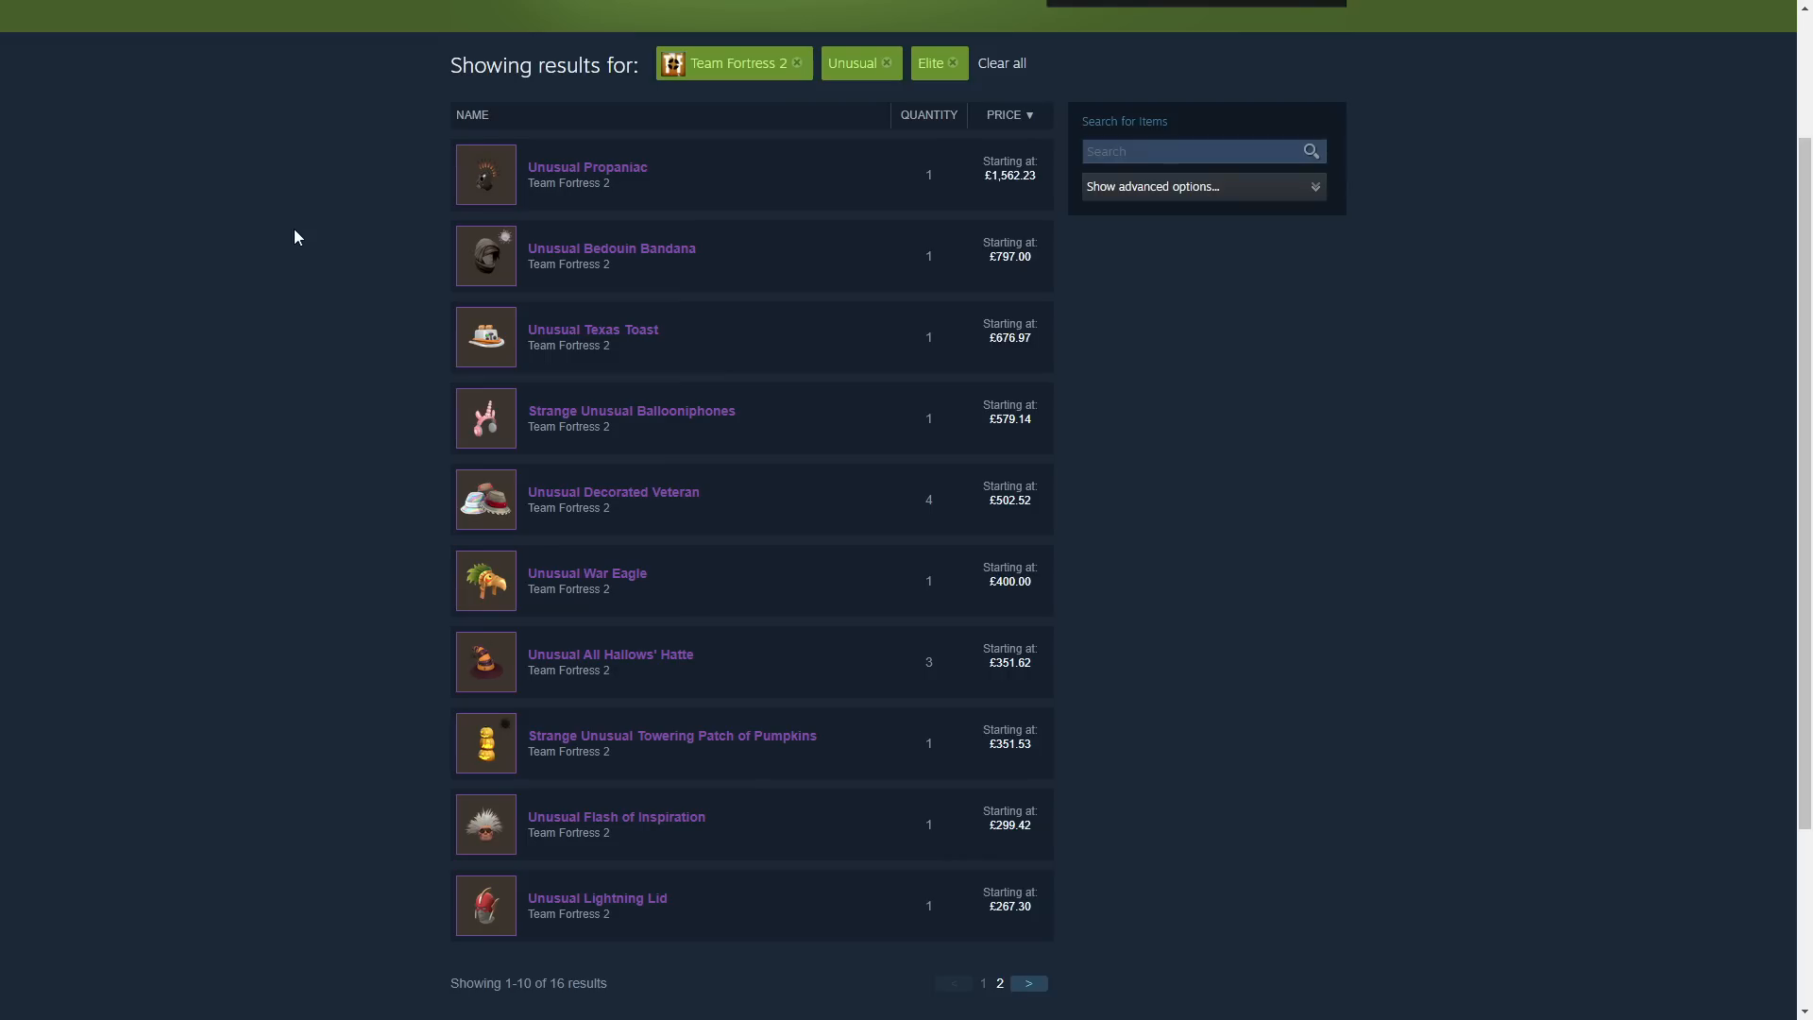
mouse_move(589, 198)
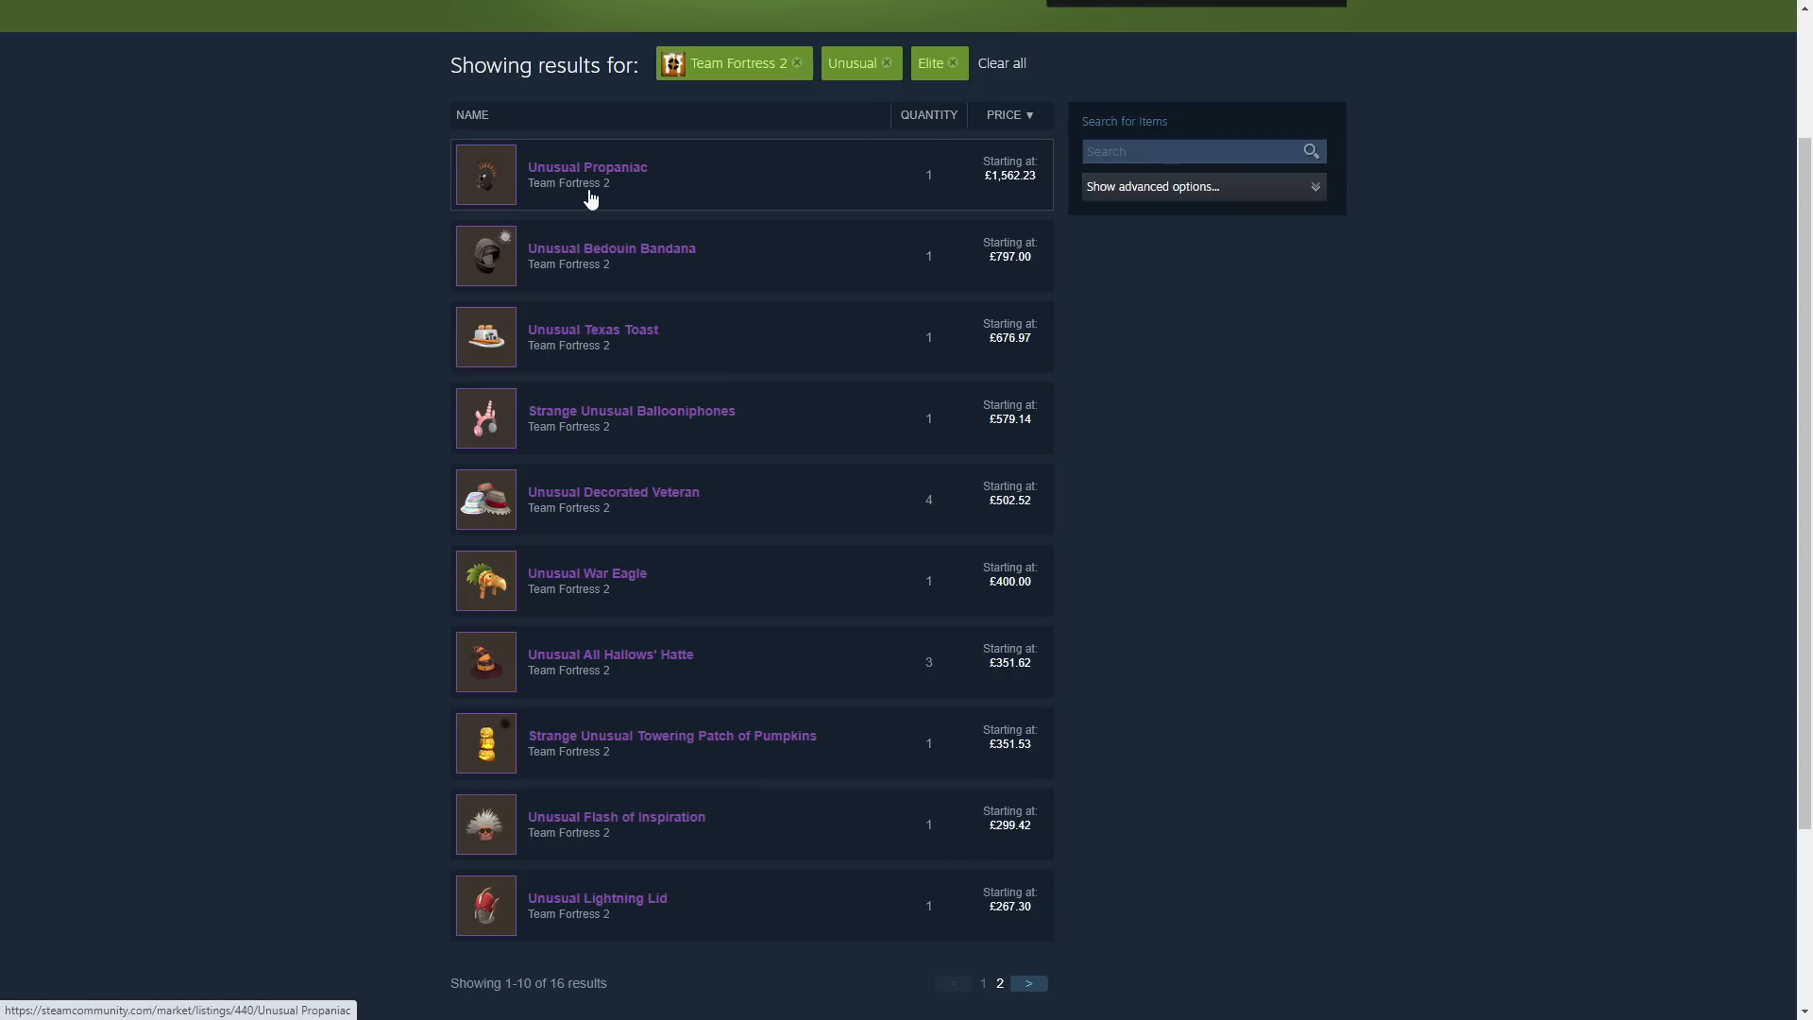
mouse_move(602, 194)
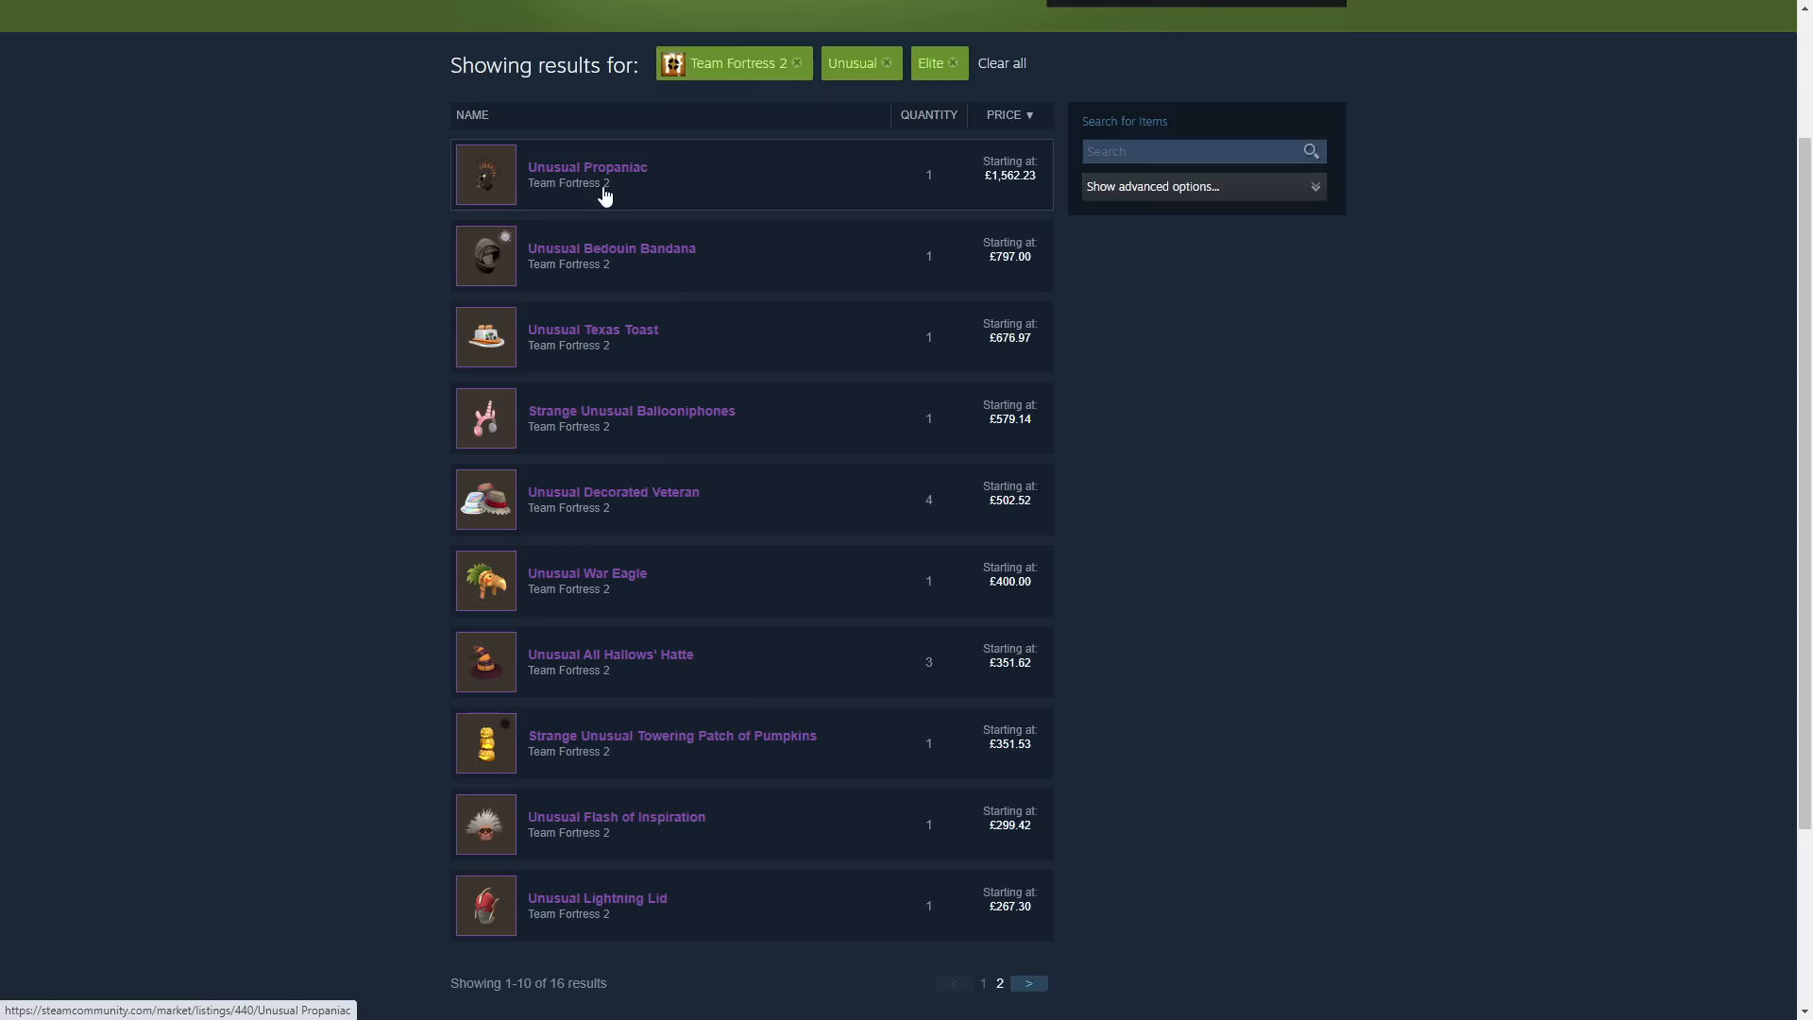
mouse_move(1001, 193)
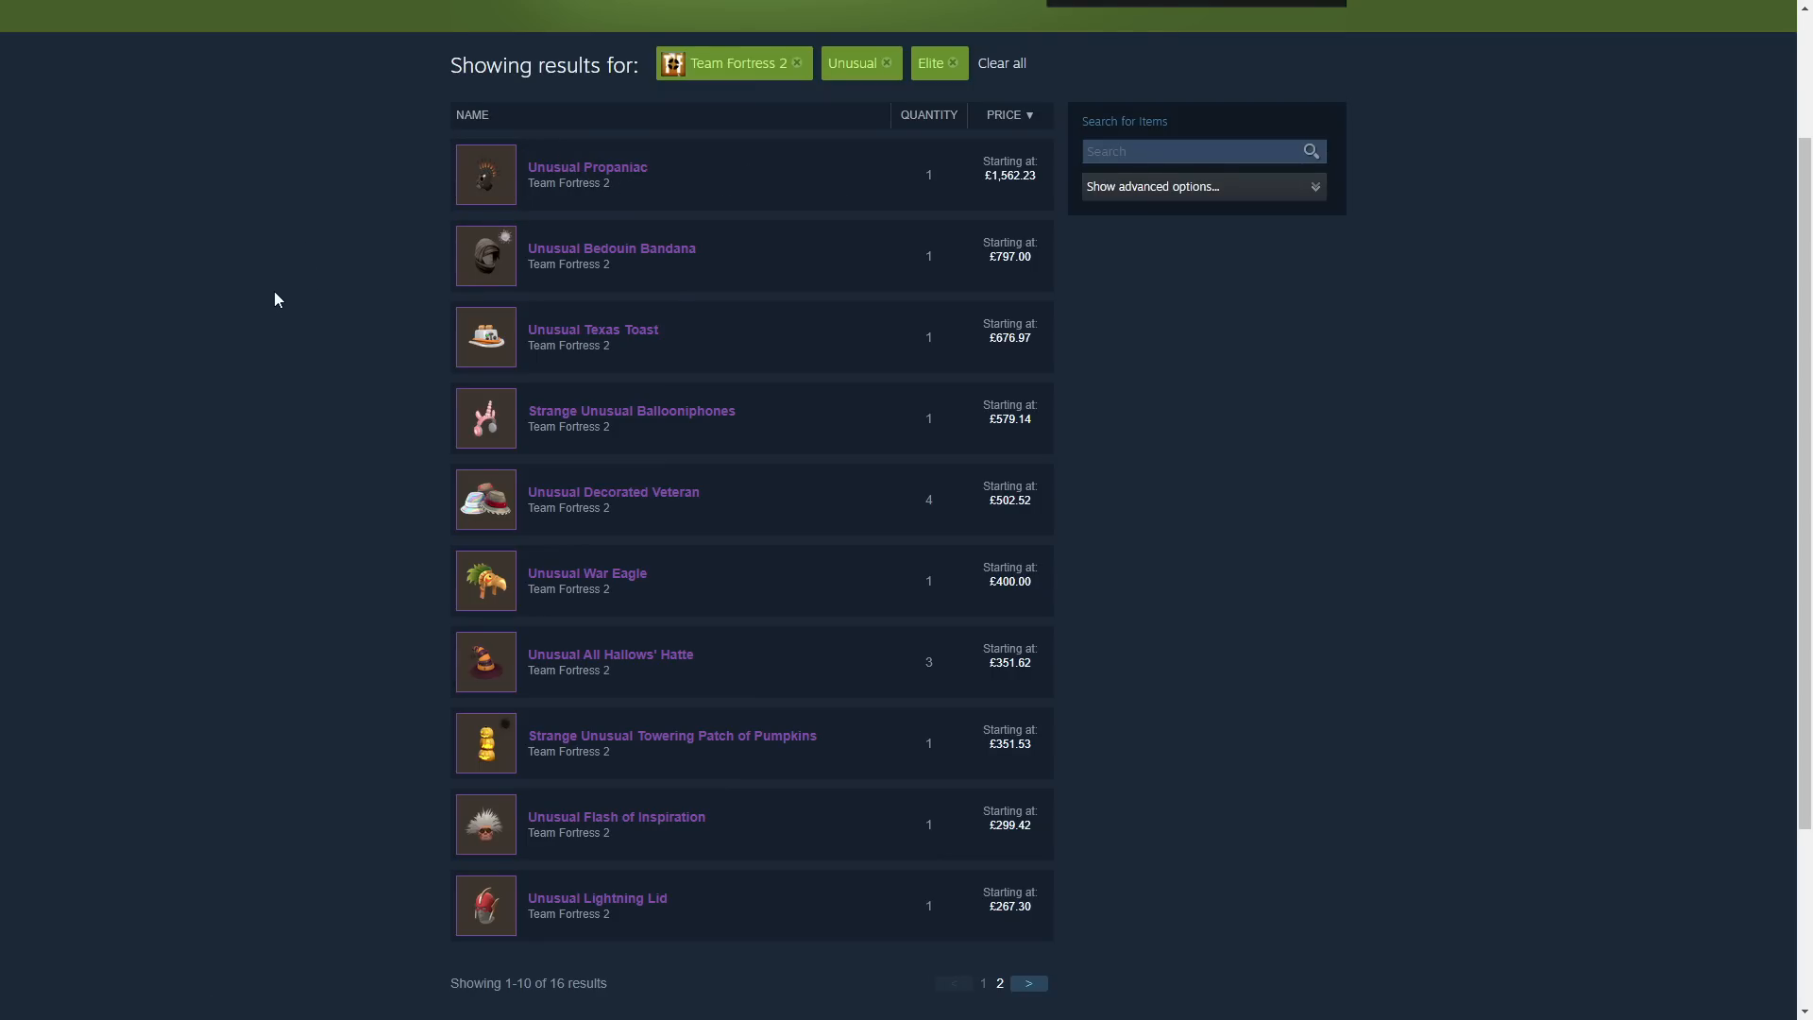
mouse_move(243, 296)
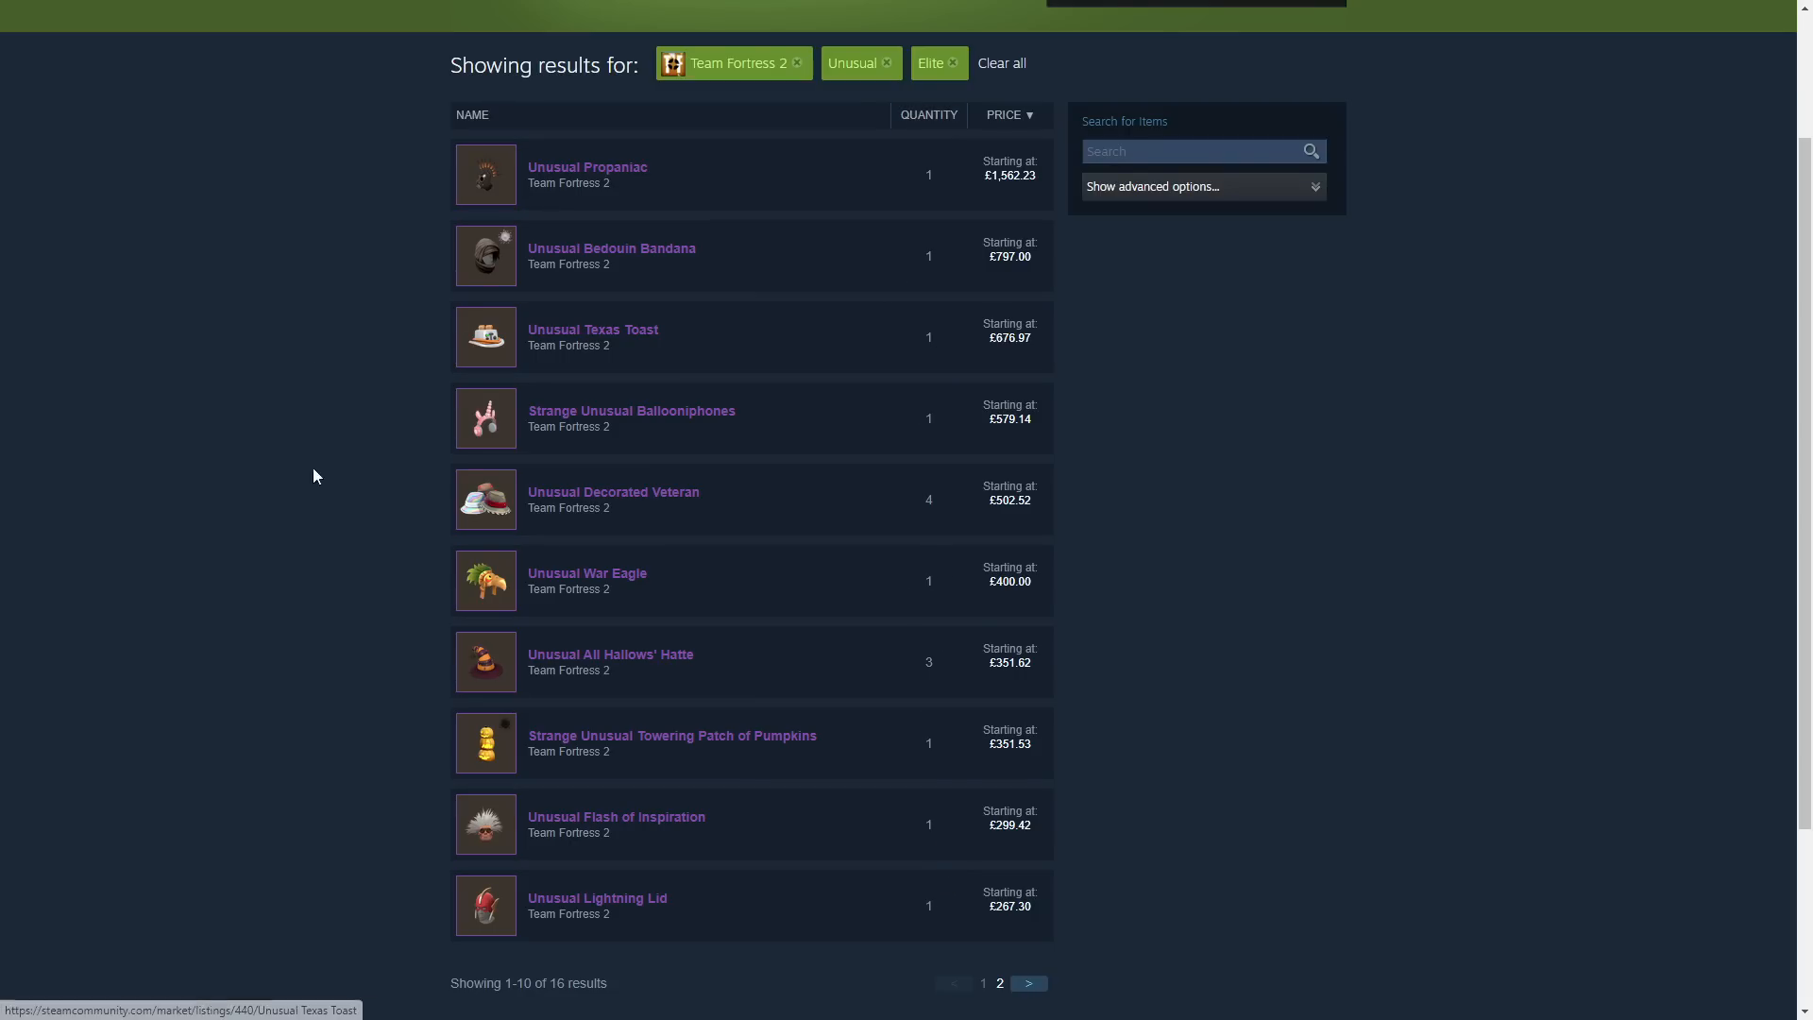
mouse_move(647, 514)
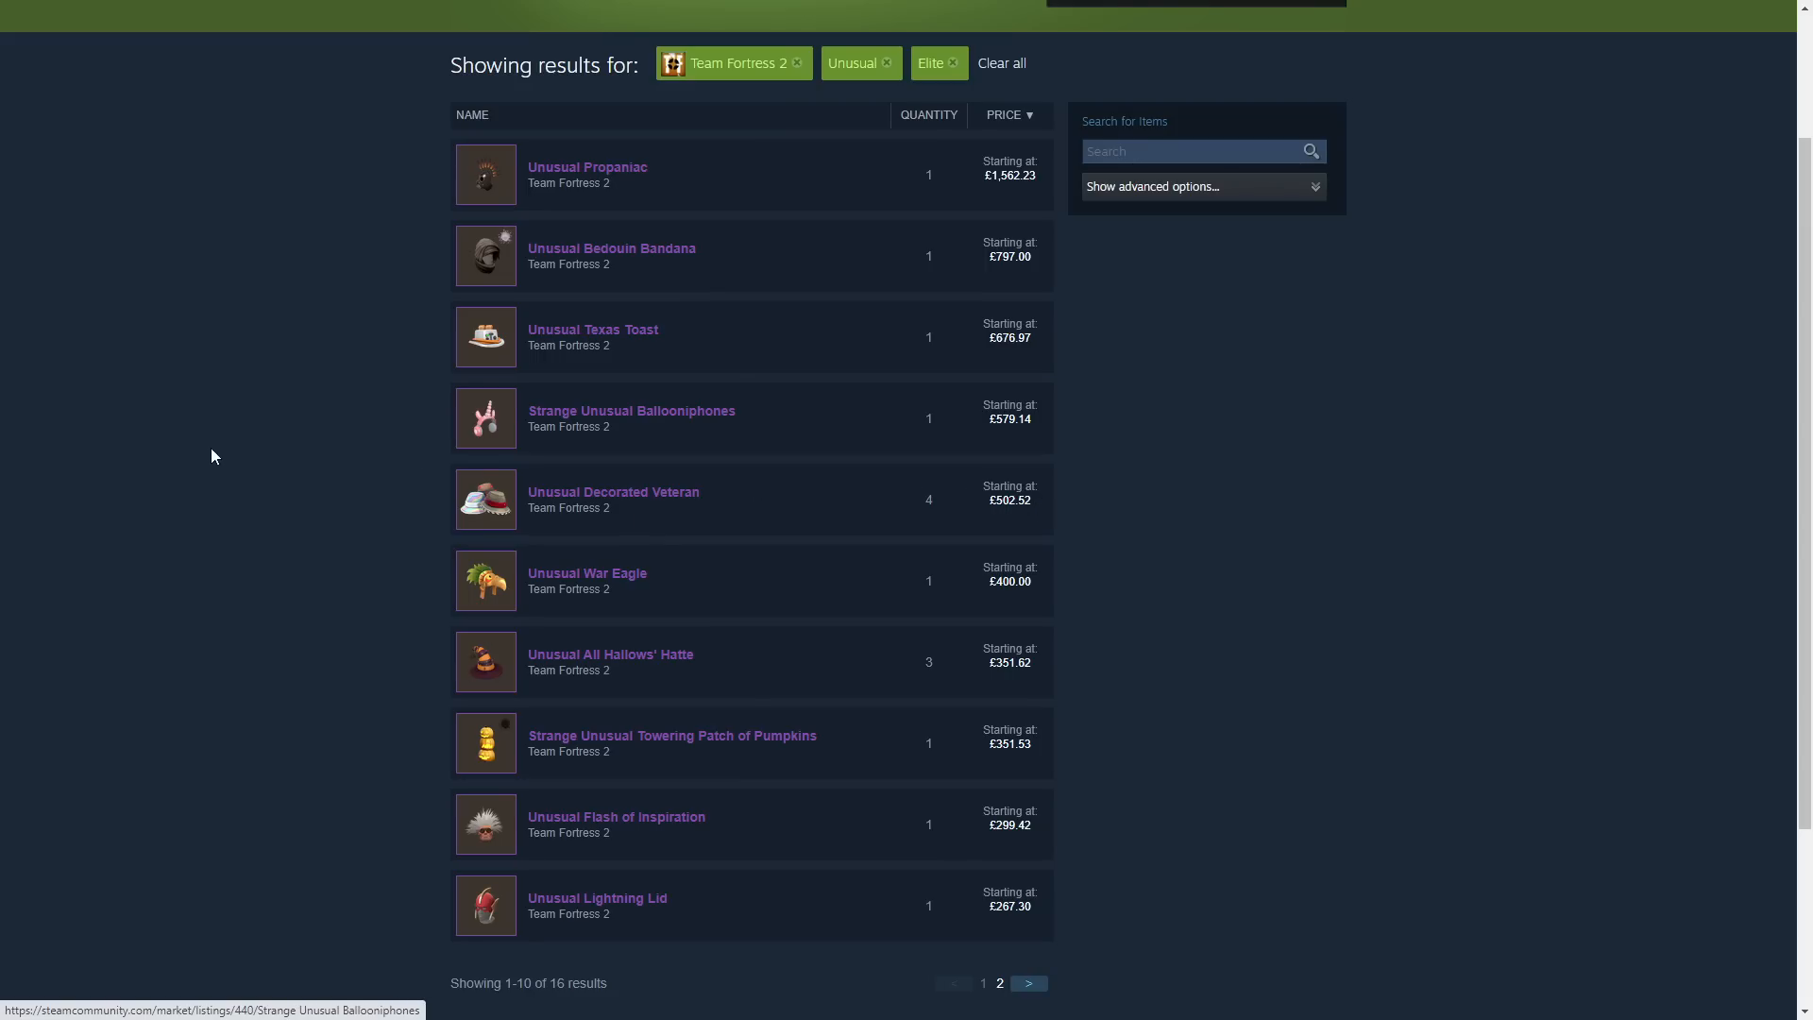
mouse_move(240, 425)
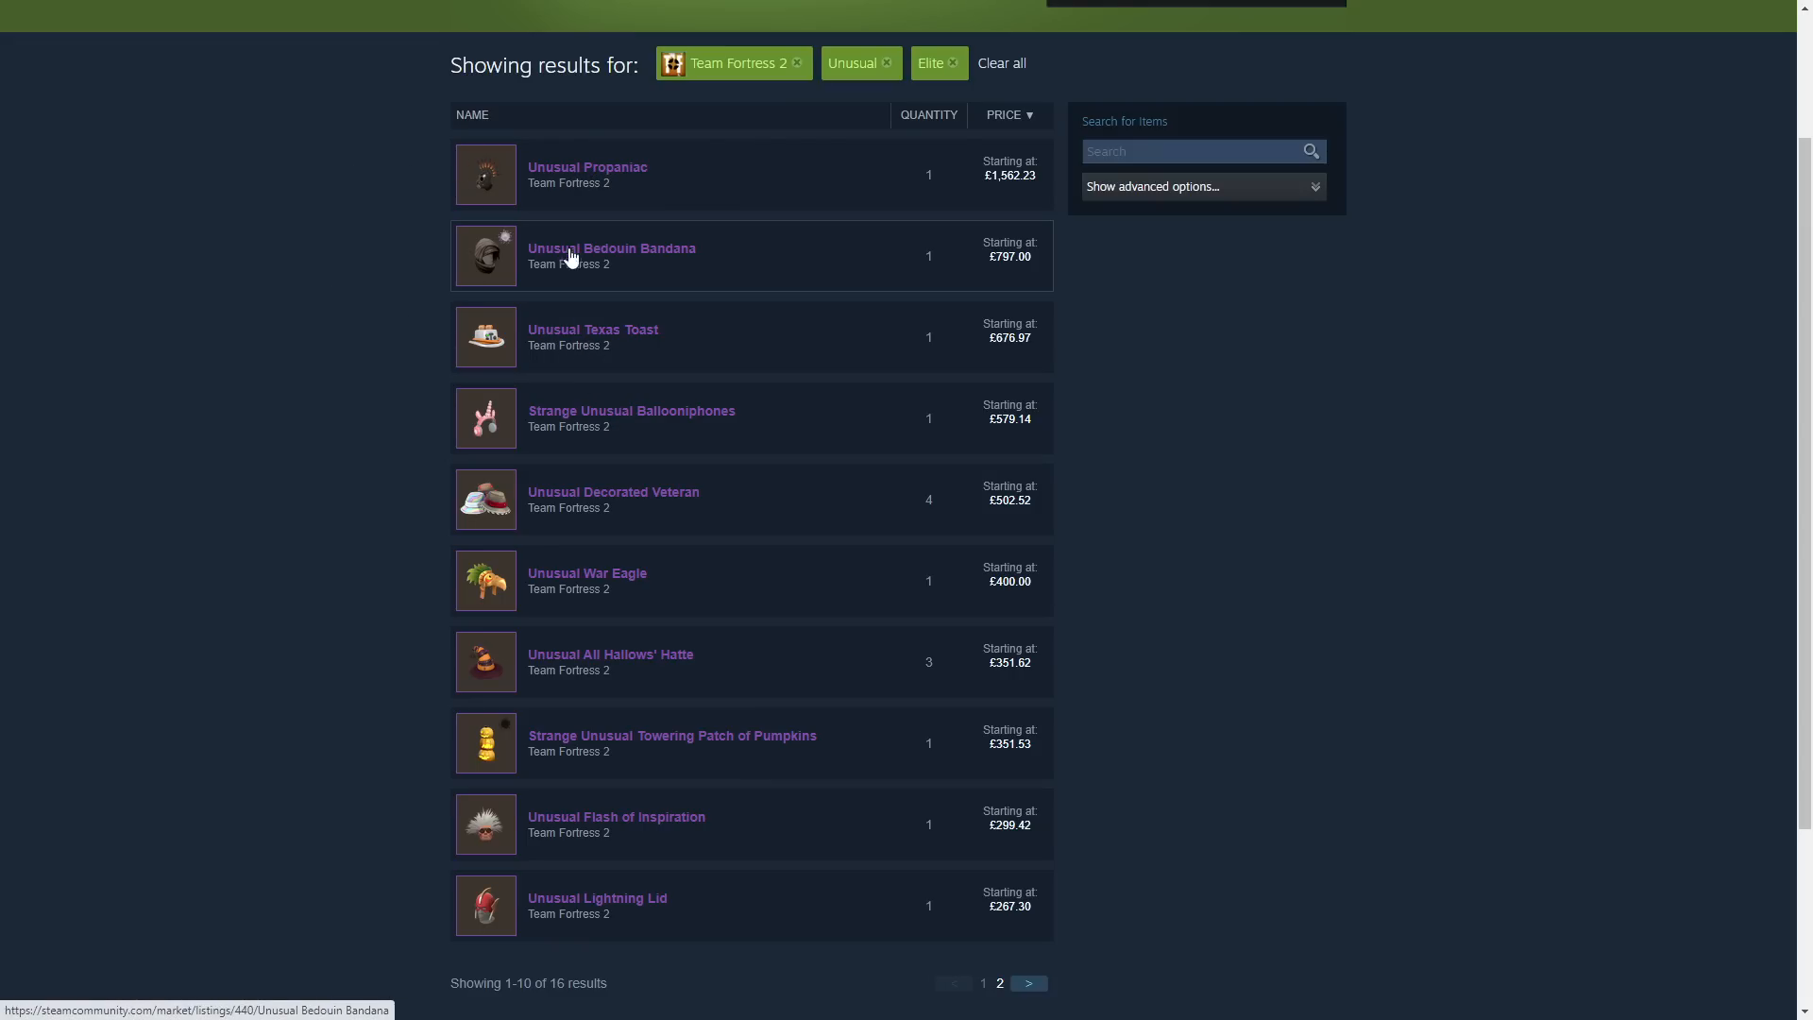
mouse_move(584, 519)
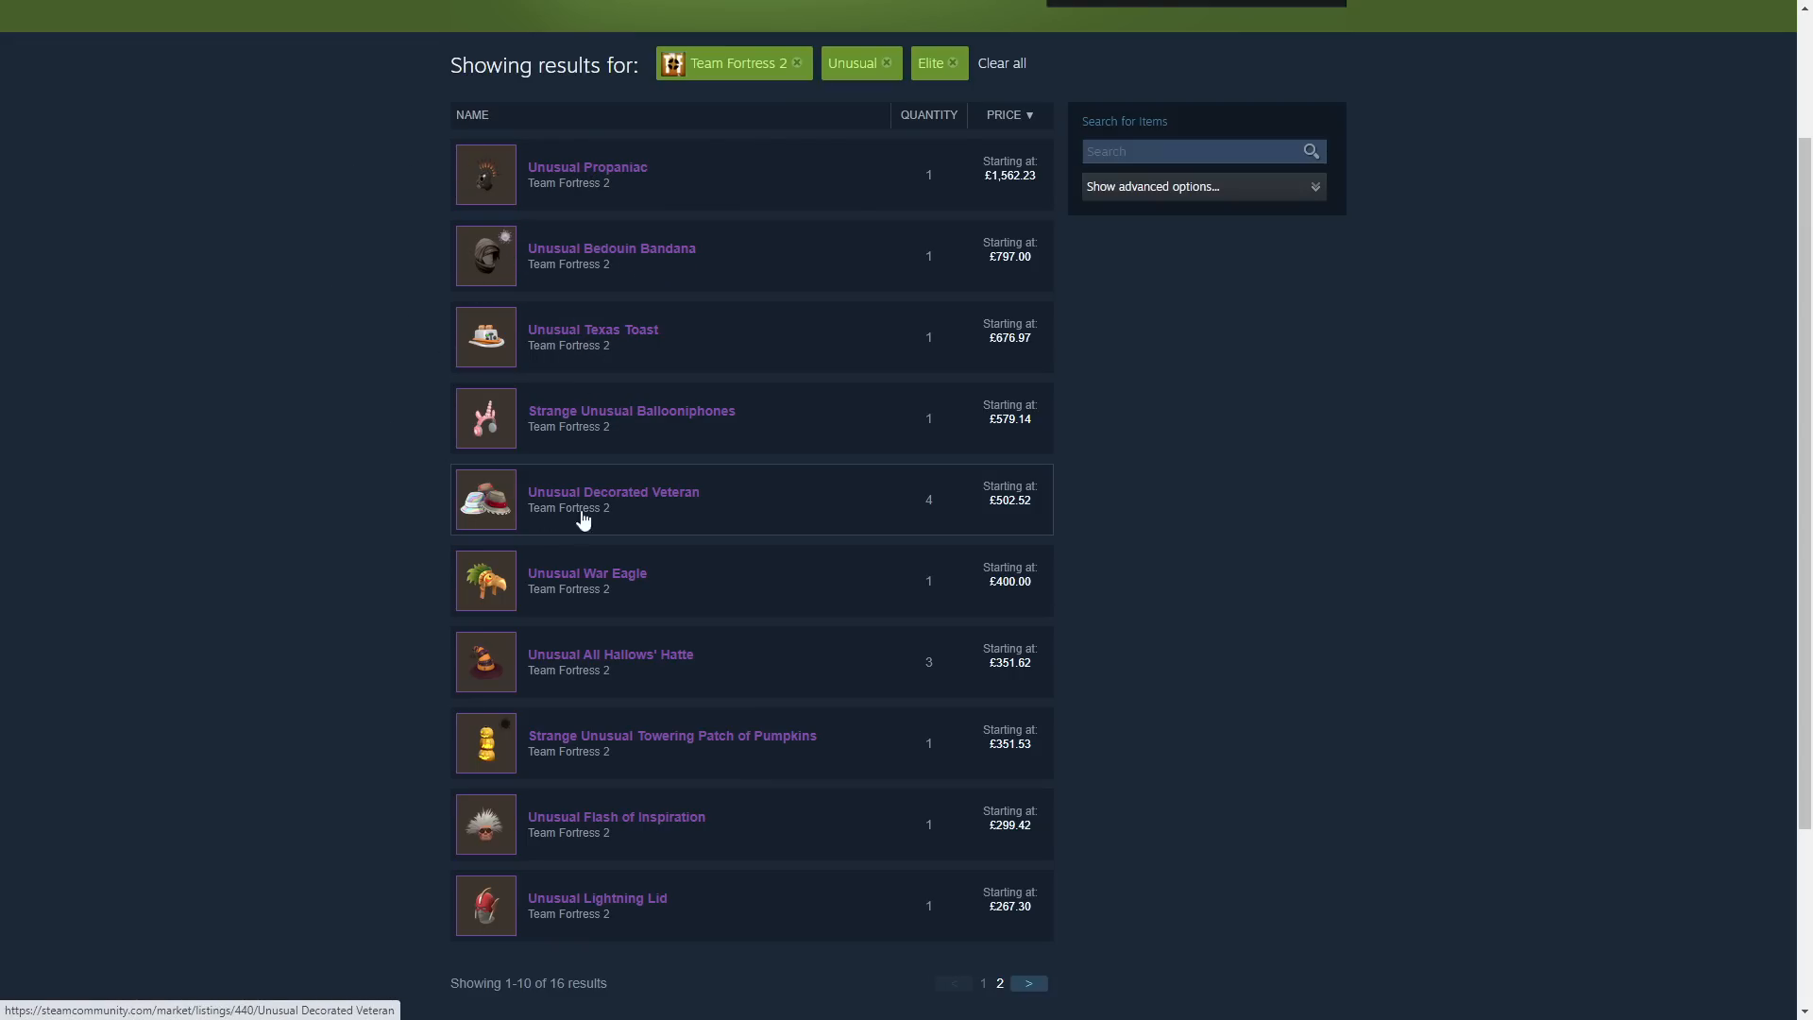
mouse_move(714, 691)
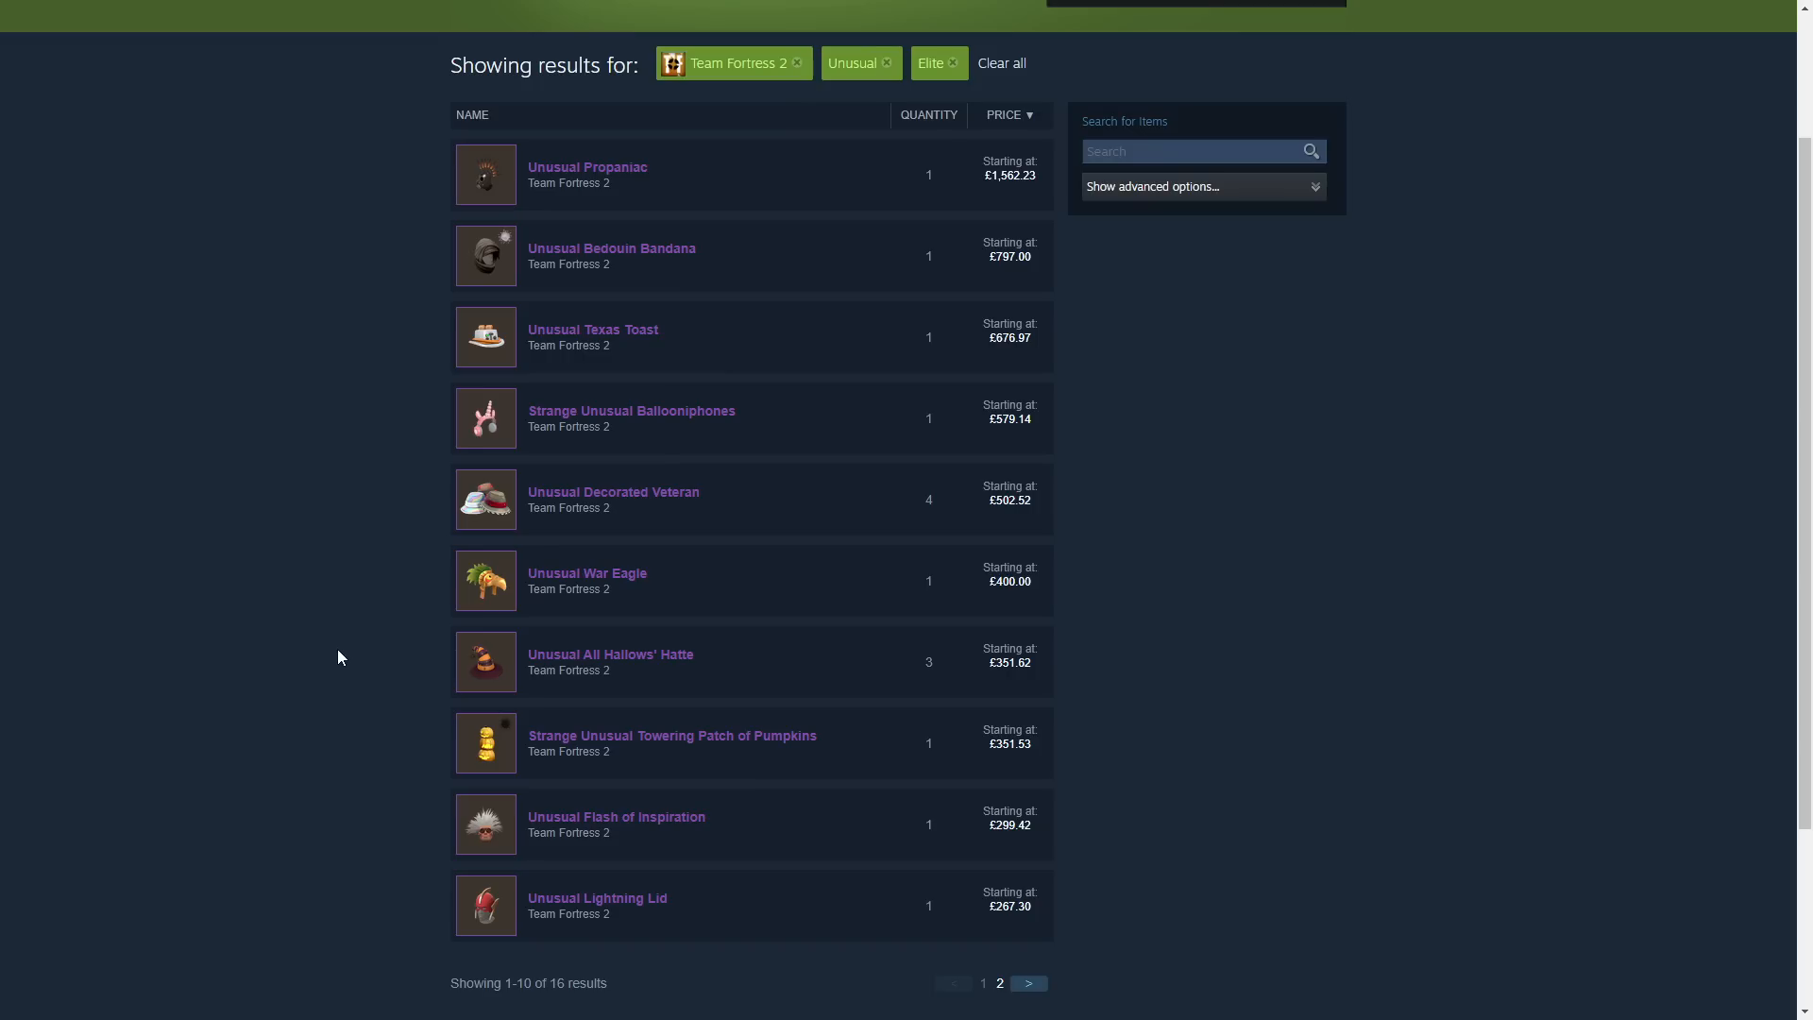
mouse_move(729, 562)
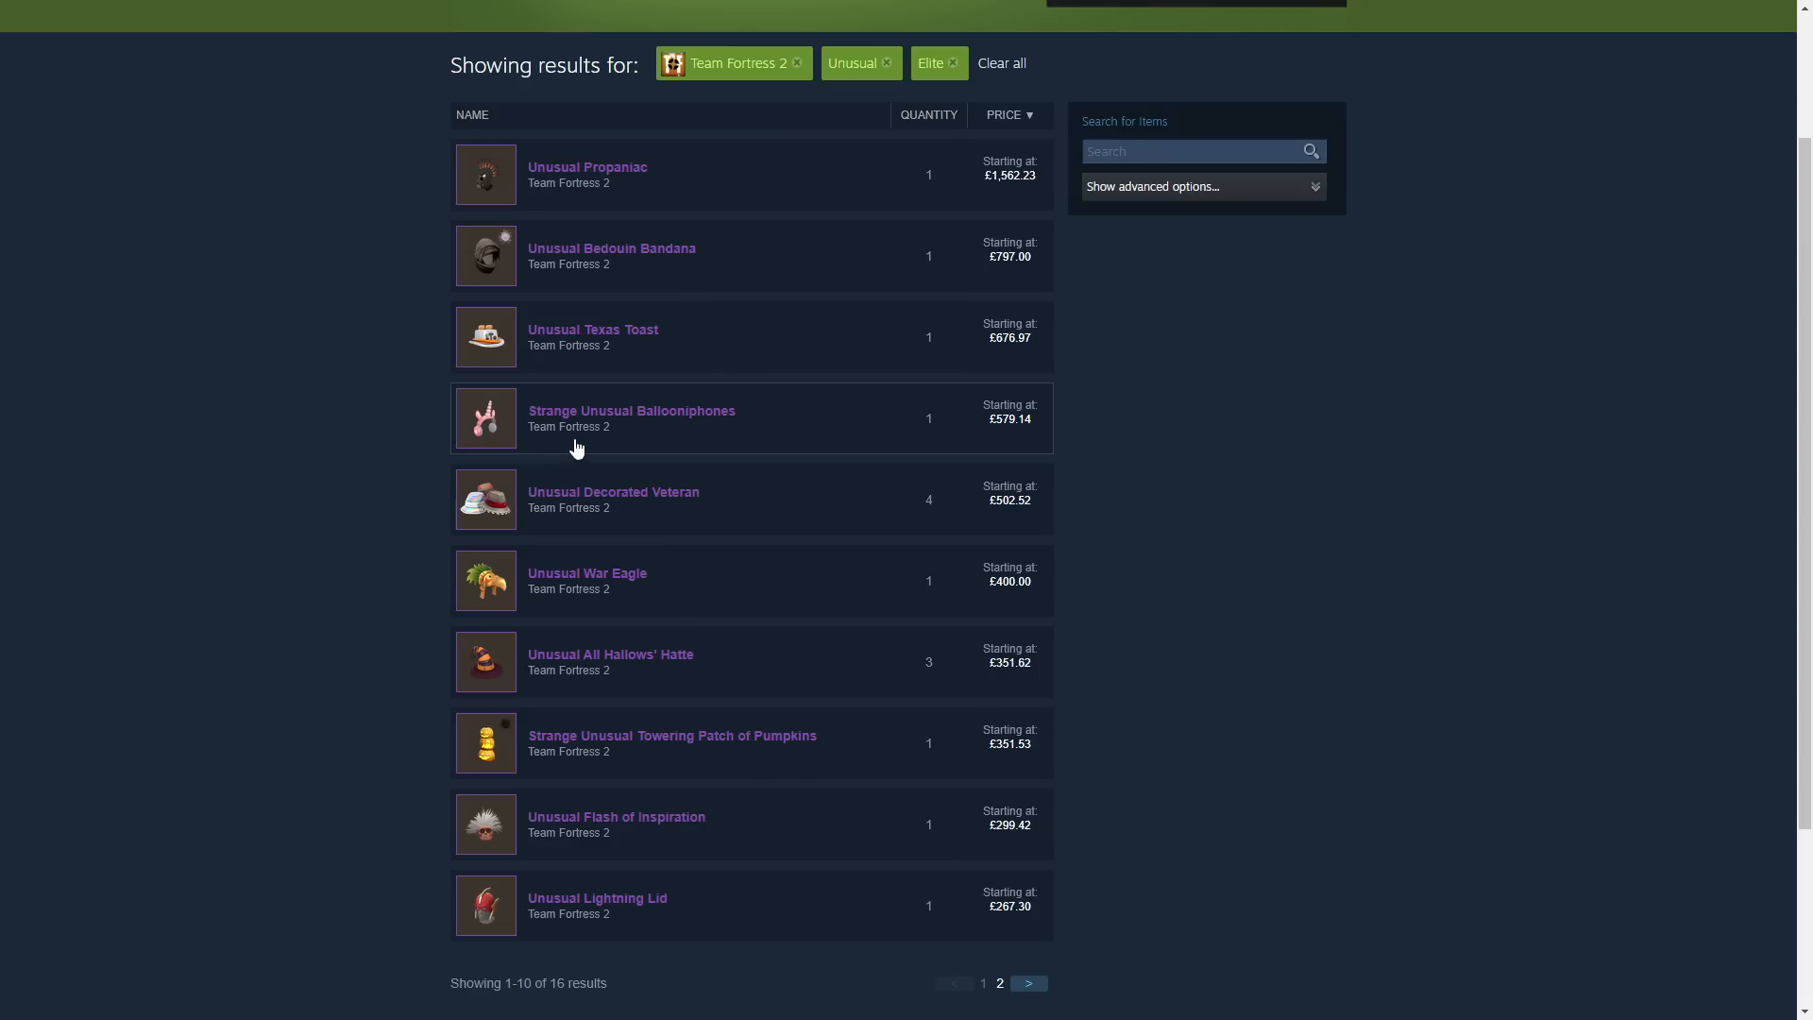
mouse_move(591, 434)
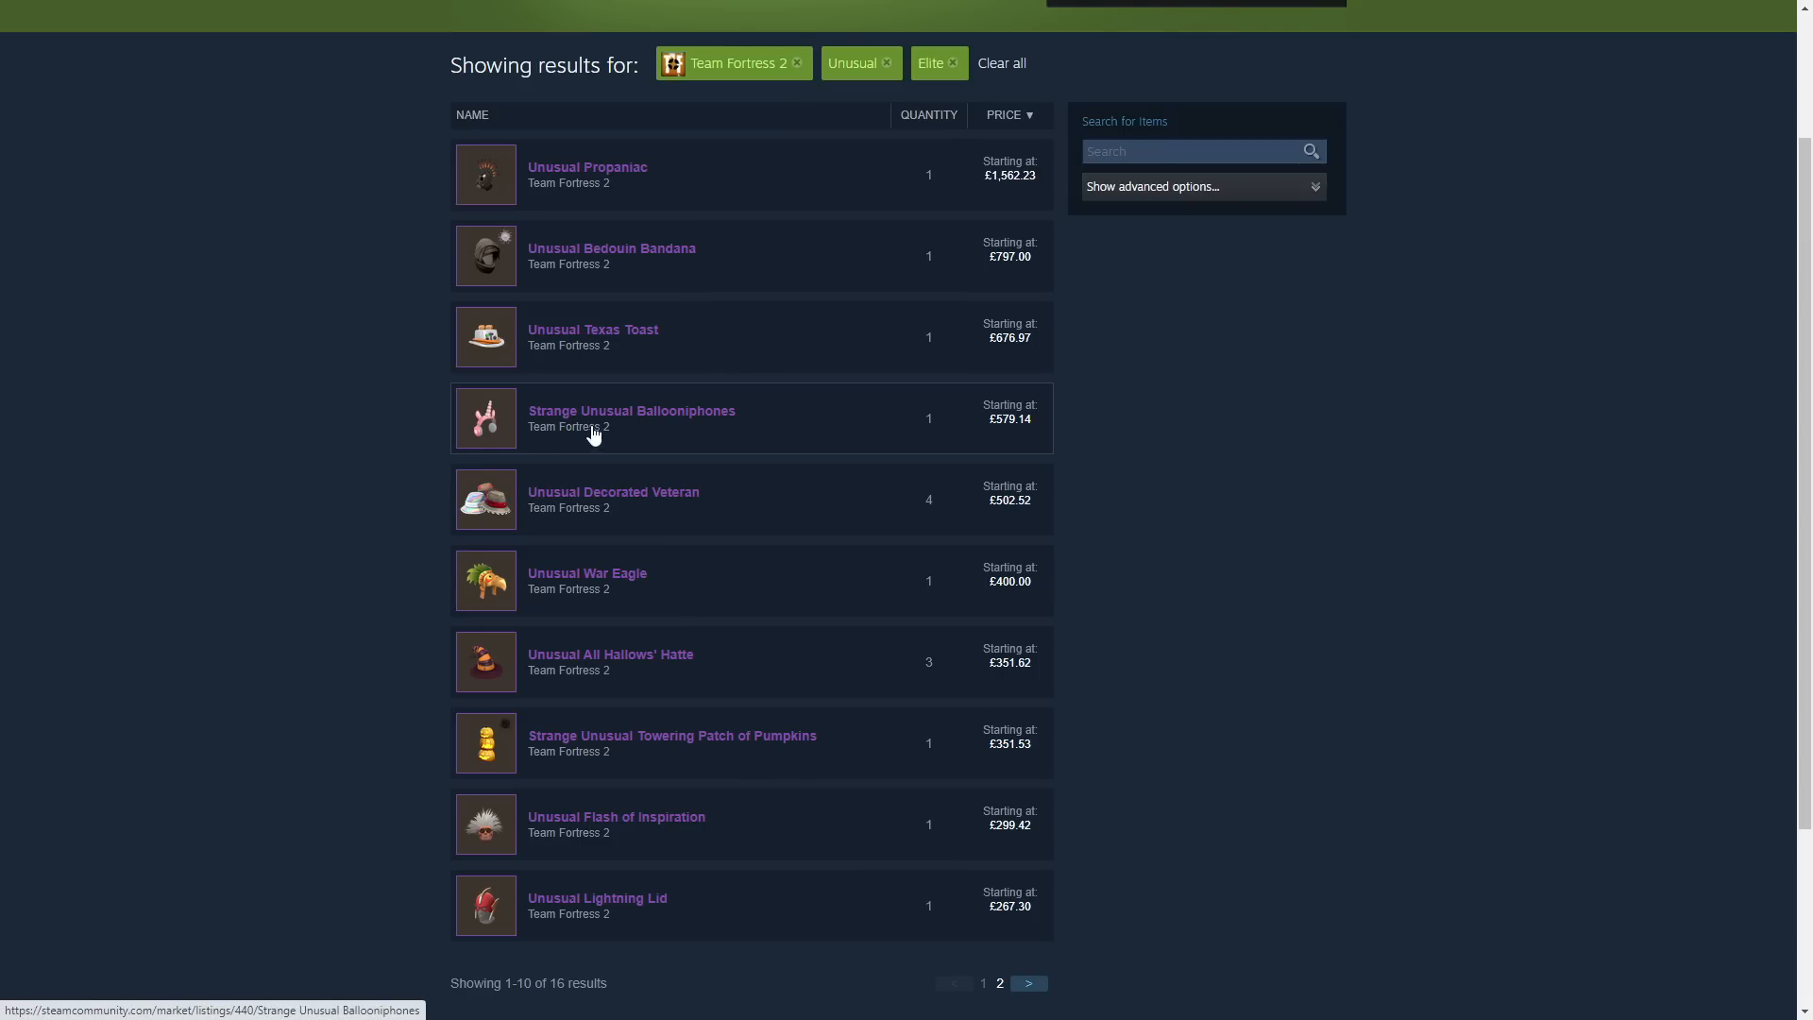
mouse_move(689, 749)
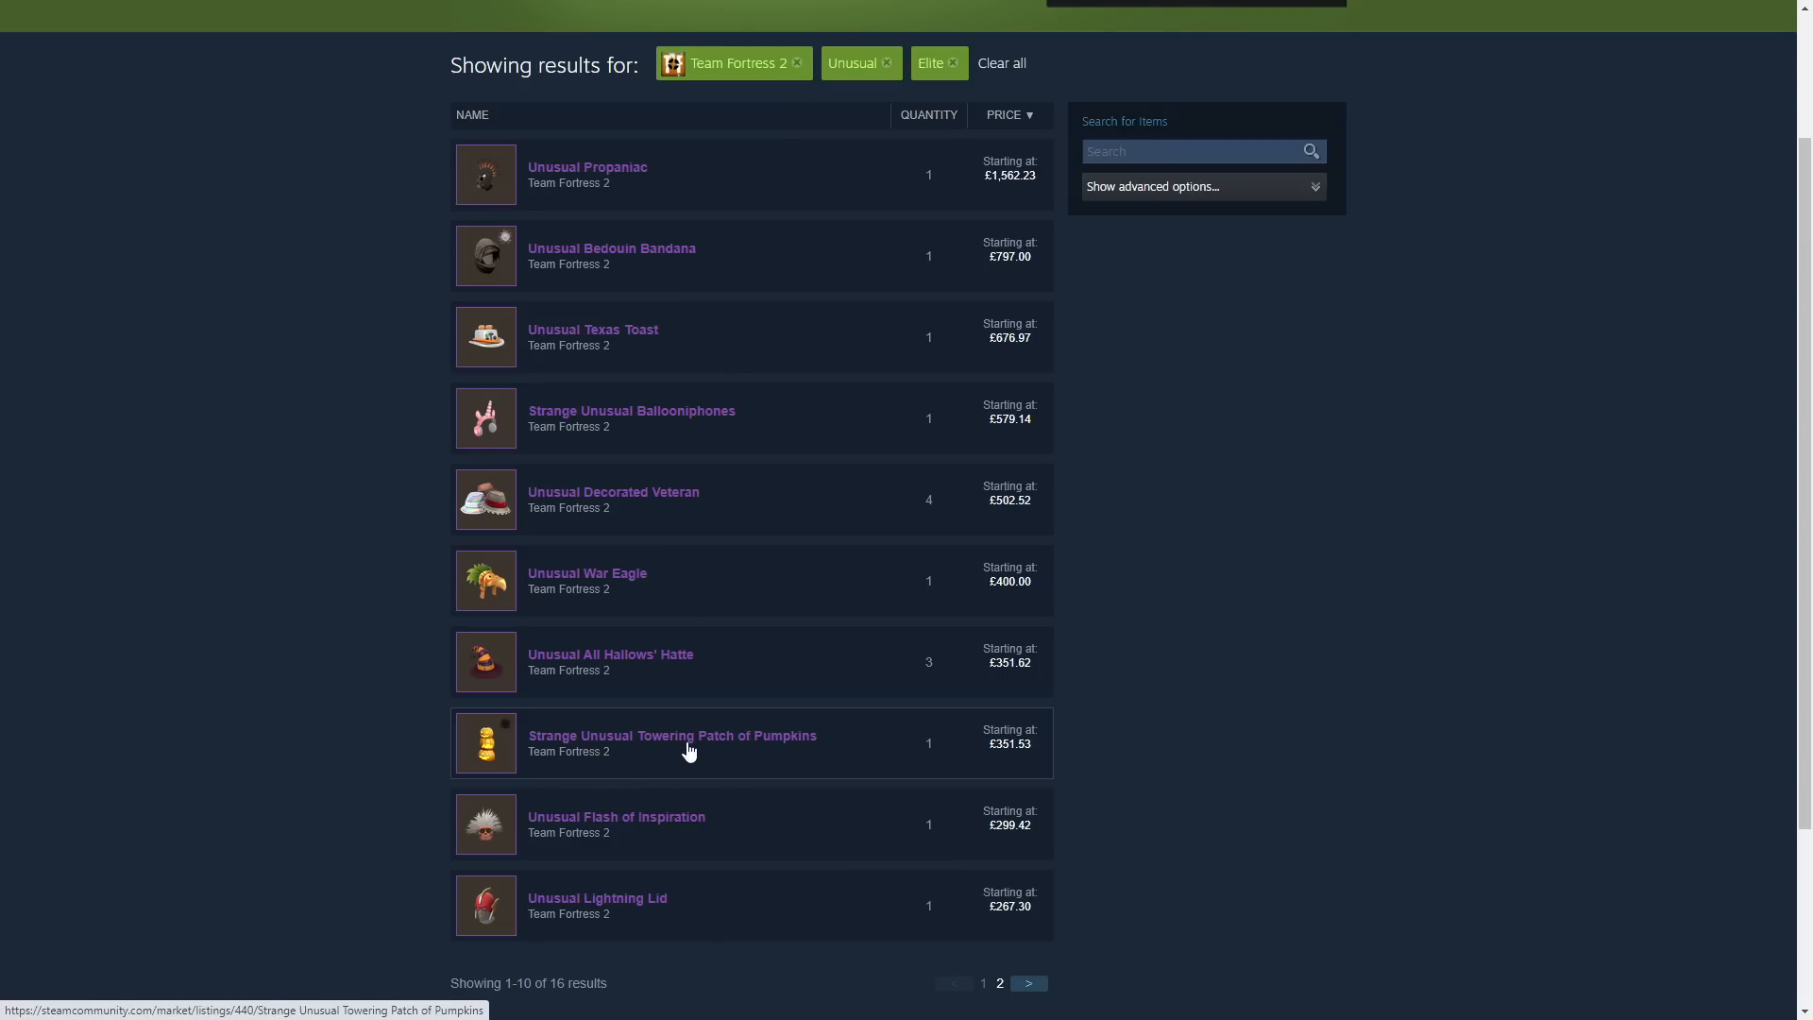
mouse_move(653, 419)
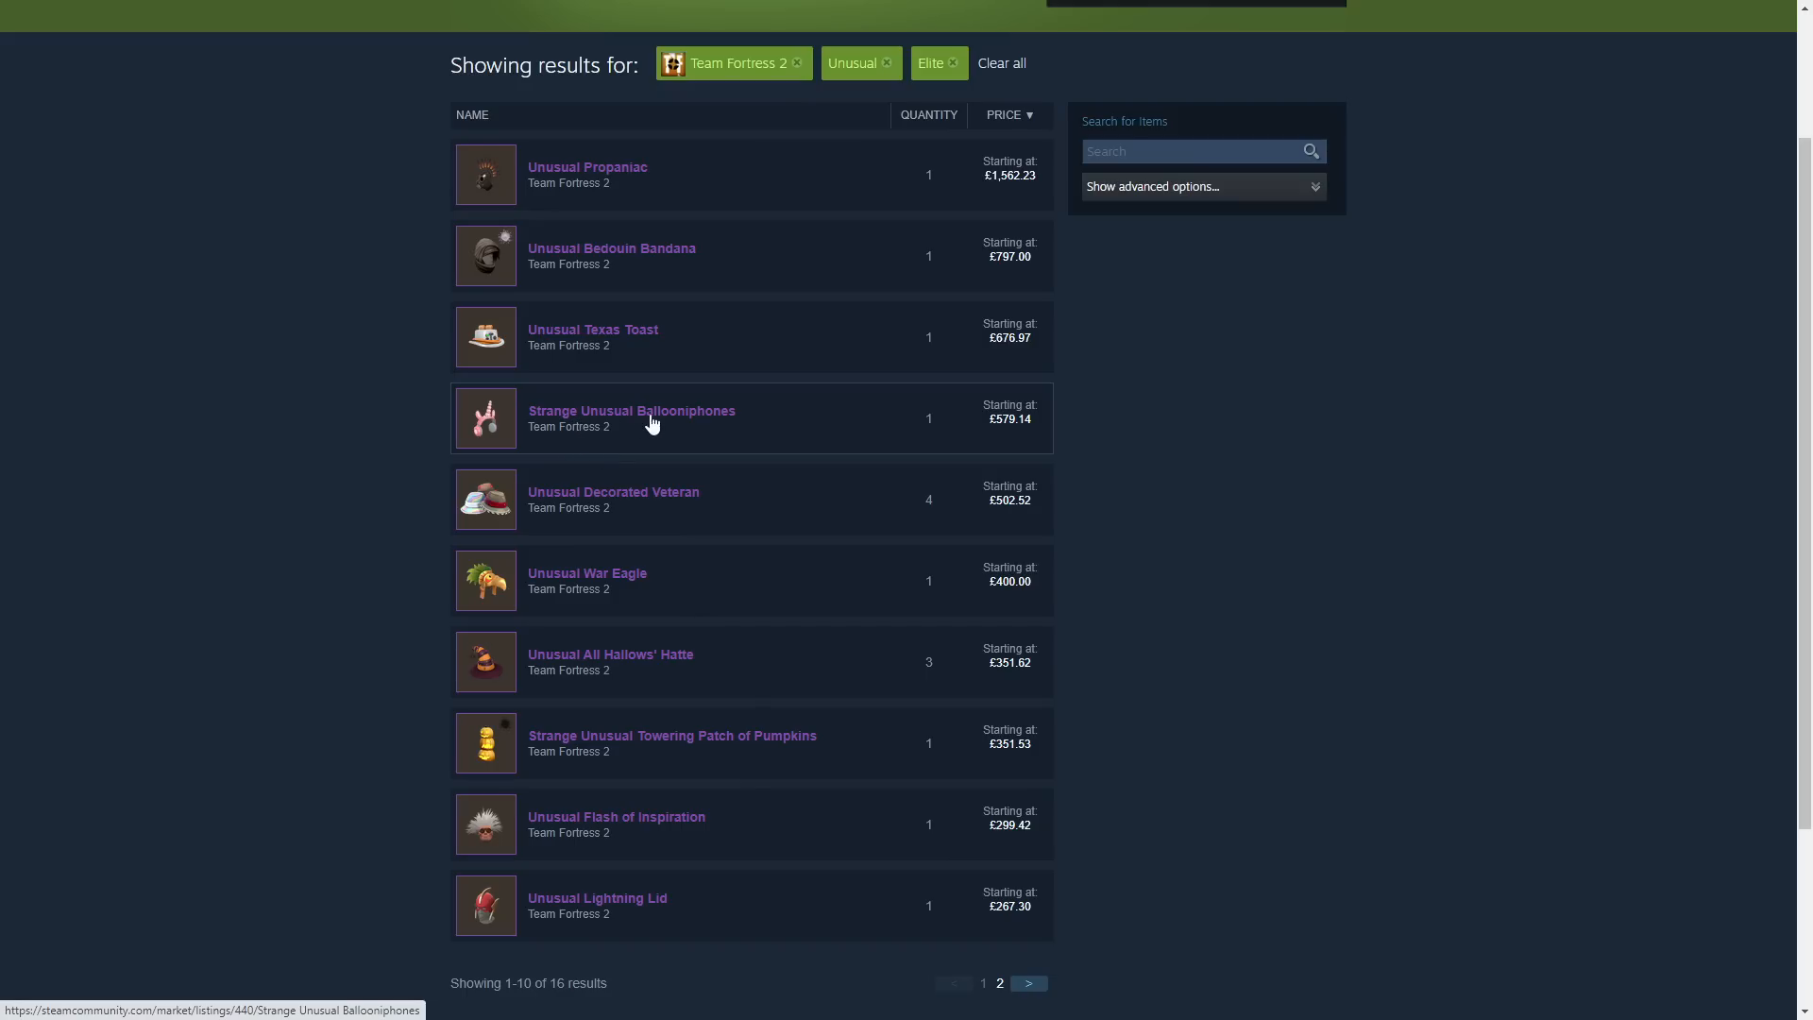
mouse_move(1027, 738)
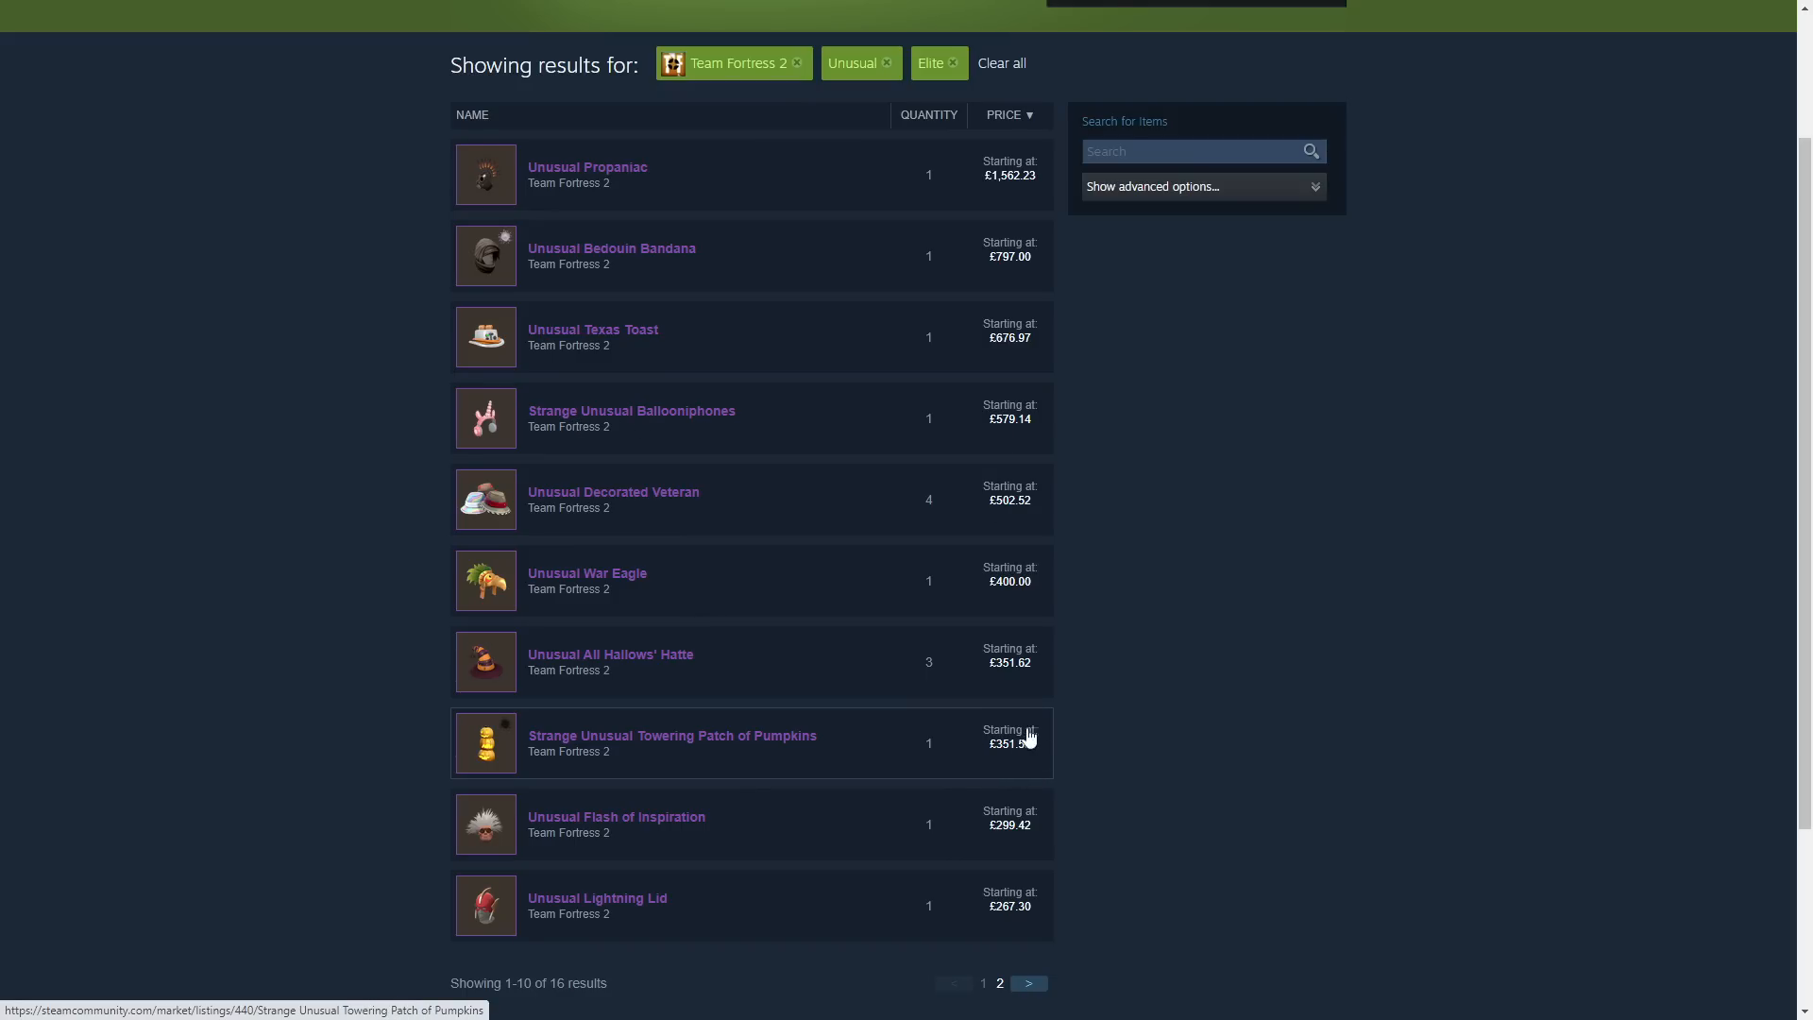
mouse_move(260, 564)
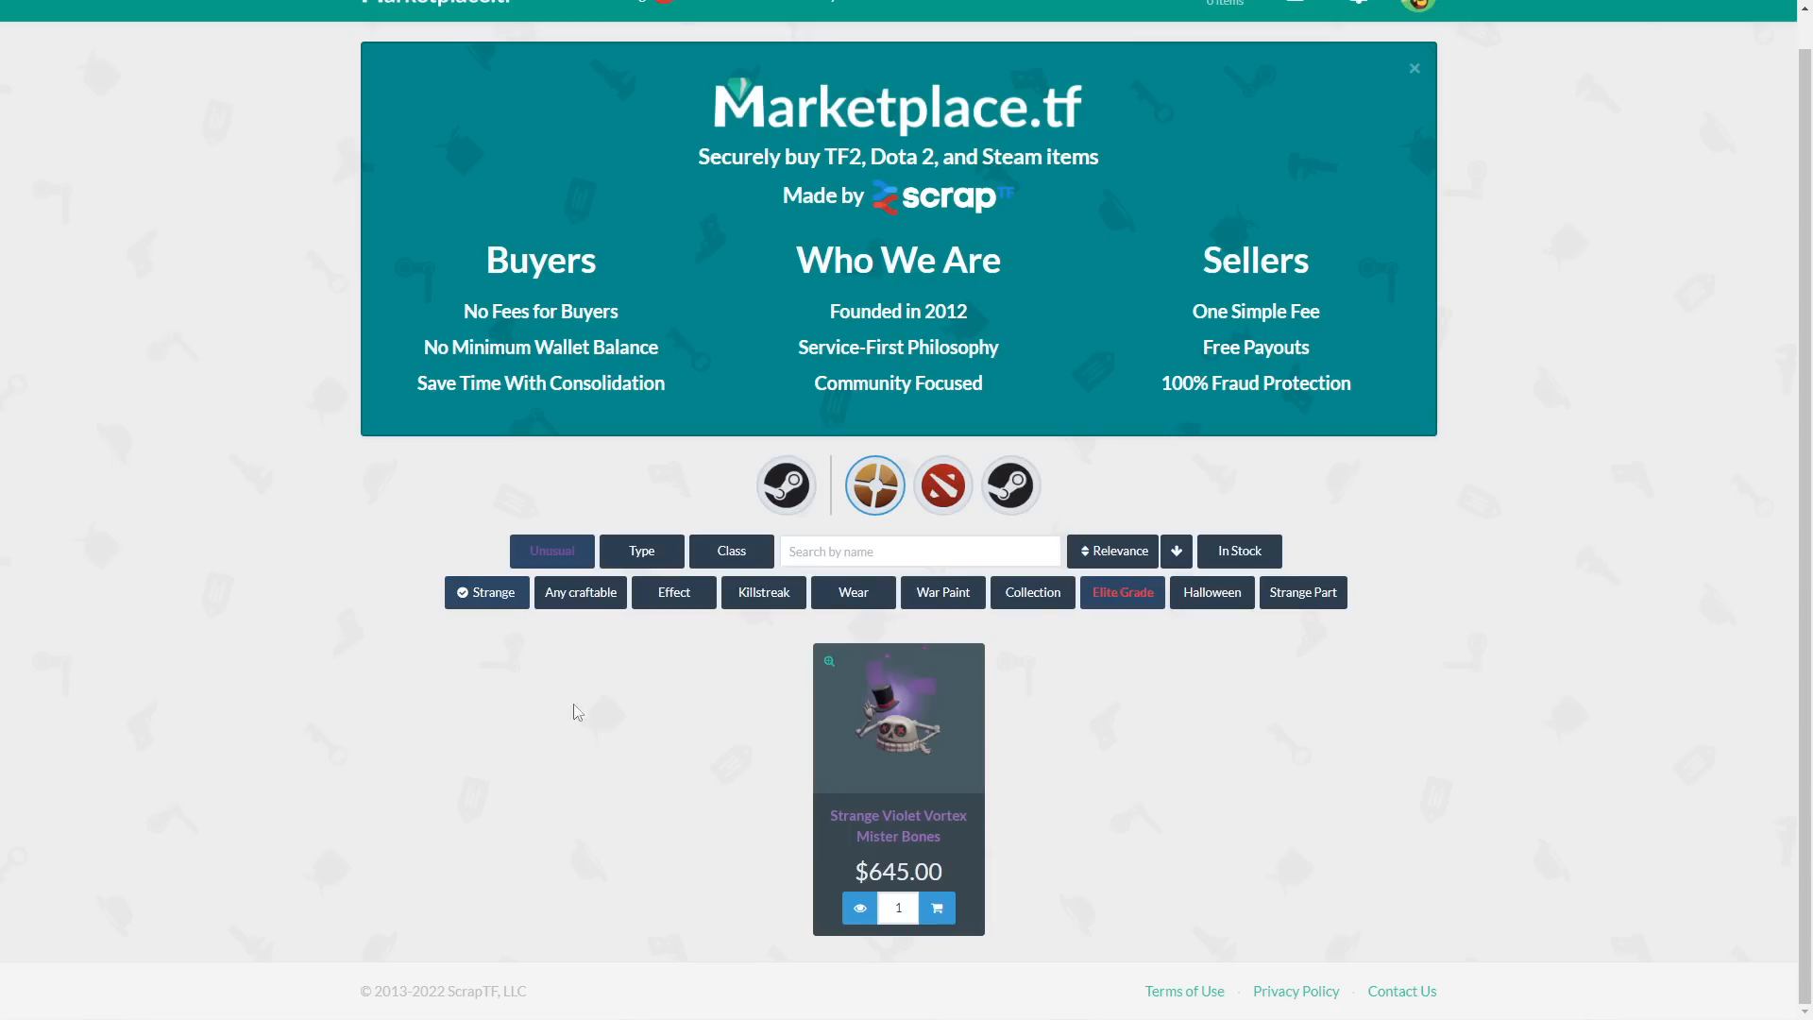
mouse_move(1118, 634)
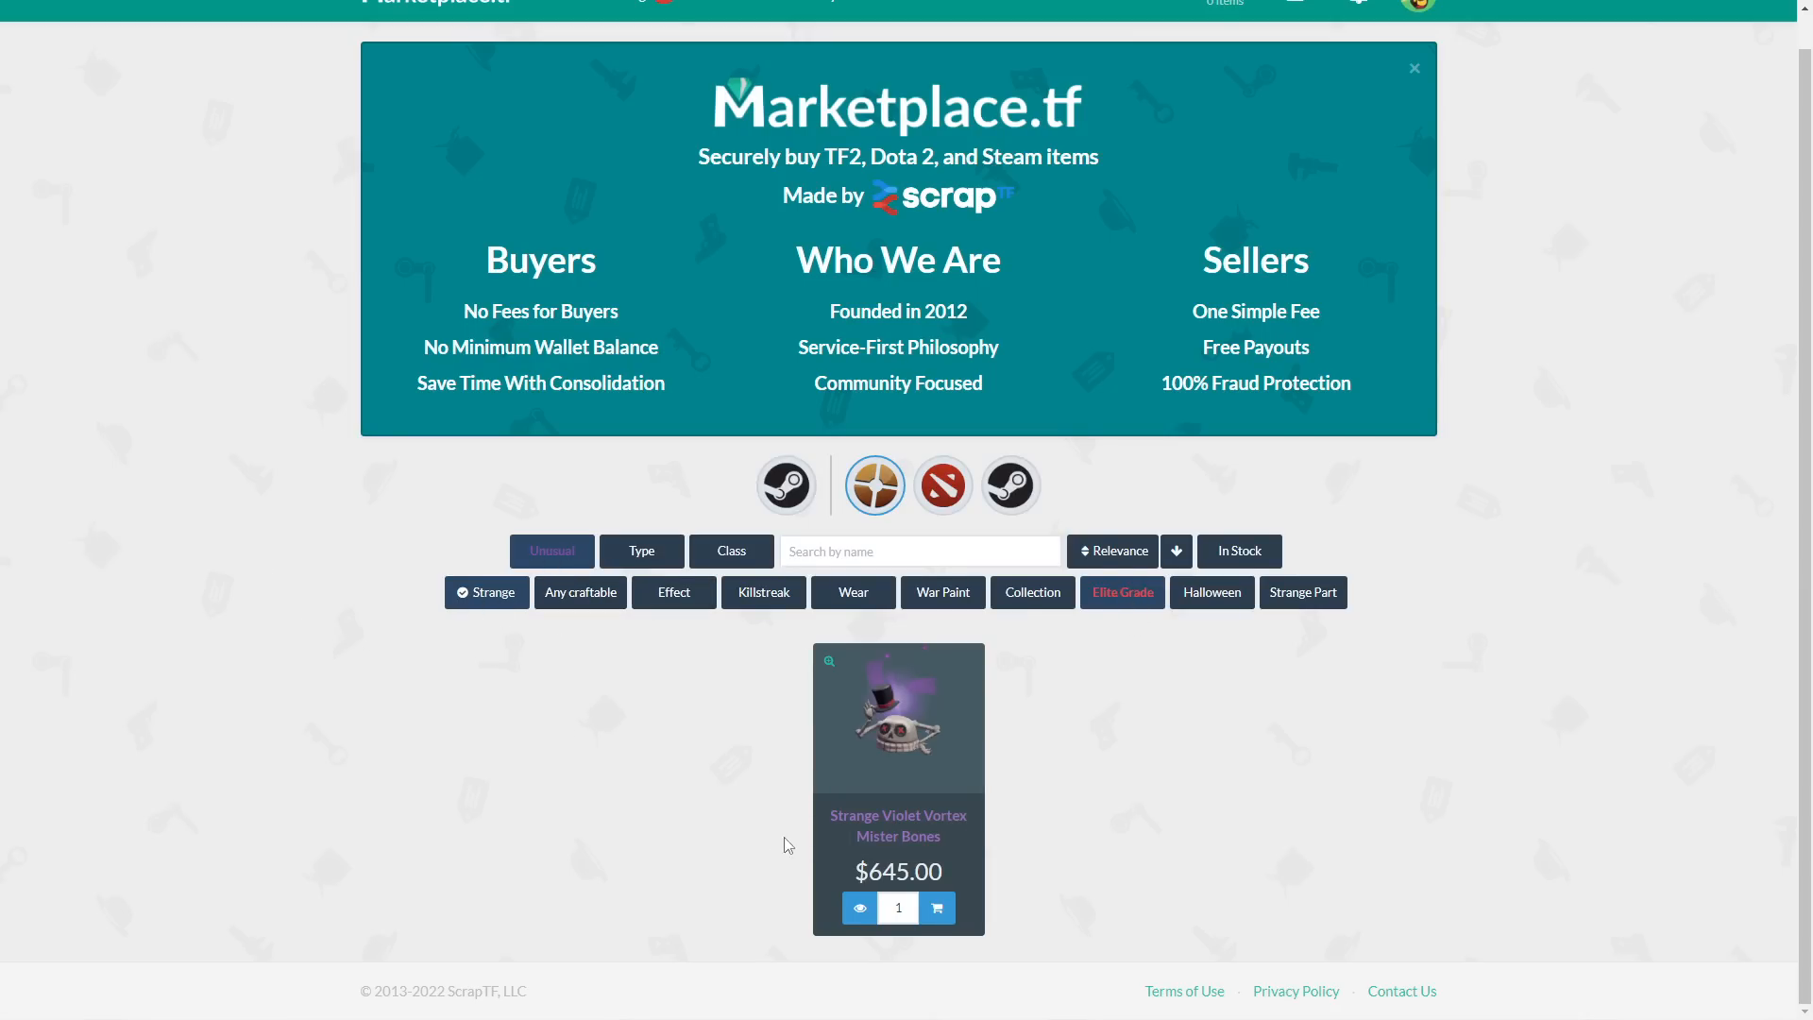
mouse_move(1078, 848)
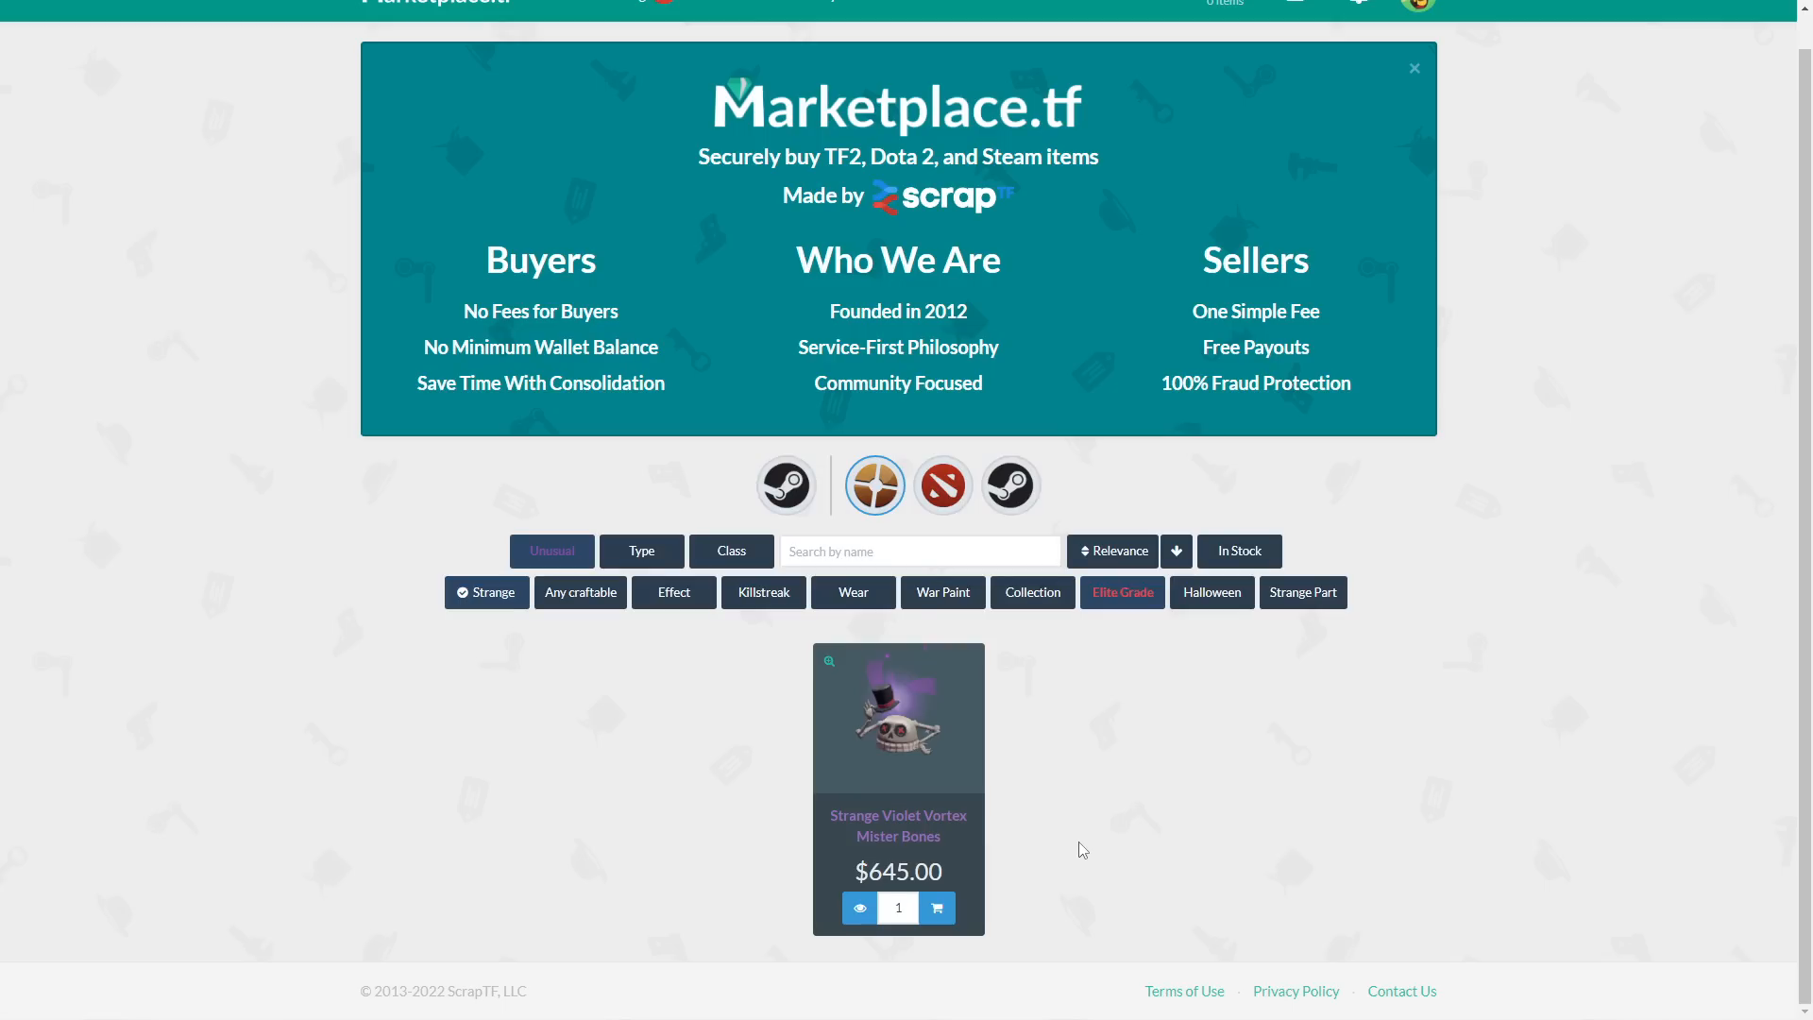
mouse_move(1017, 823)
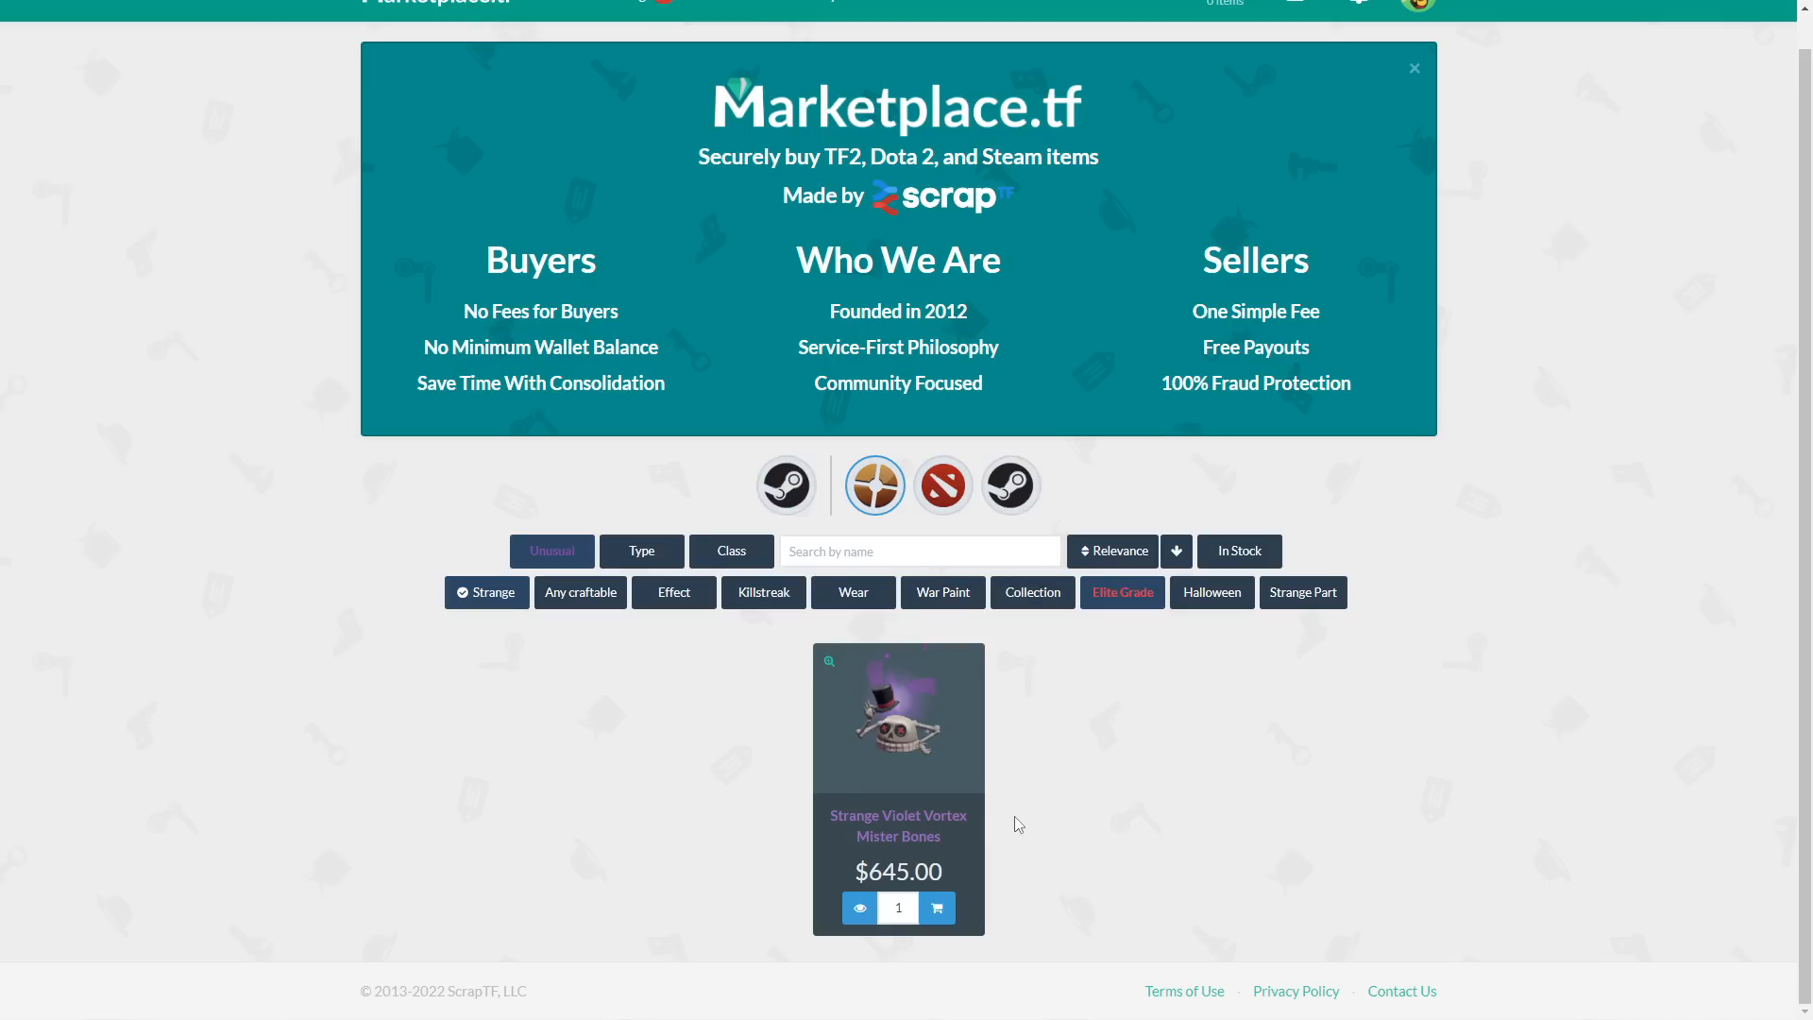
Expand the Strange filter's dropdown of strangeness options.
left_click(485, 591)
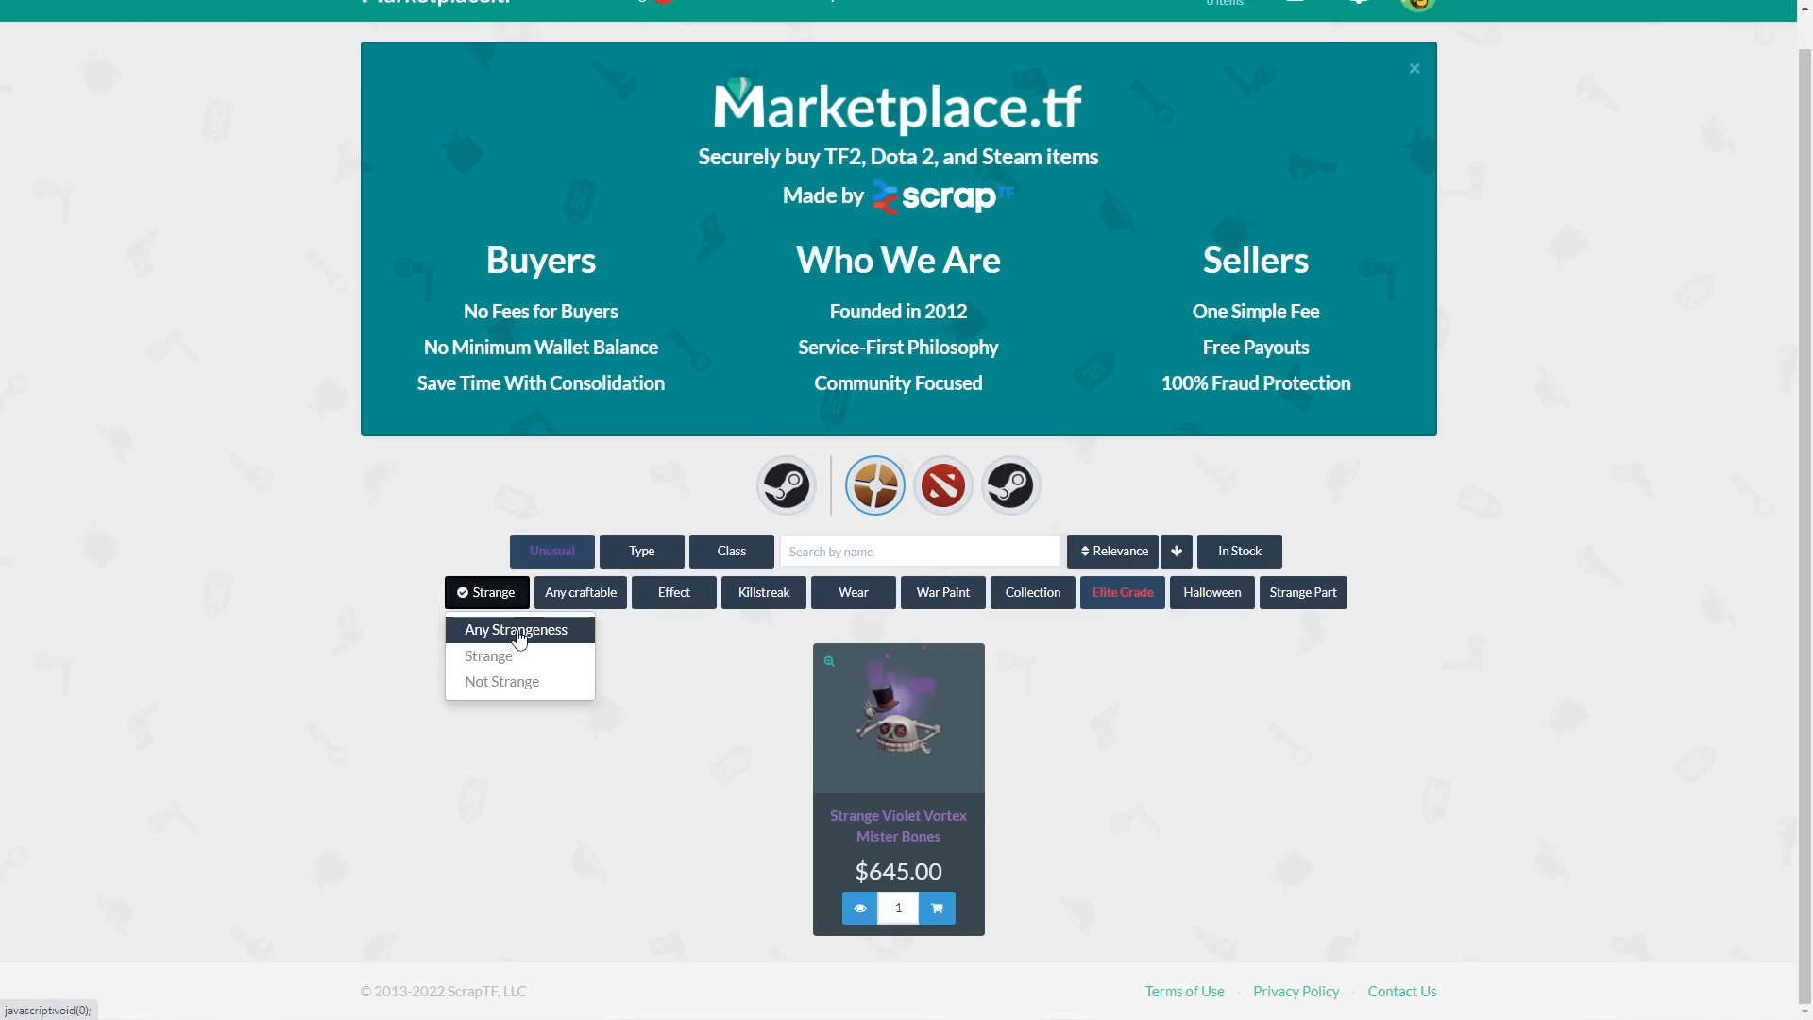
Set strangeness to Any and review the Elite Grade Unusual listings led by the $2,029.99 Balloonicorn.
left_click(515, 629)
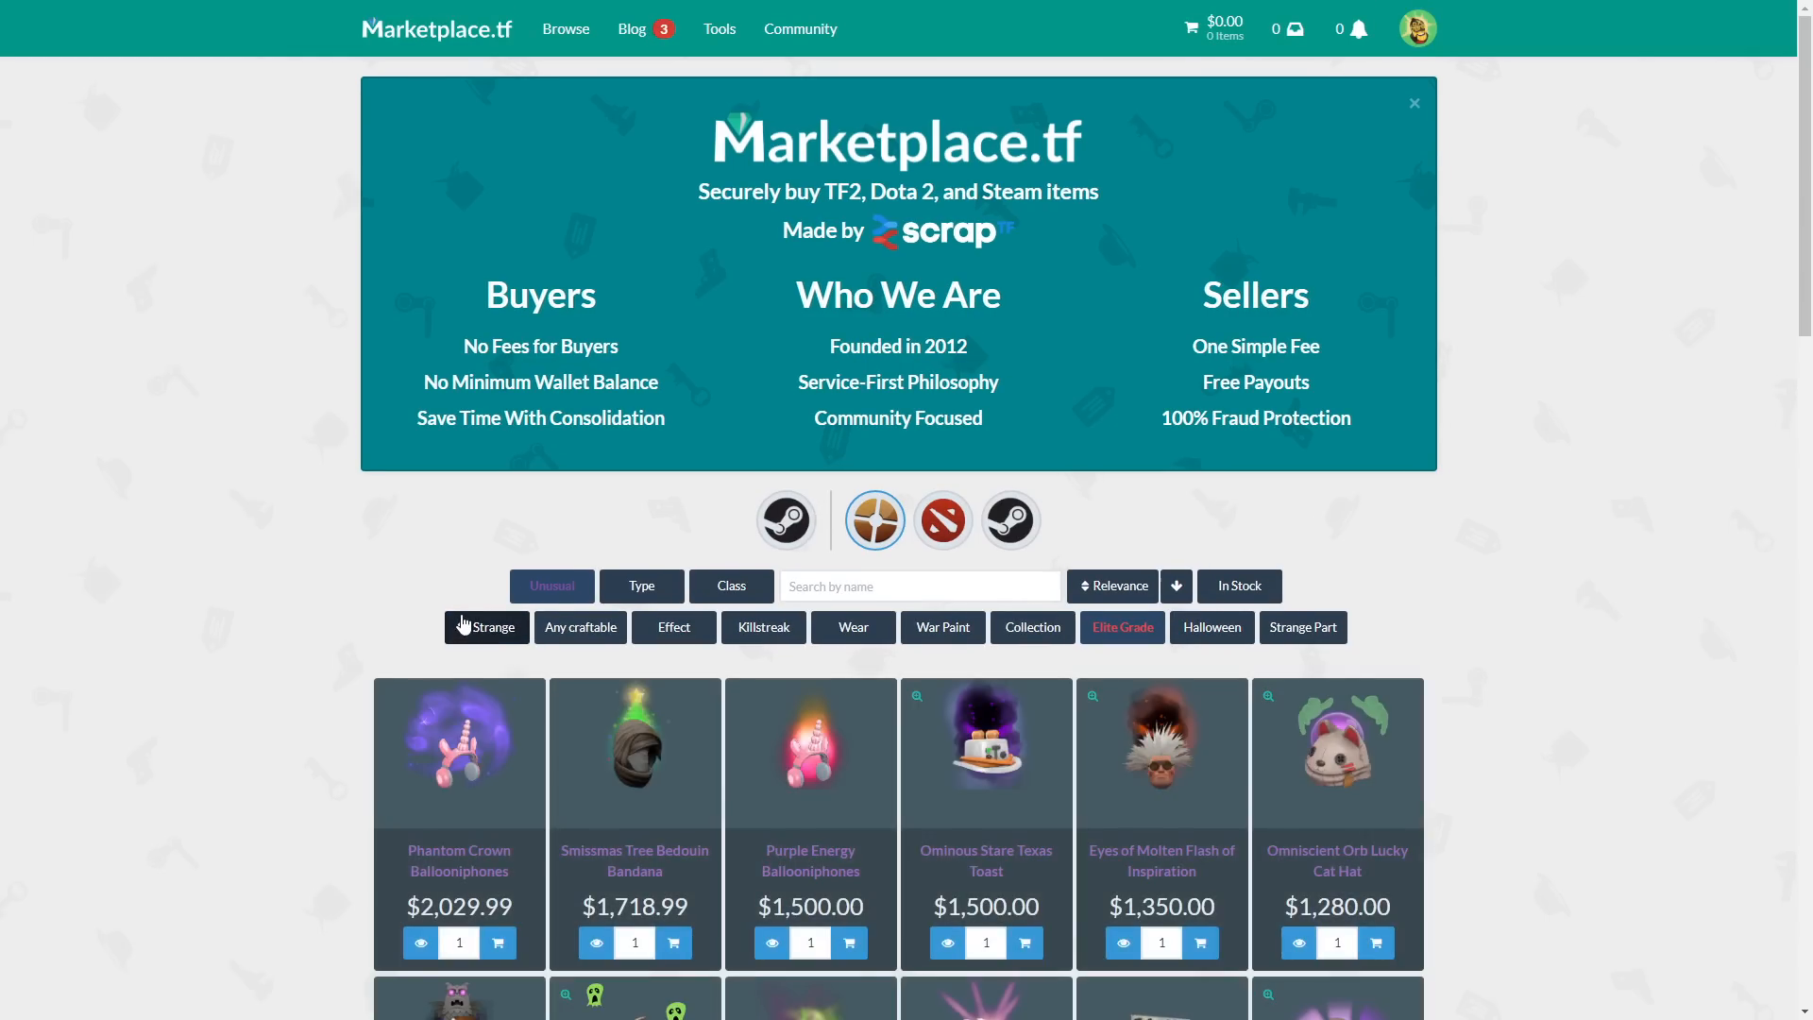
scroll("down", 3)
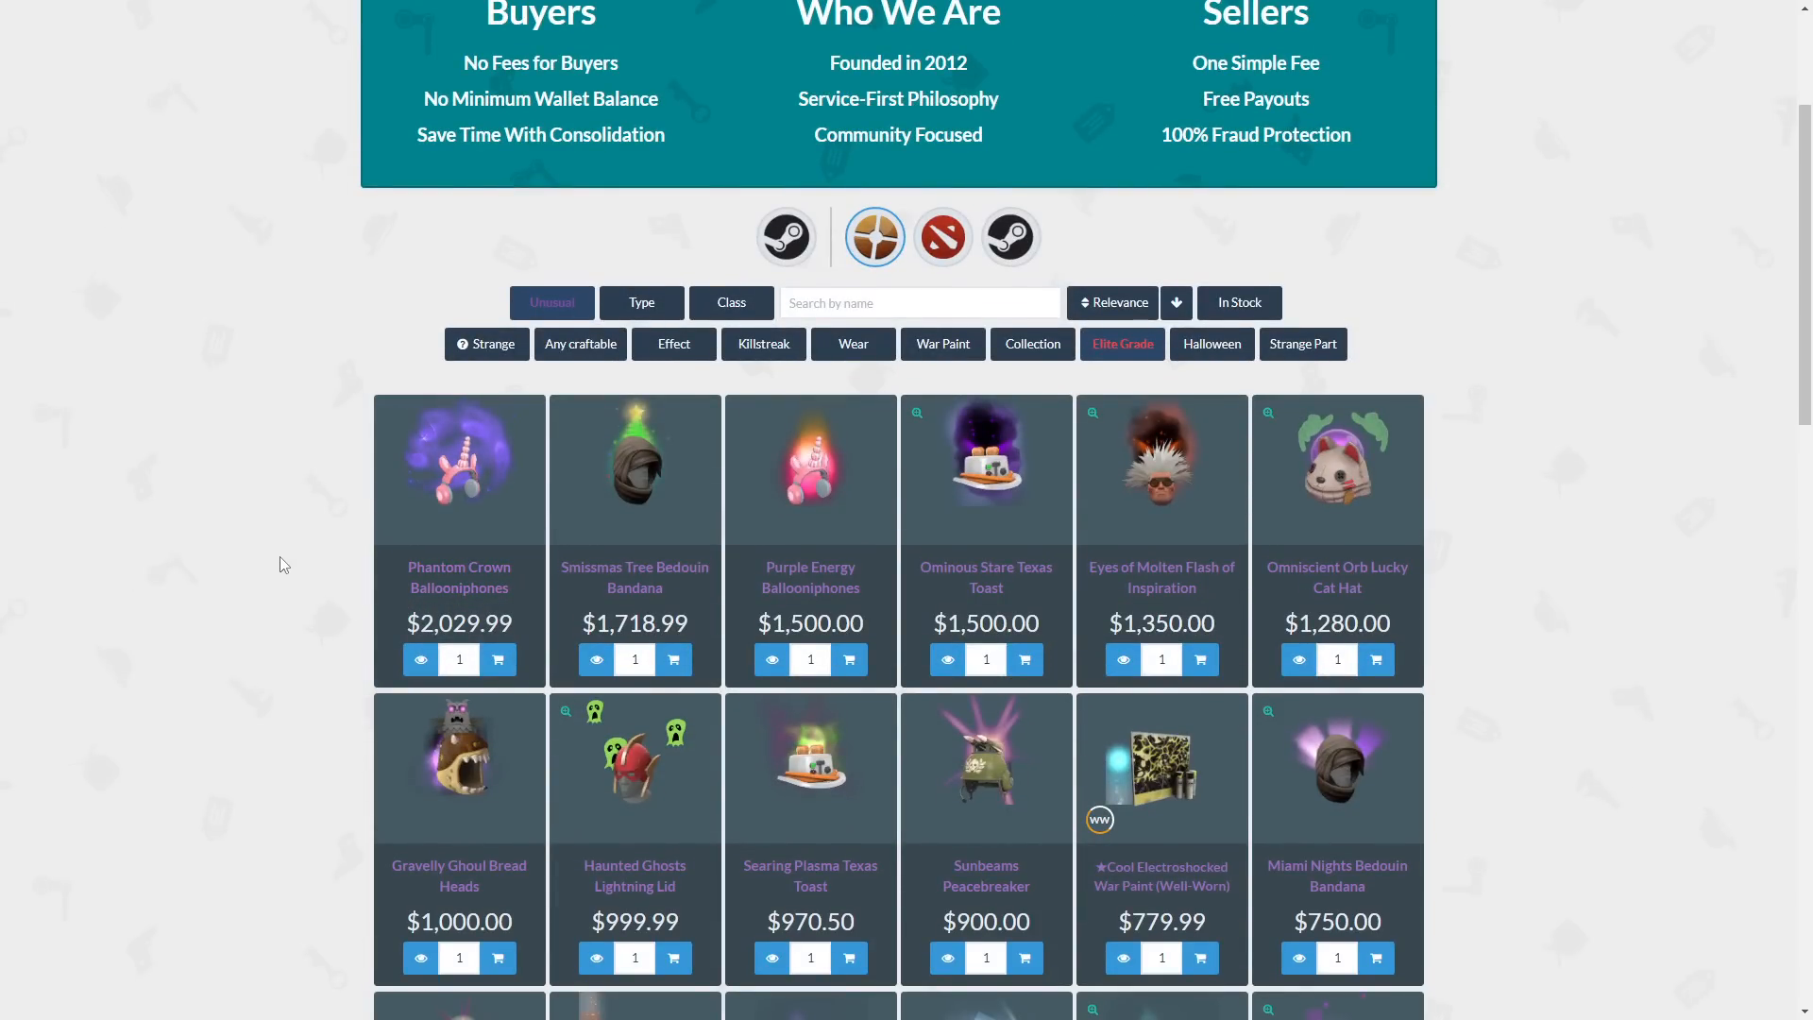
scroll("down", 3)
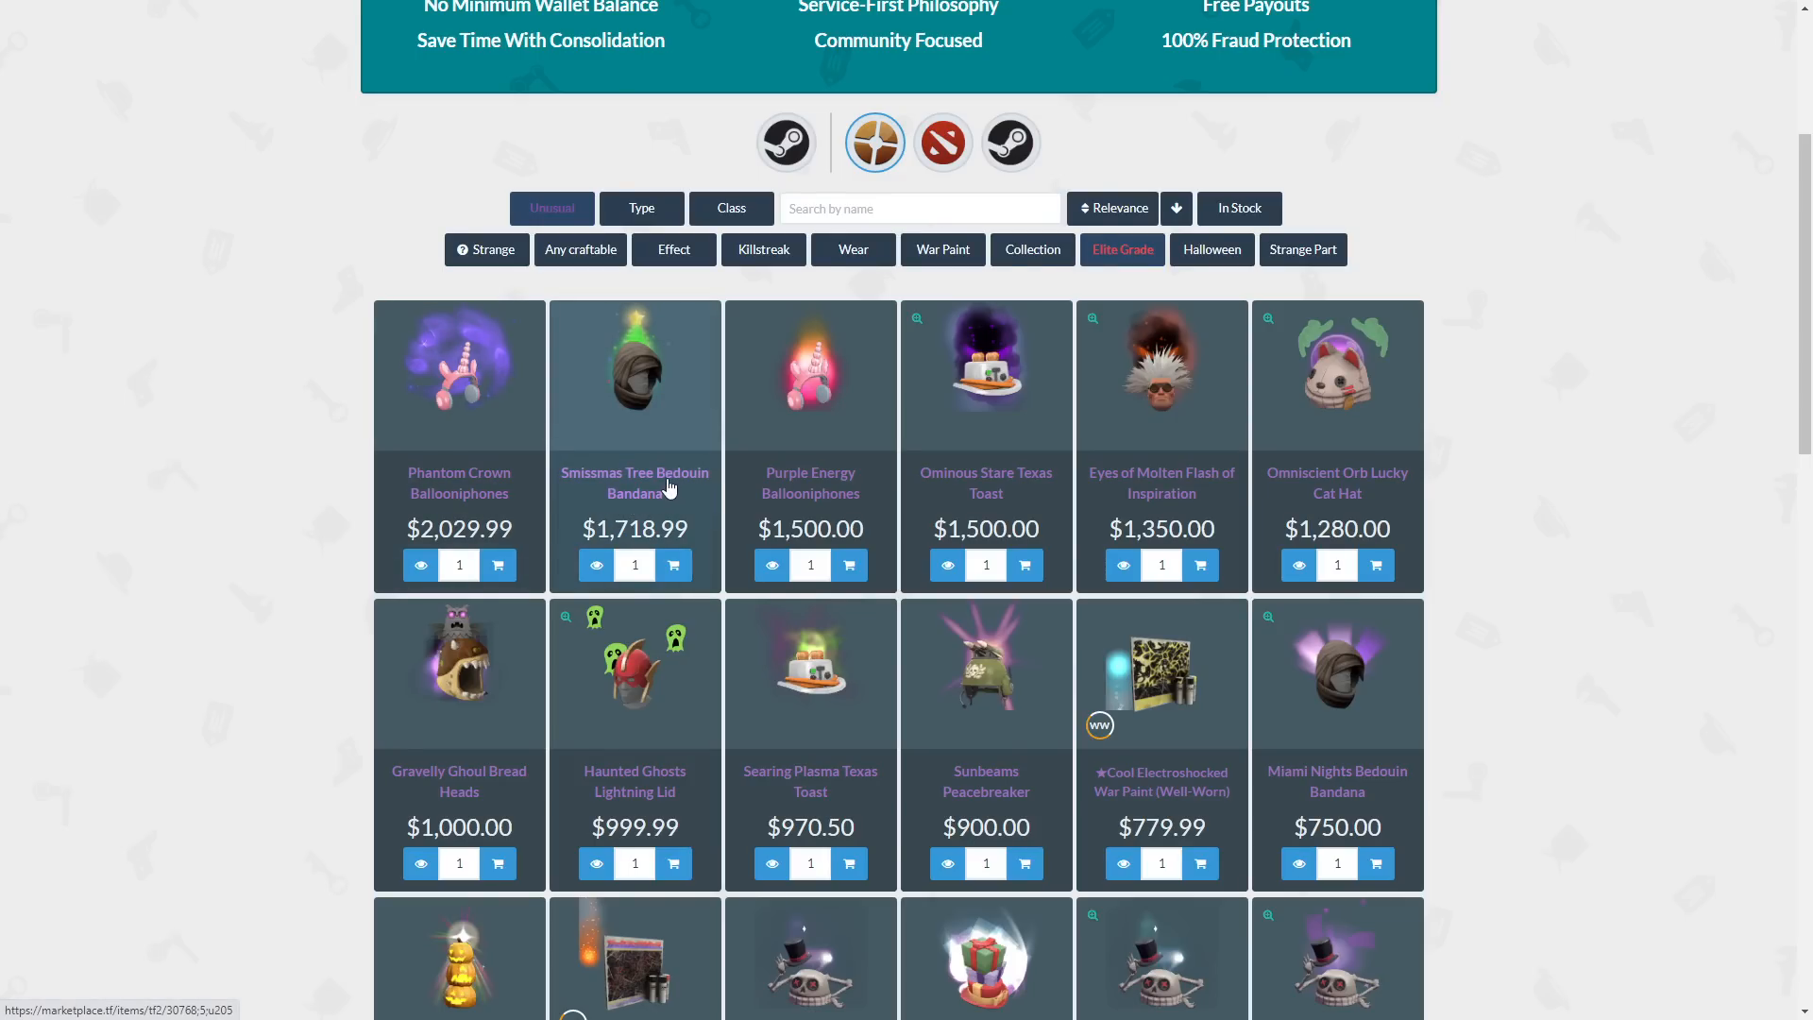
mouse_move(642, 512)
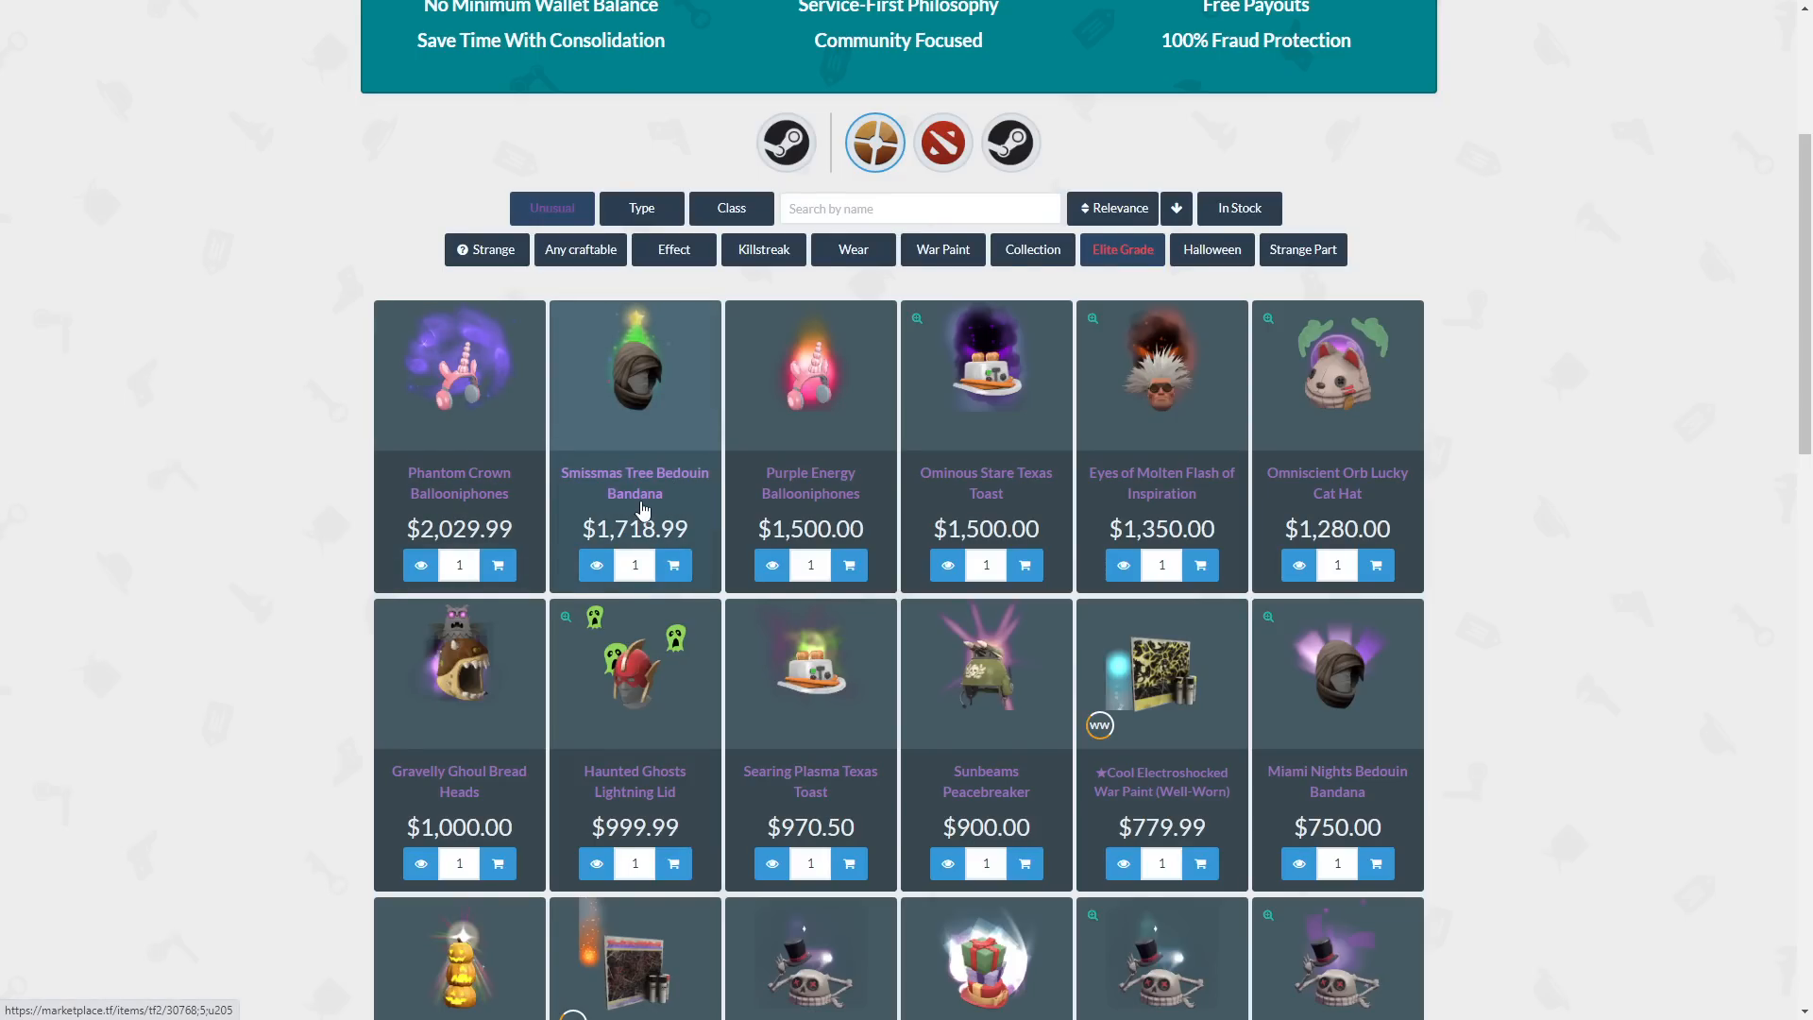
mouse_move(810, 508)
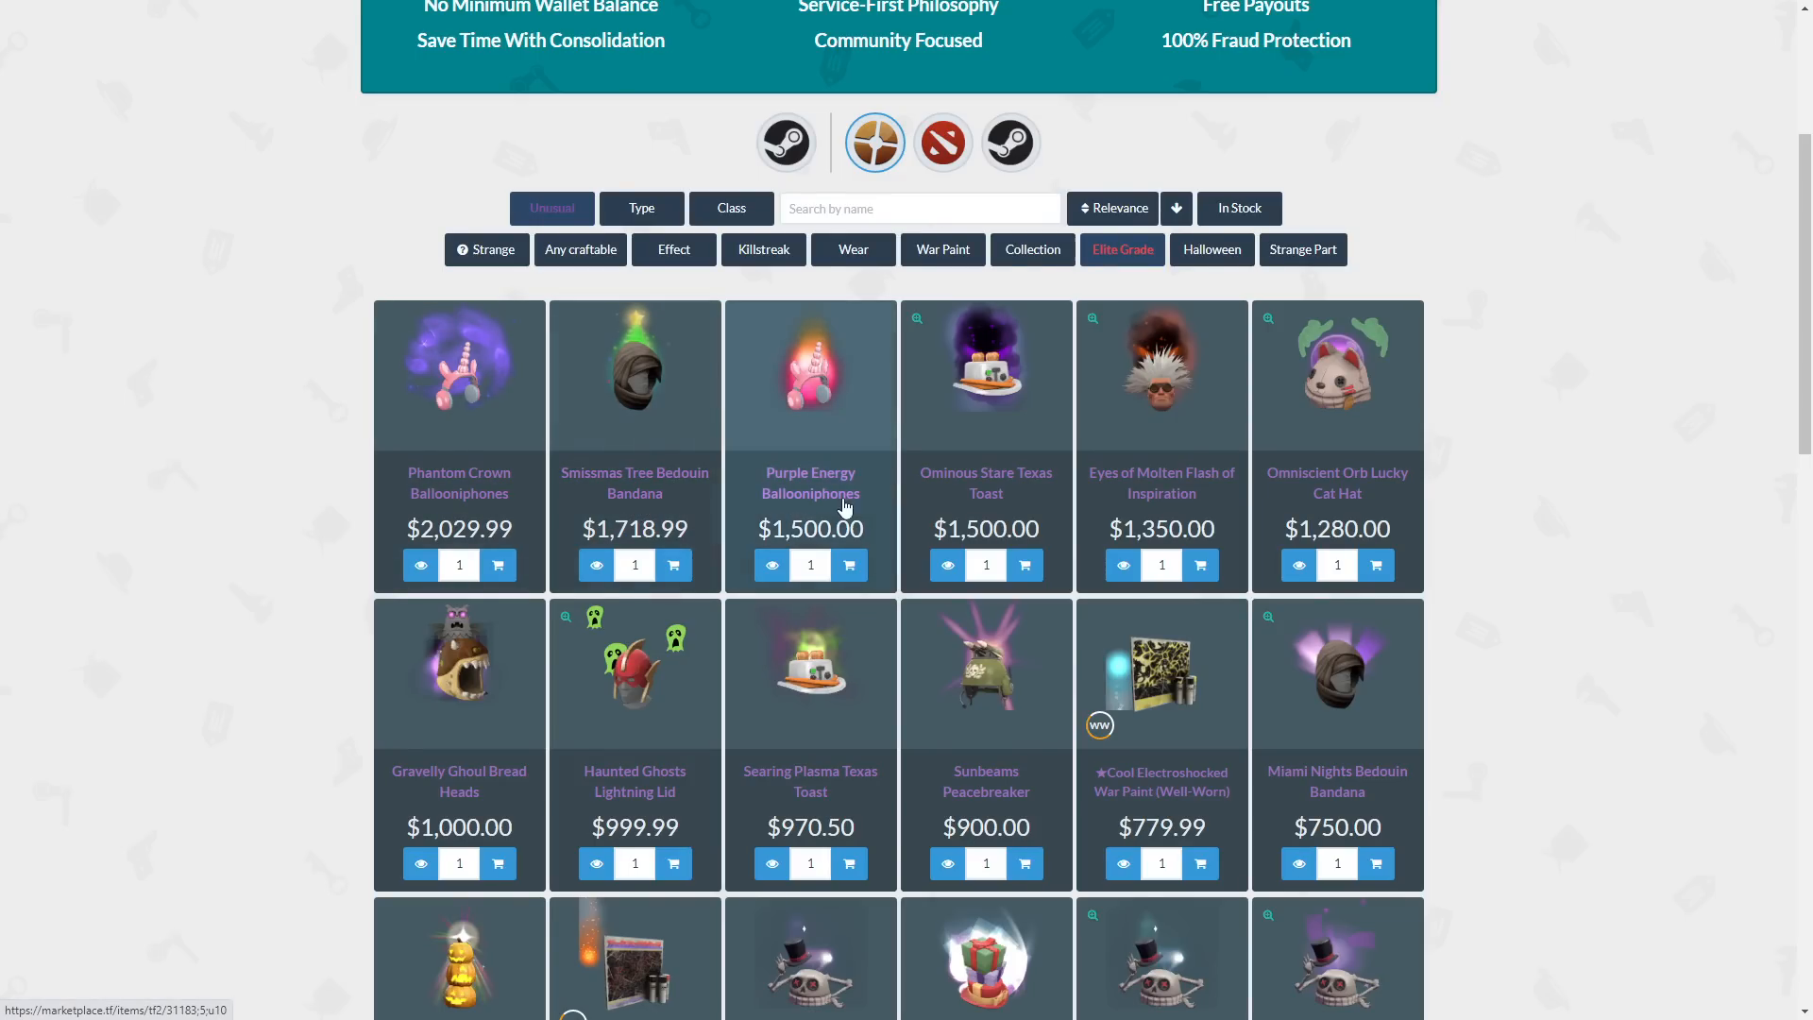
mouse_move(1171, 489)
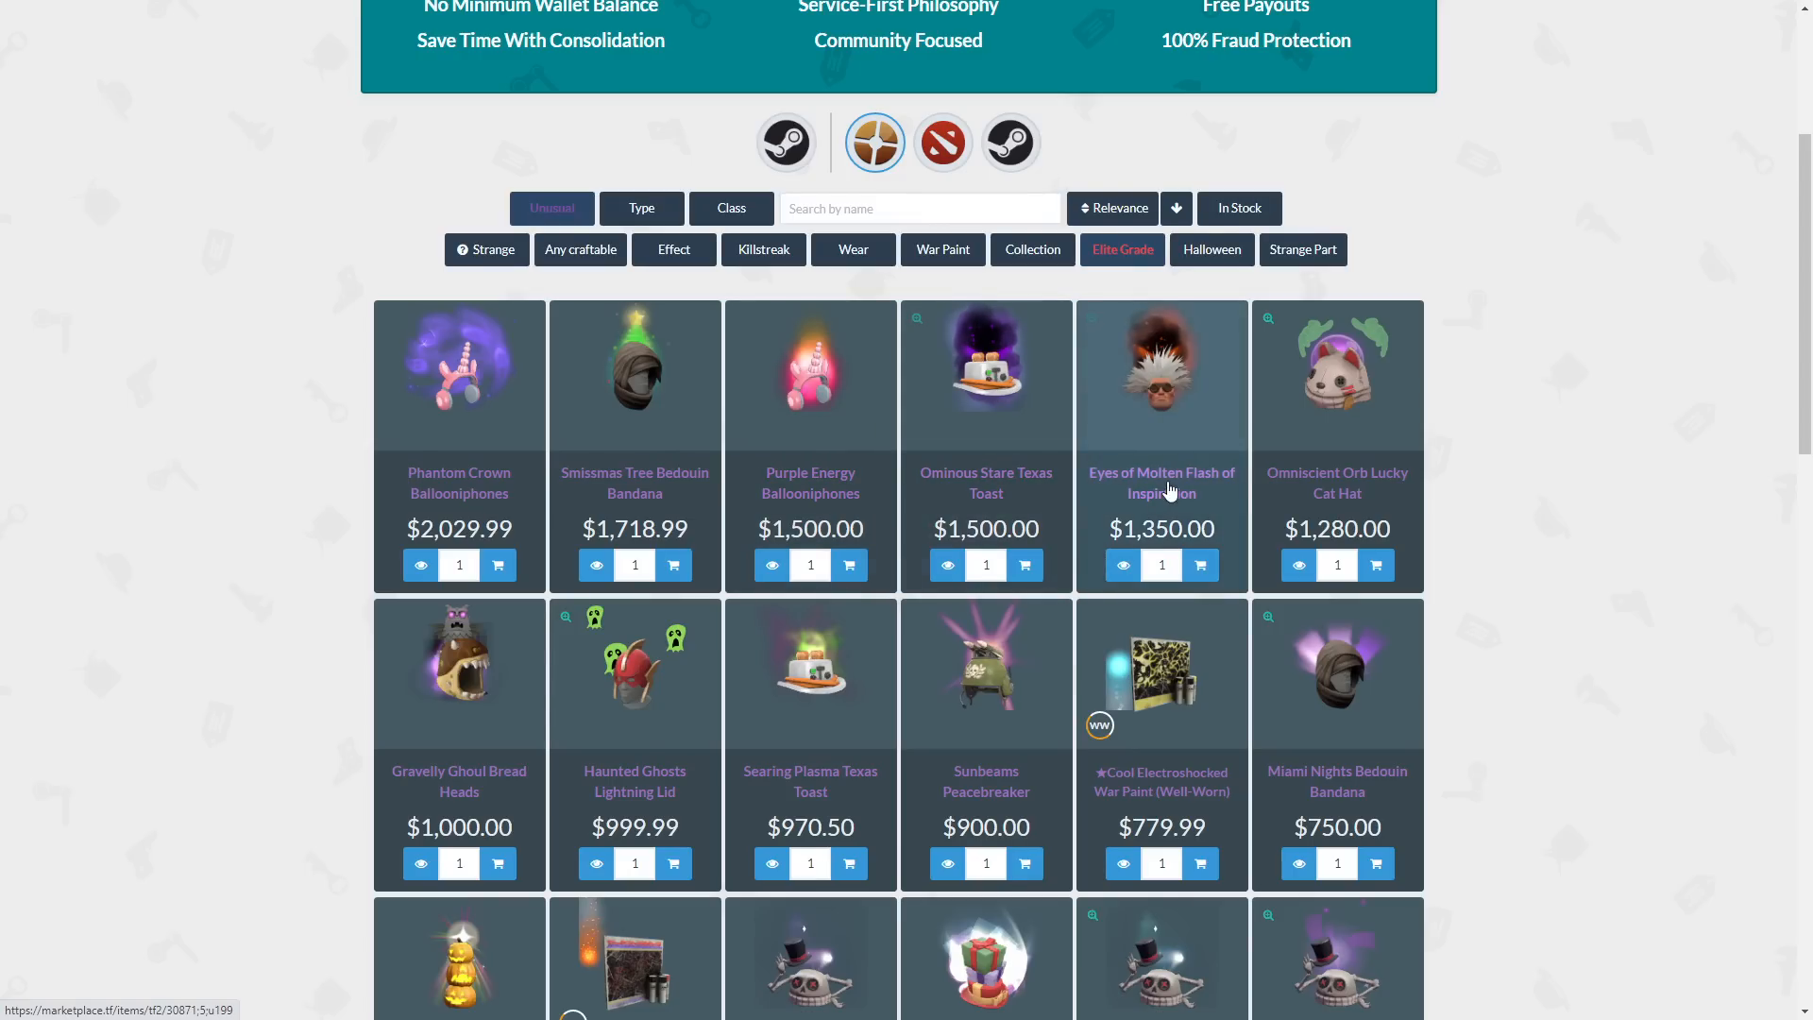
mouse_move(750, 691)
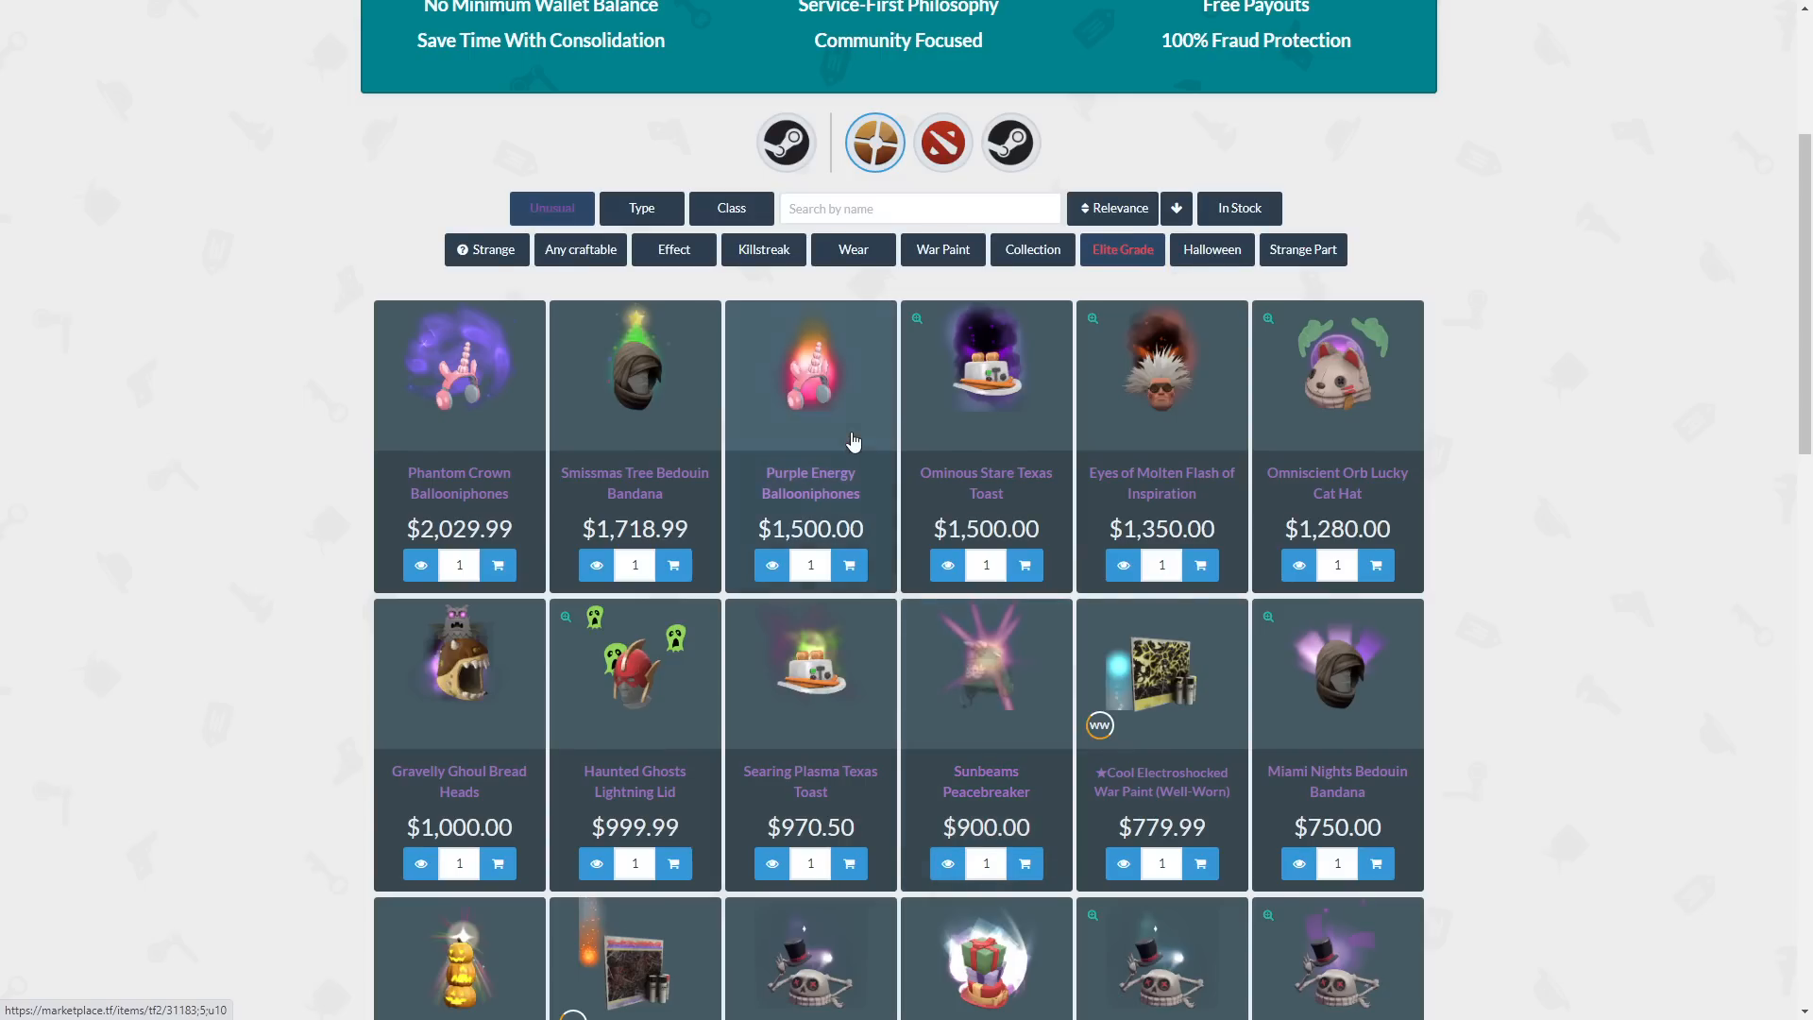
mouse_move(1337, 483)
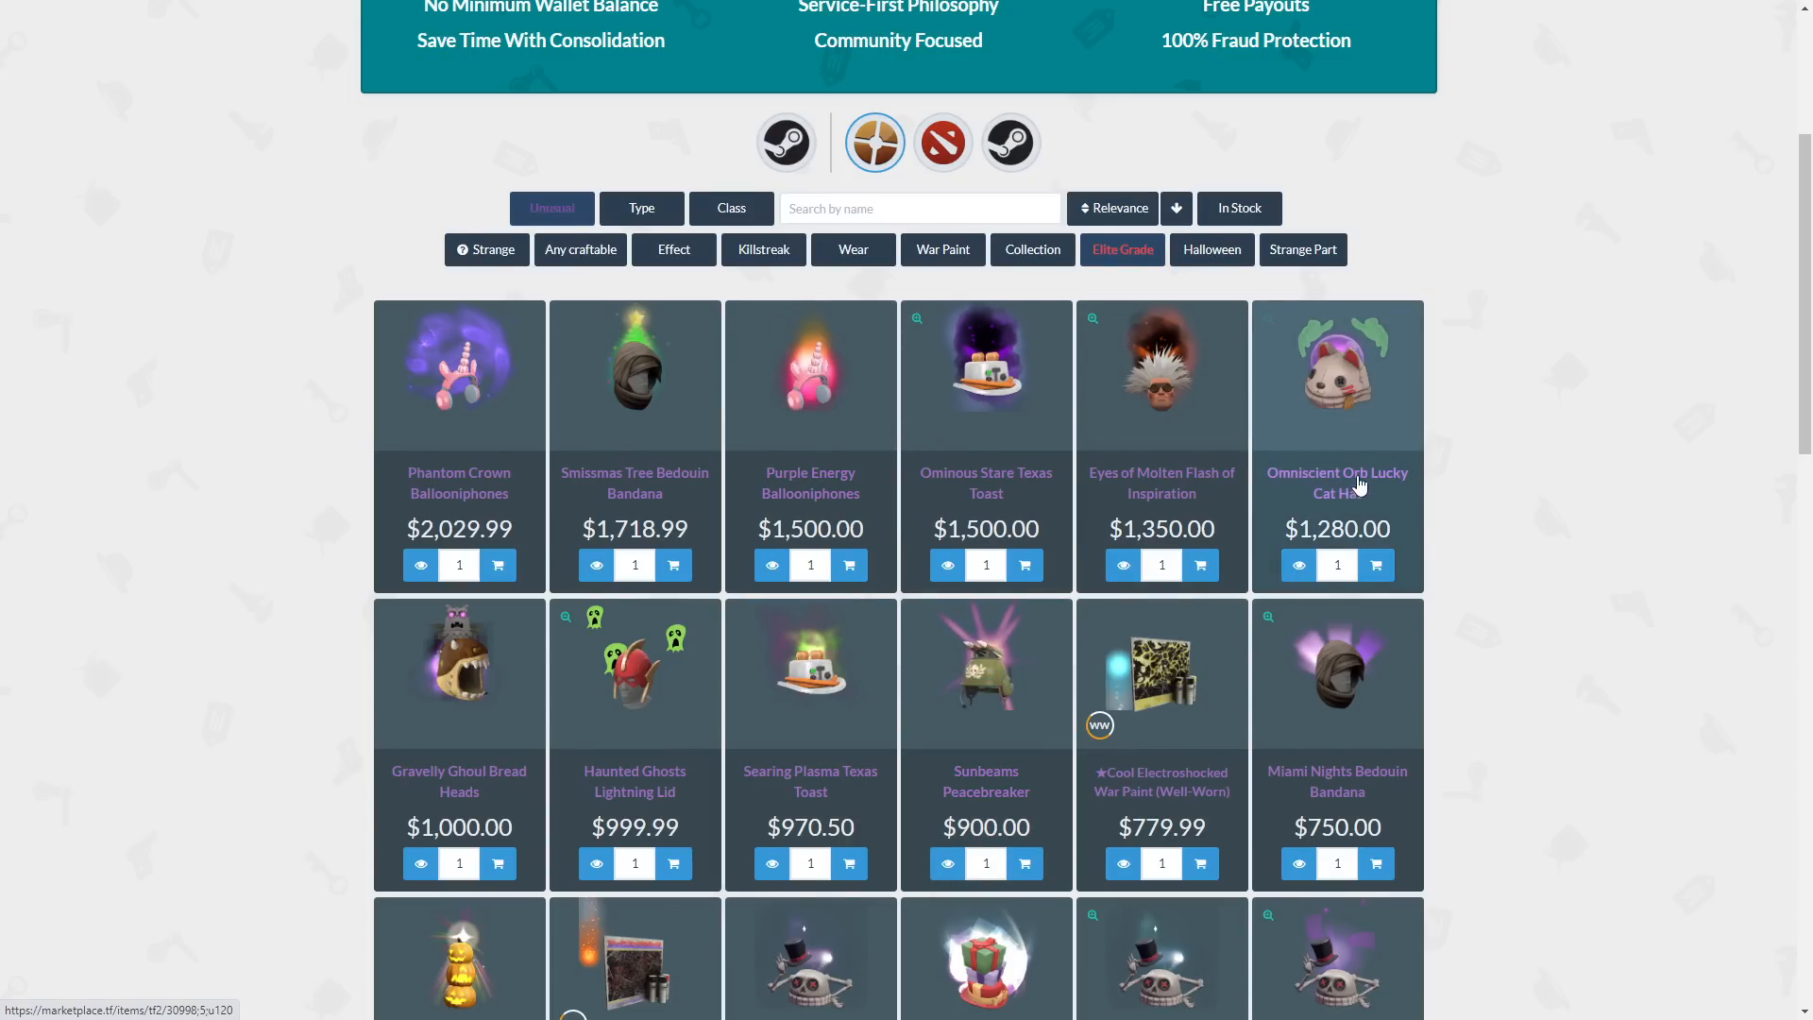
mouse_move(1358, 514)
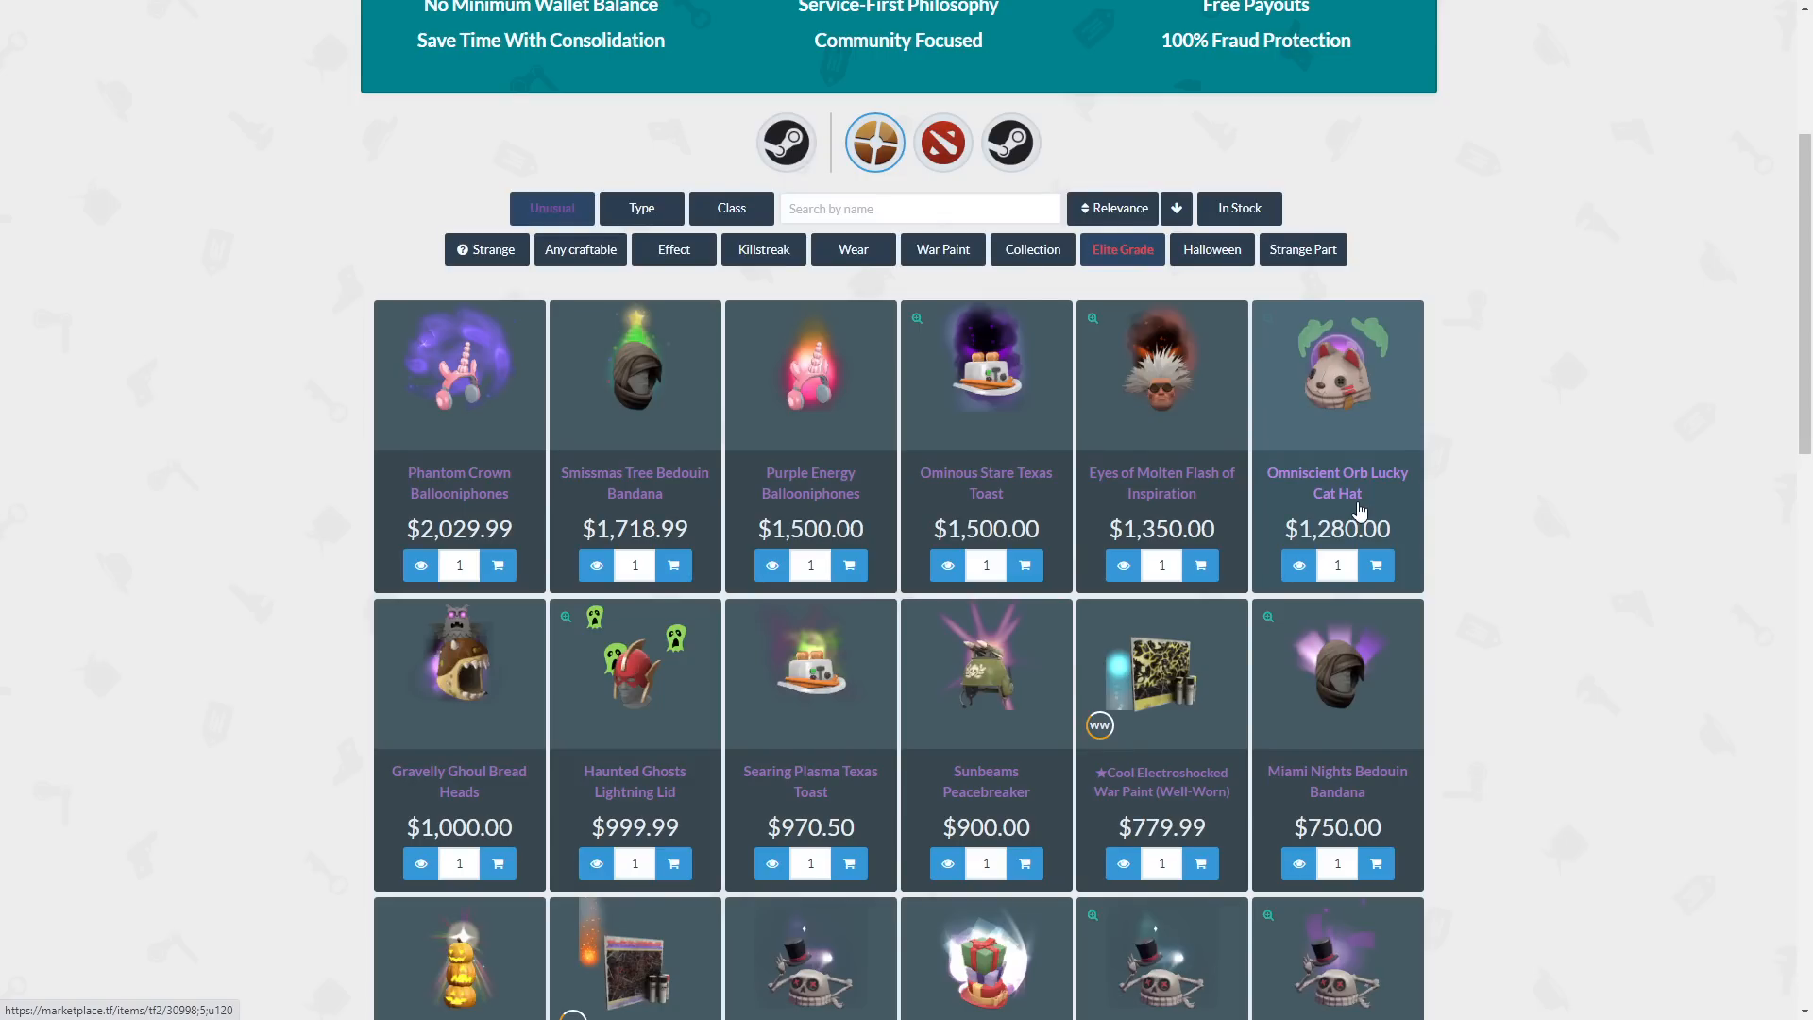
mouse_move(899, 404)
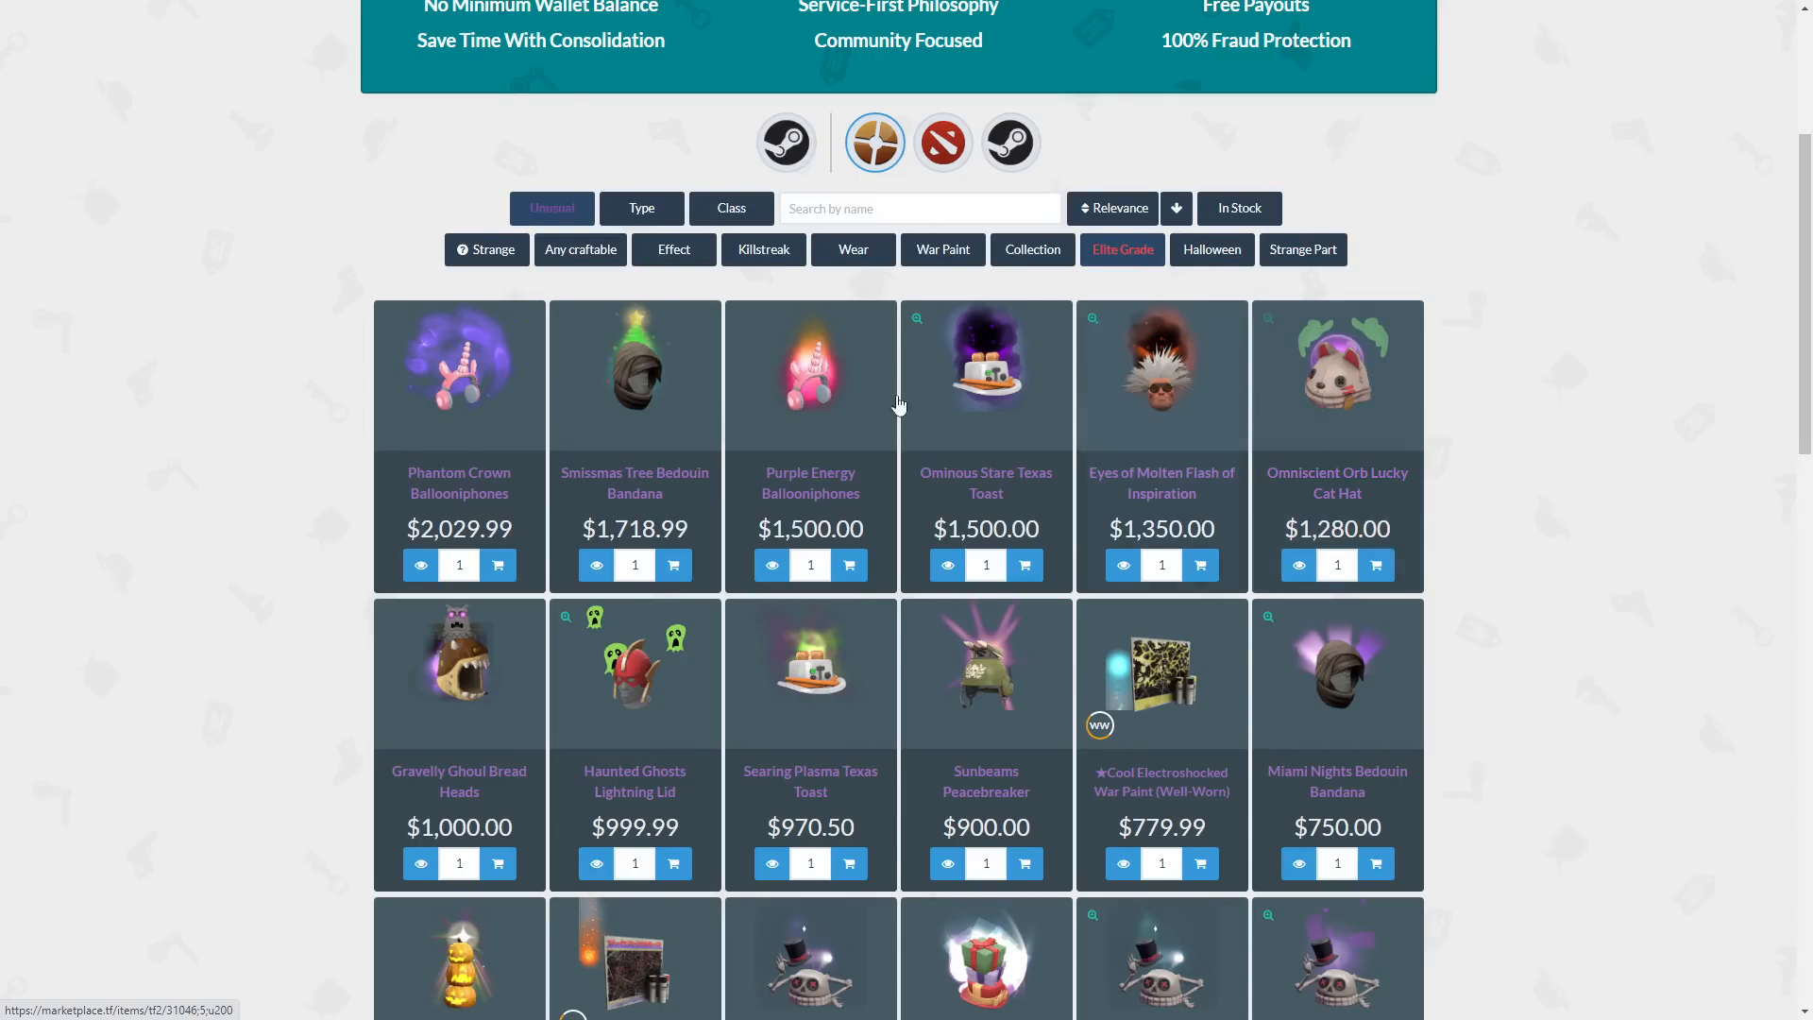
mouse_move(344, 468)
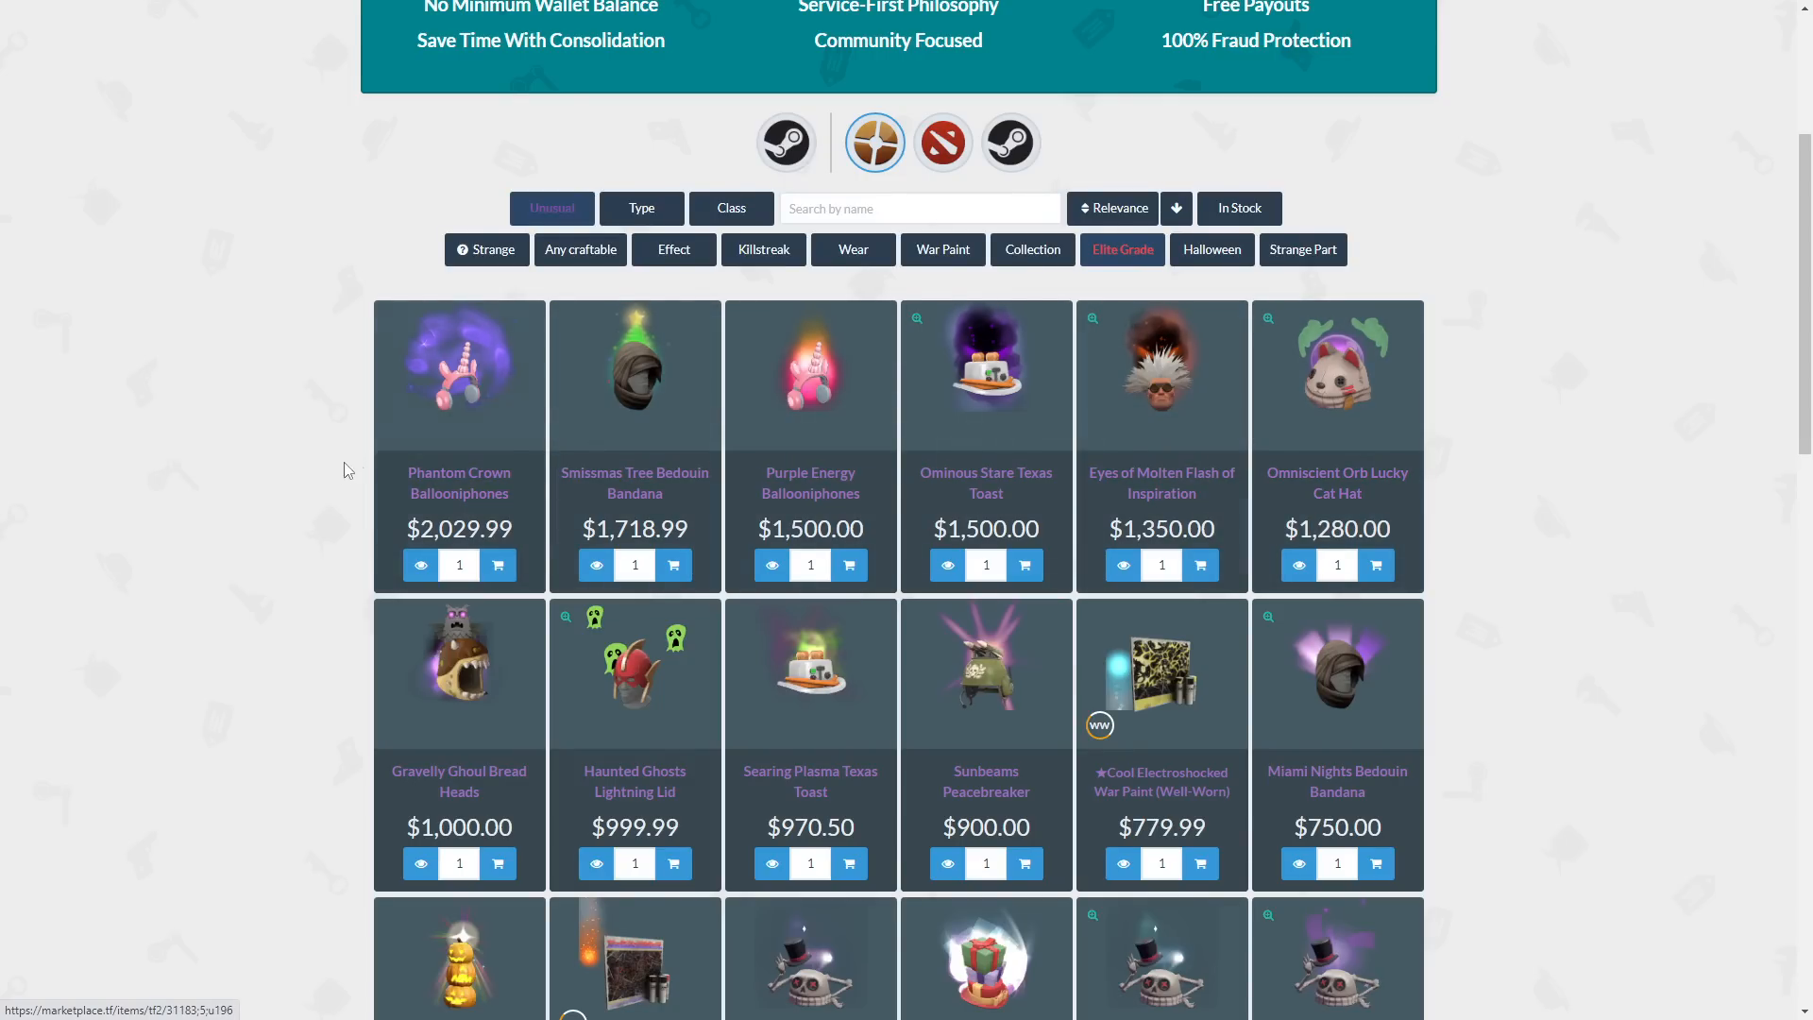
mouse_move(359, 470)
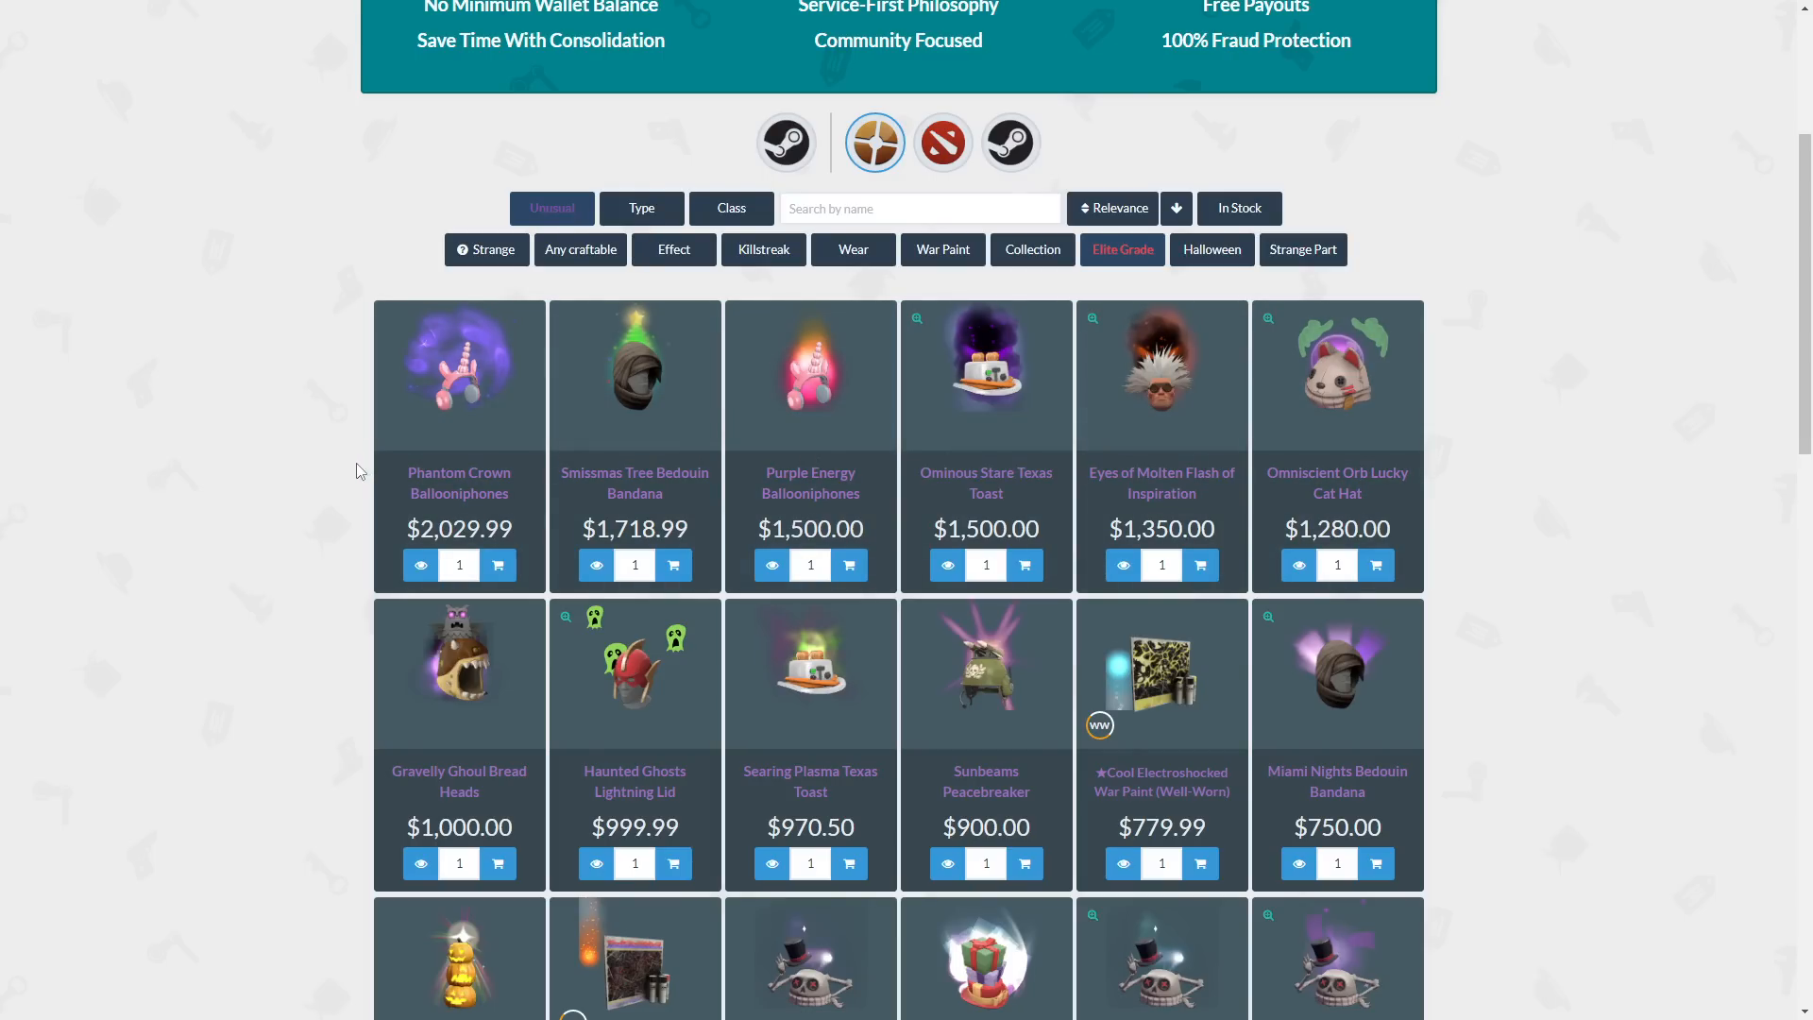
mouse_move(351, 470)
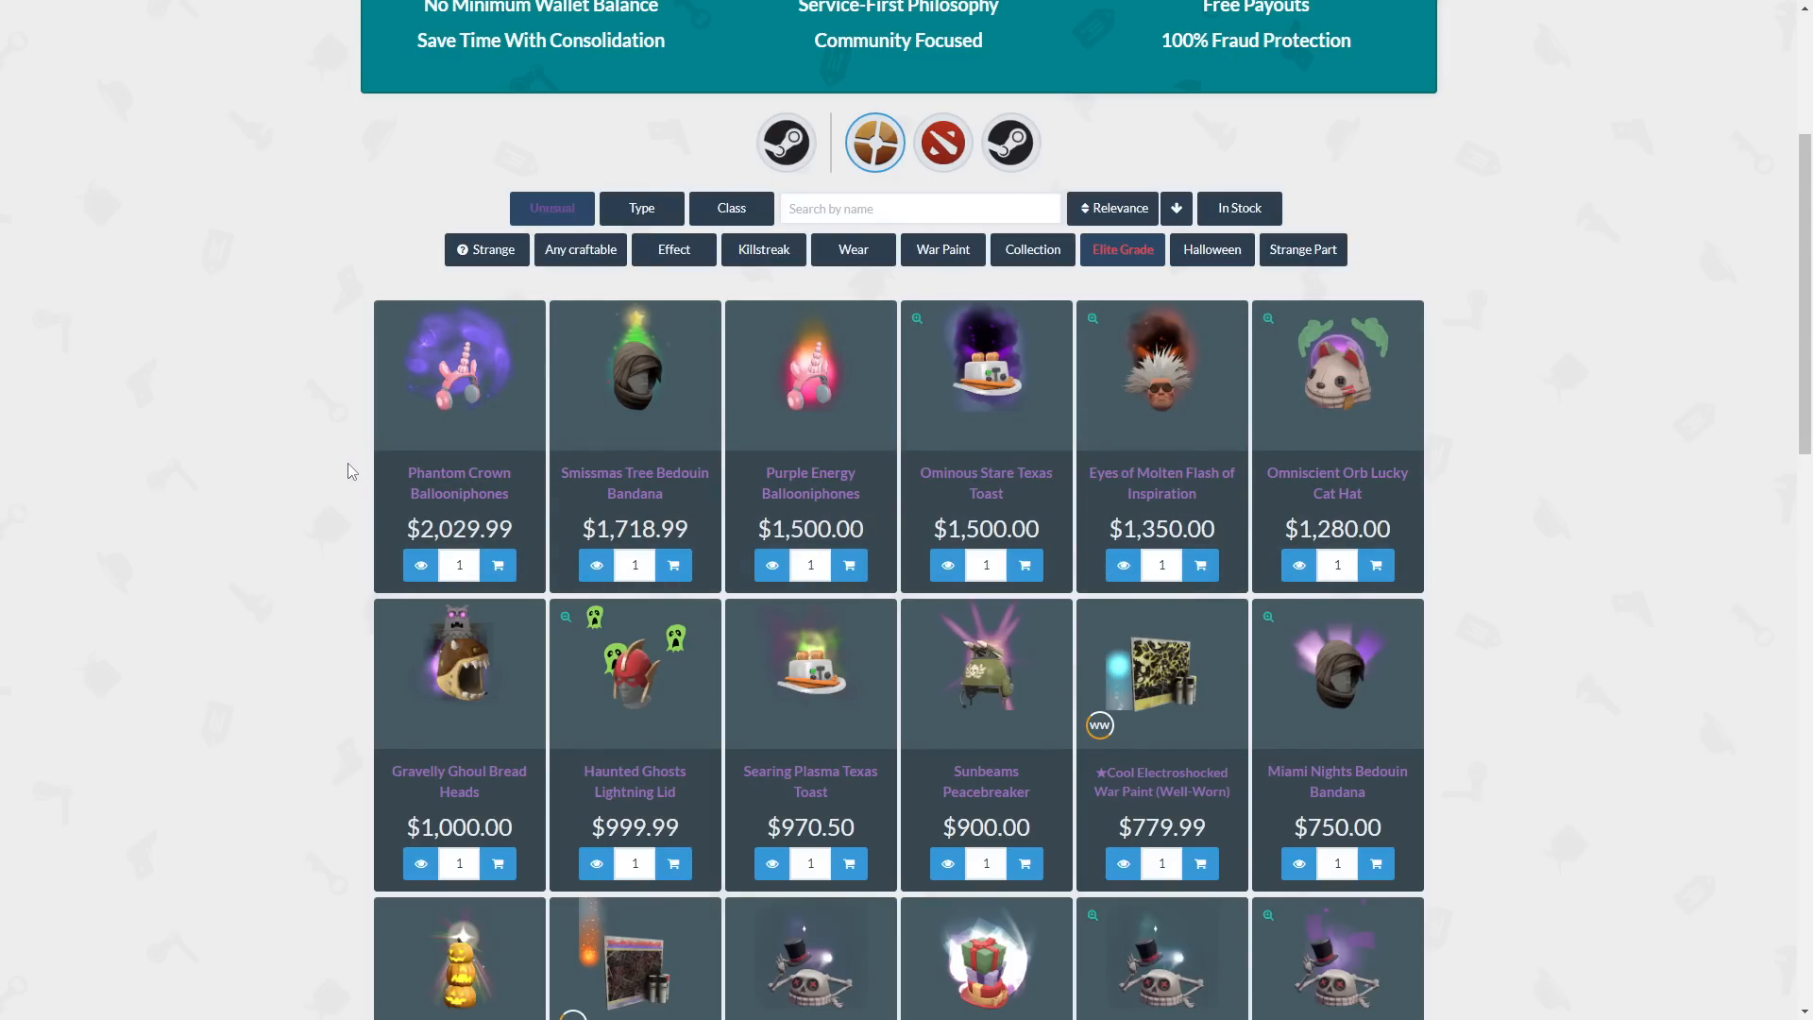